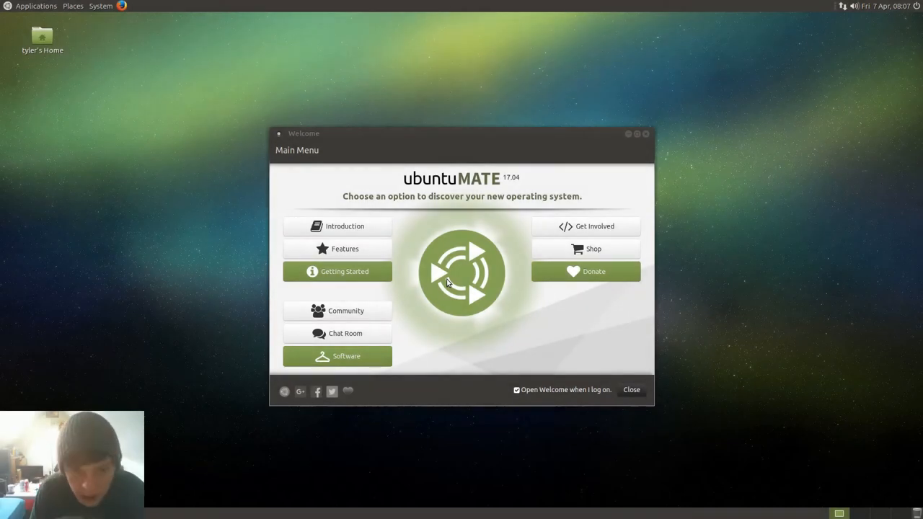
mouse_move(454, 222)
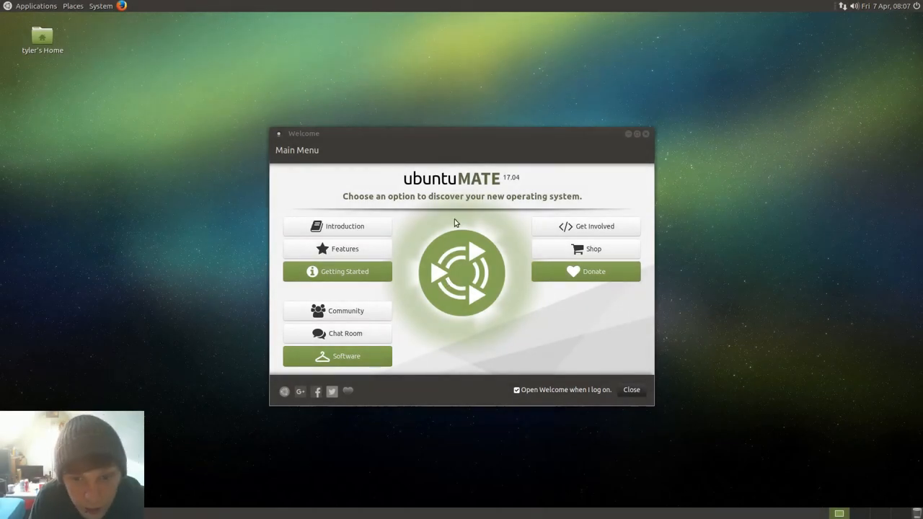
mouse_move(527, 64)
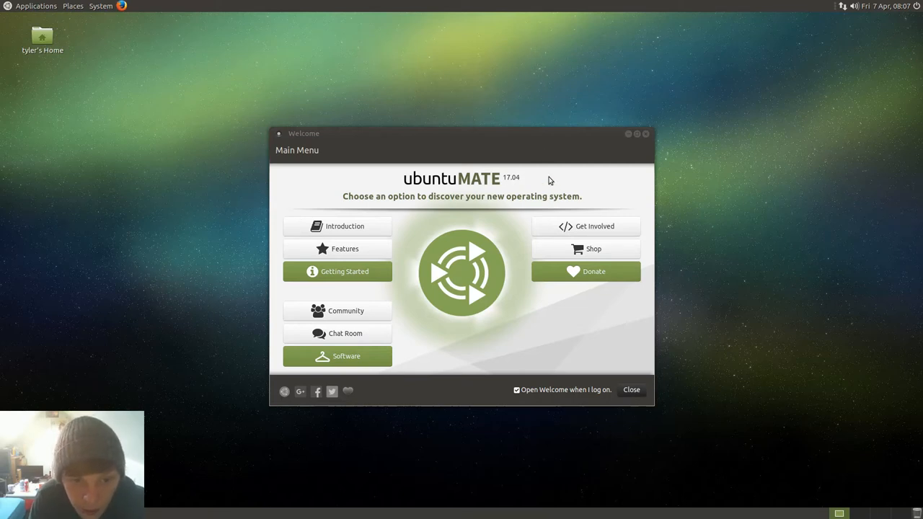
mouse_move(580, 156)
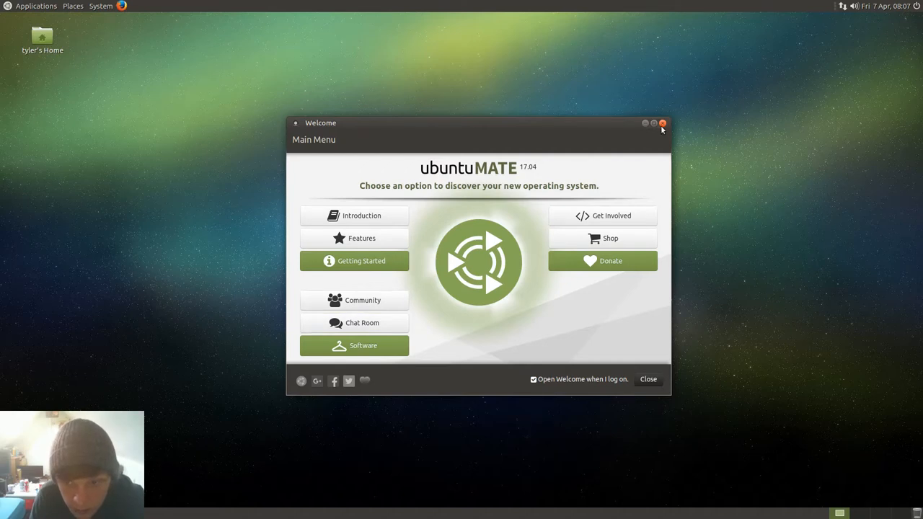
- Close the Welcome window, browse Applications categories and reach System > Preferences > Look and Feel
left_click(662, 122)
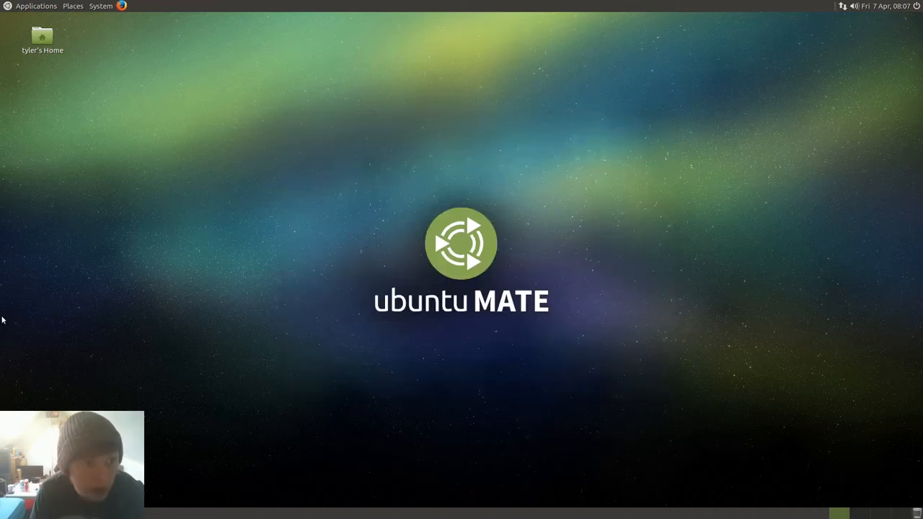
mouse_move(245, 205)
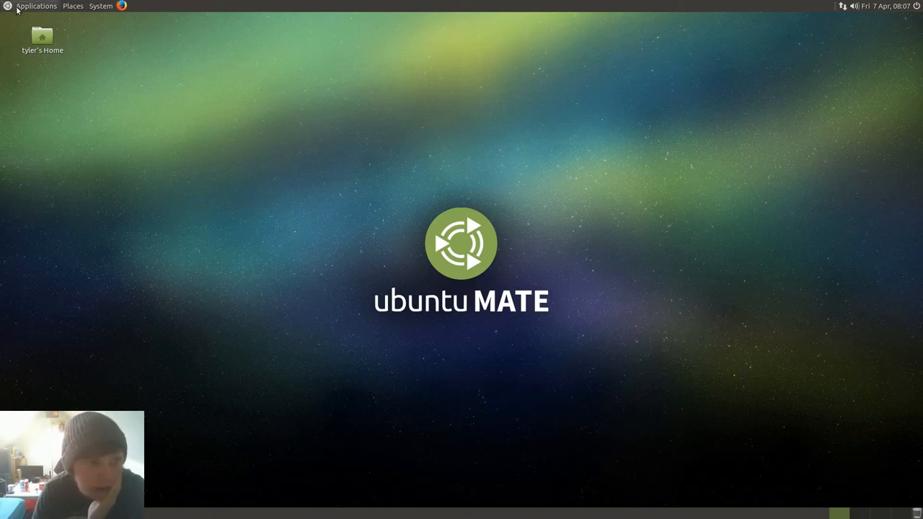
left_click(36, 6)
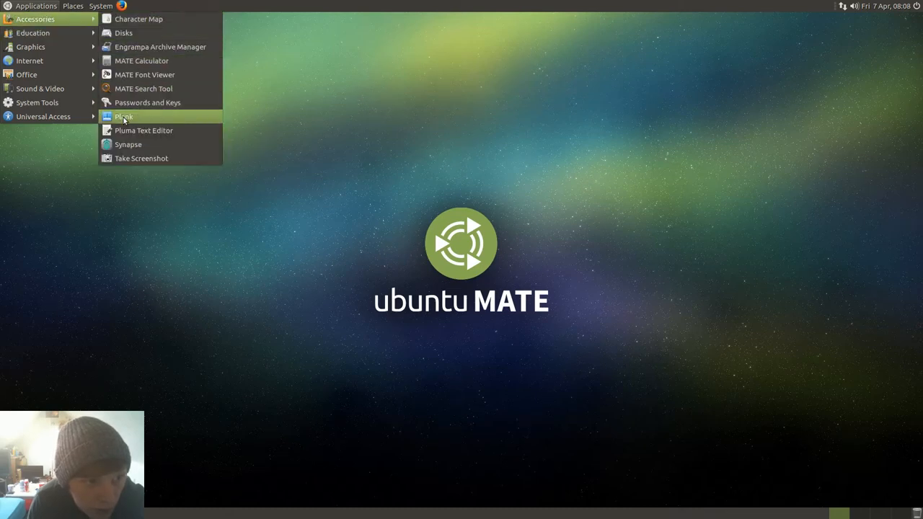
mouse_move(124, 116)
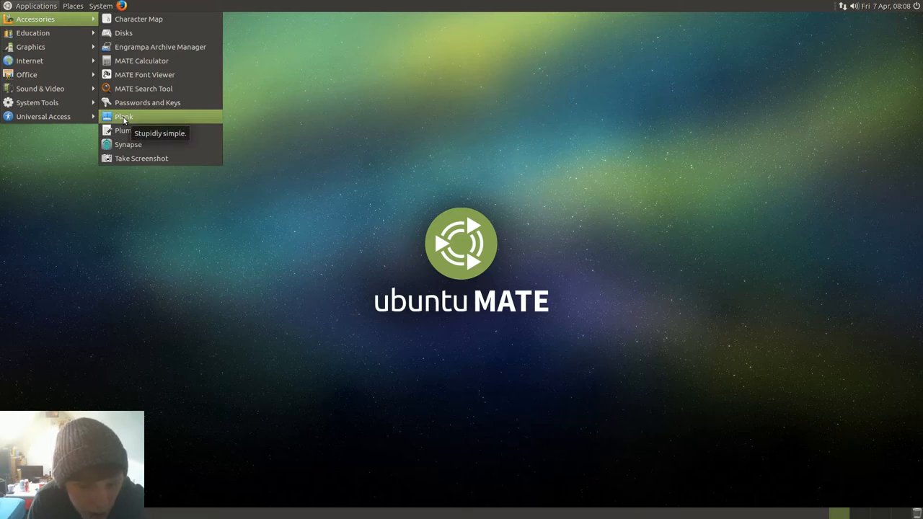
mouse_move(32, 32)
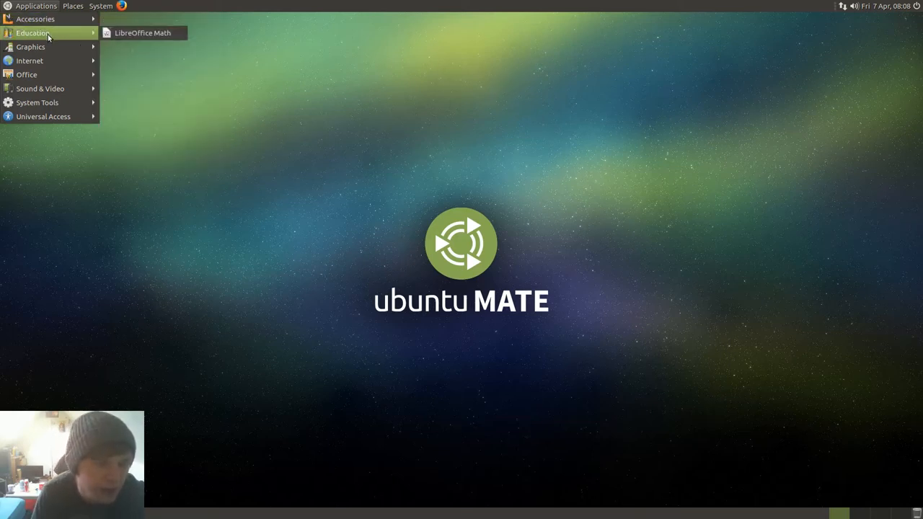
mouse_move(30, 46)
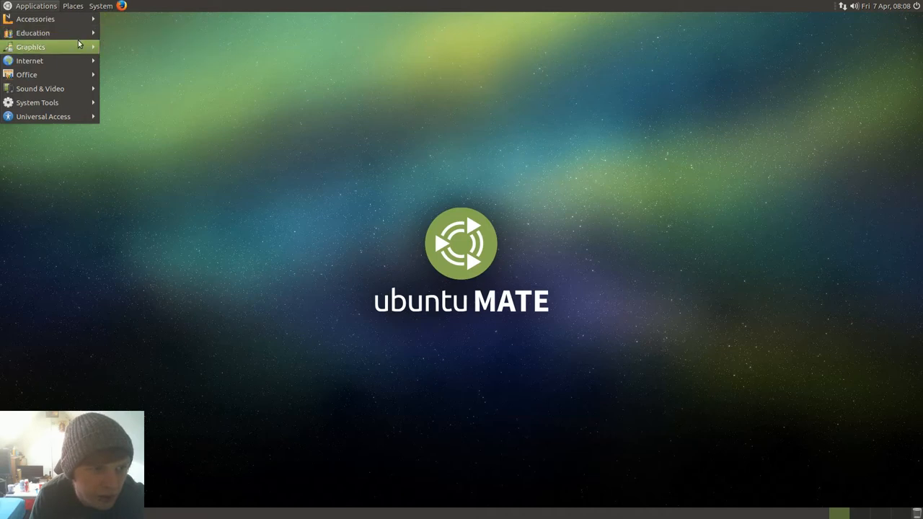
mouse_move(28, 60)
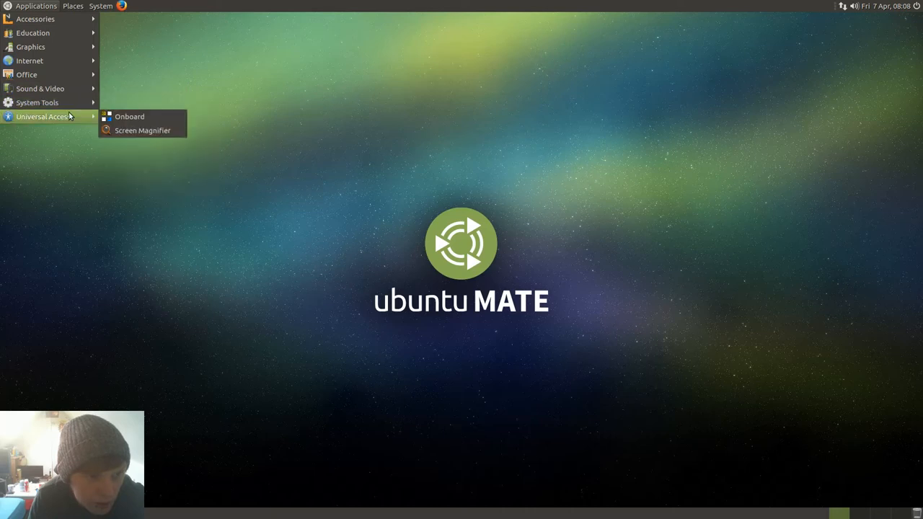
left_click(101, 6)
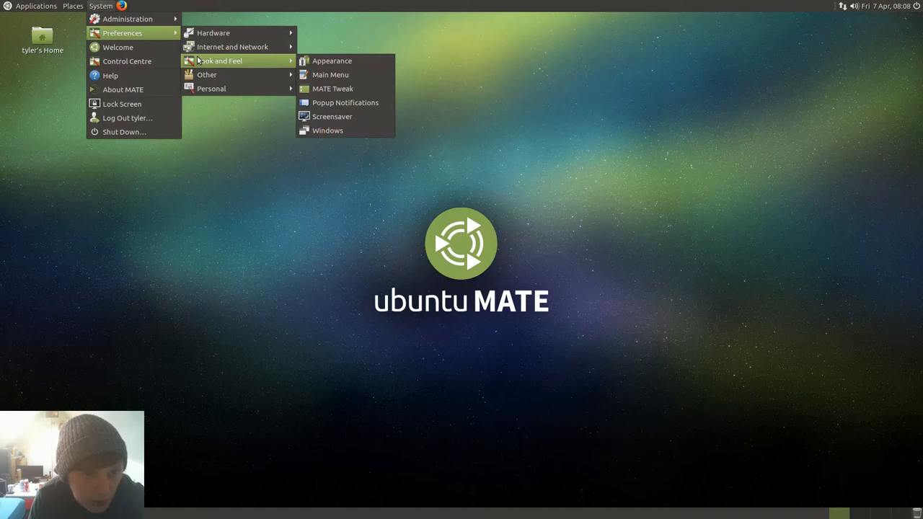
- Launch MATE Tweak, go to its Panel section and expand the panel layout dropdown
left_click(361, 90)
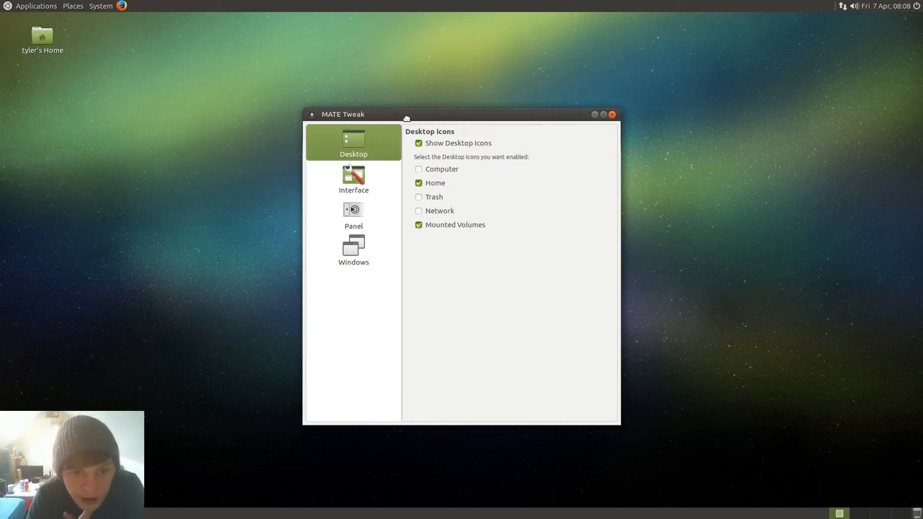
left_click_drag(406, 114, 396, 98)
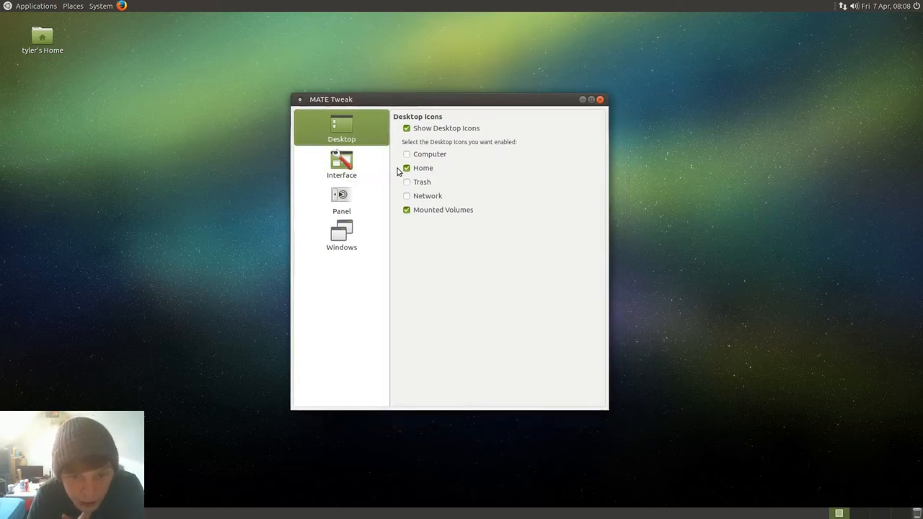
left_click(340, 199)
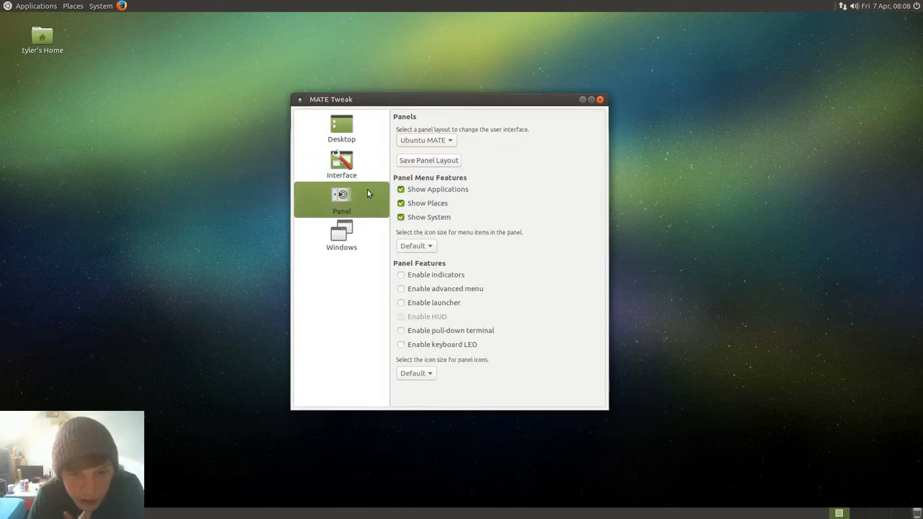
left_click(424, 139)
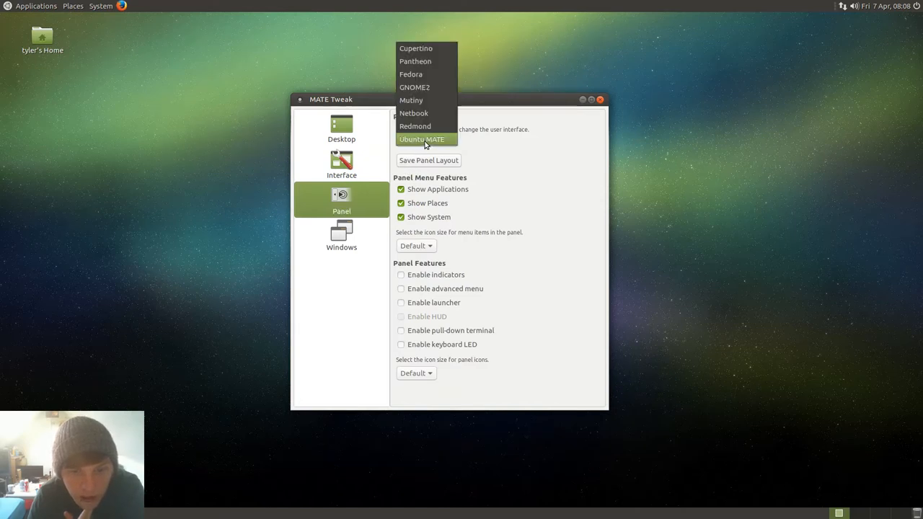
mouse_move(415, 60)
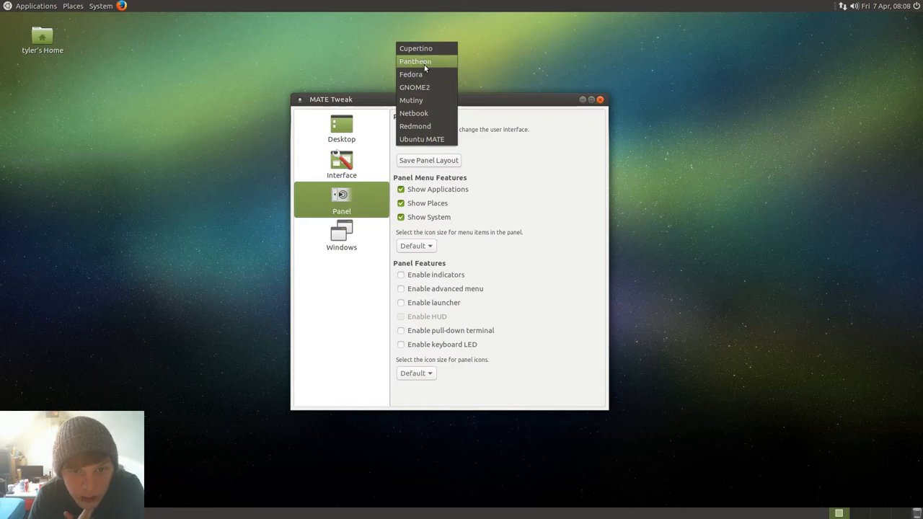
mouse_move(419, 64)
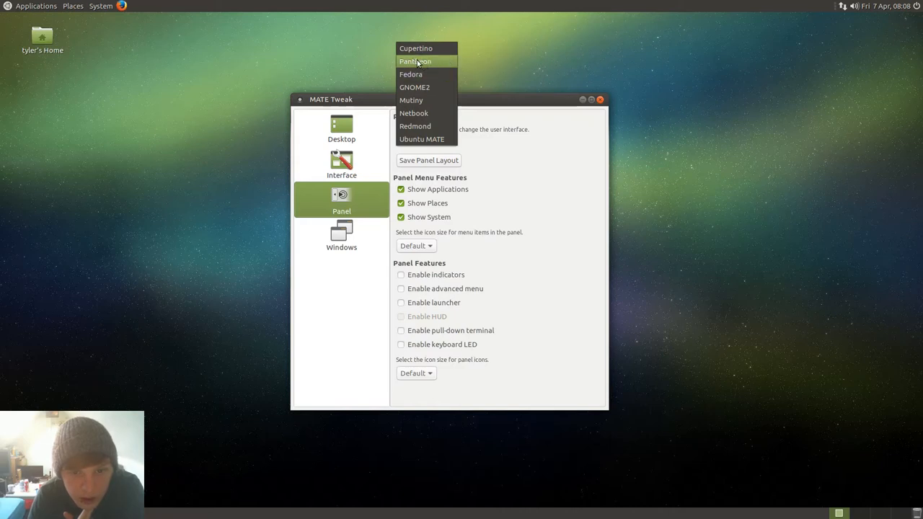
mouse_move(411, 101)
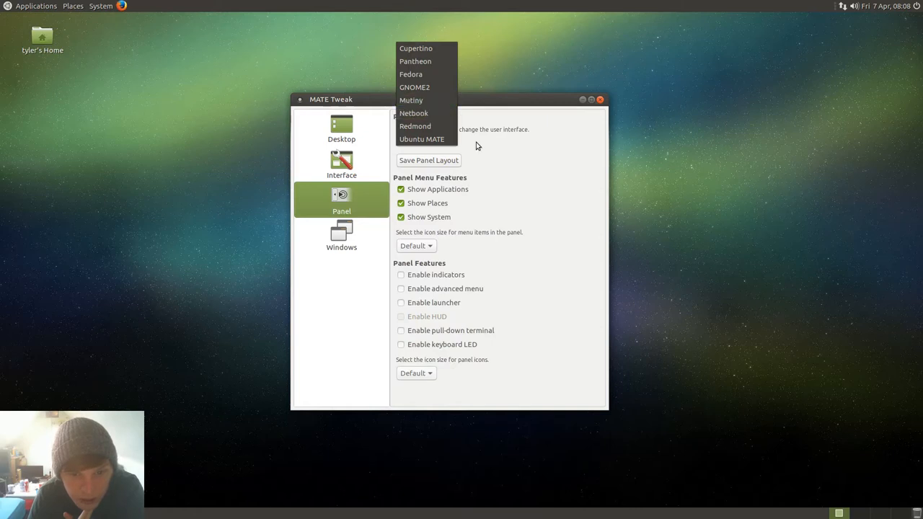
mouse_move(421, 139)
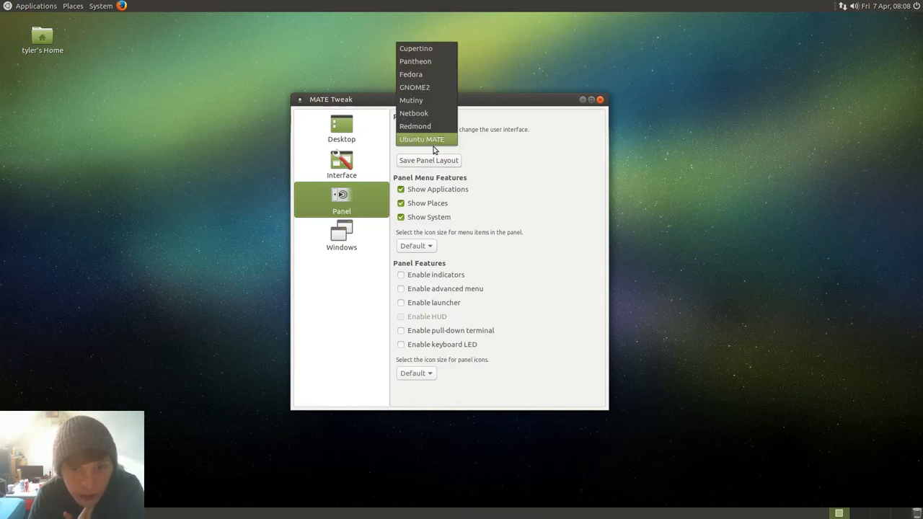
mouse_move(415, 49)
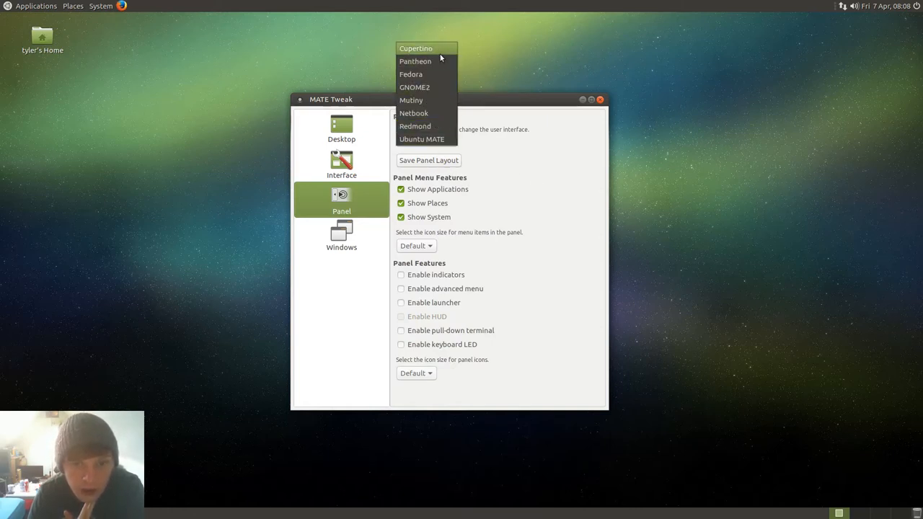
- Apply Cupertino, then Pantheon, and browse the new Menu applet down to System Tools
left_click(415, 49)
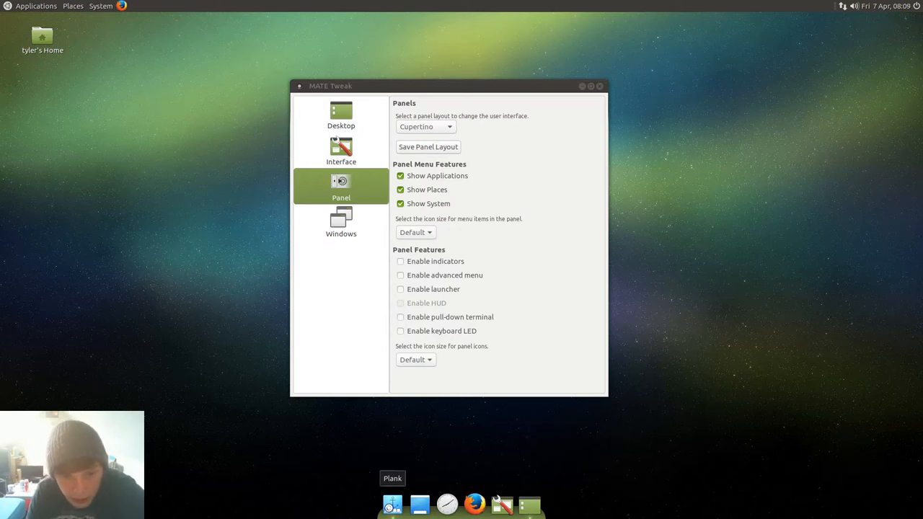
left_click(37, 6)
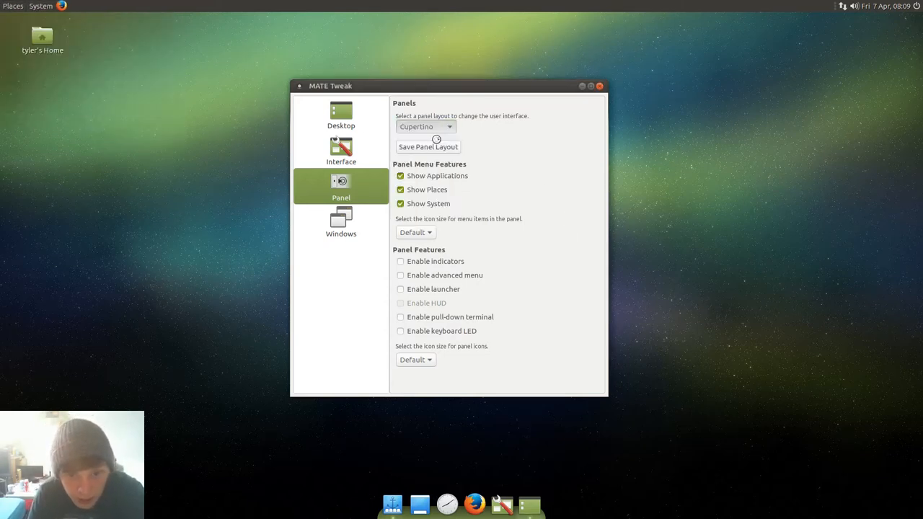
left_click(425, 127)
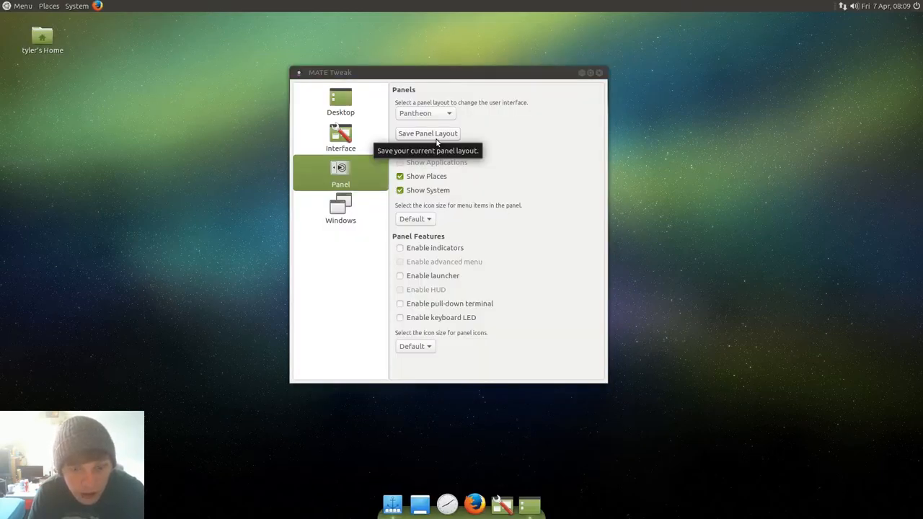
left_click(22, 6)
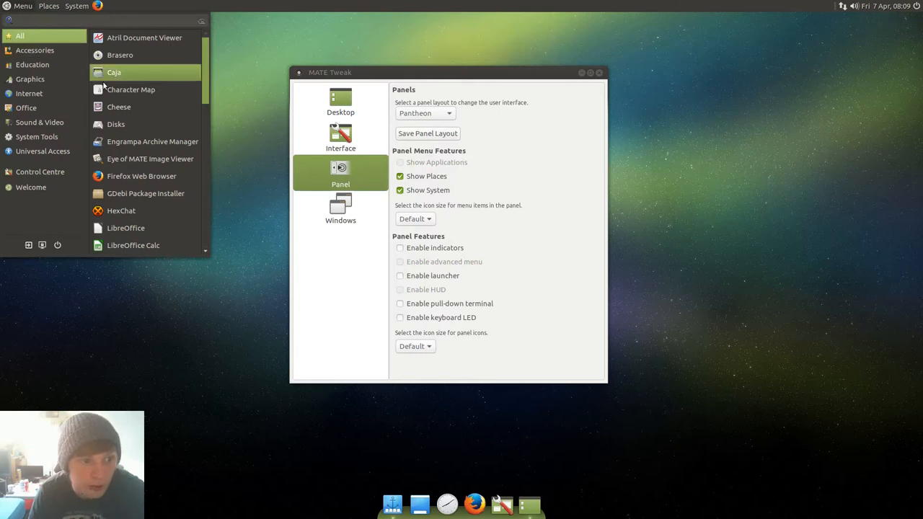
scroll("down", 3)
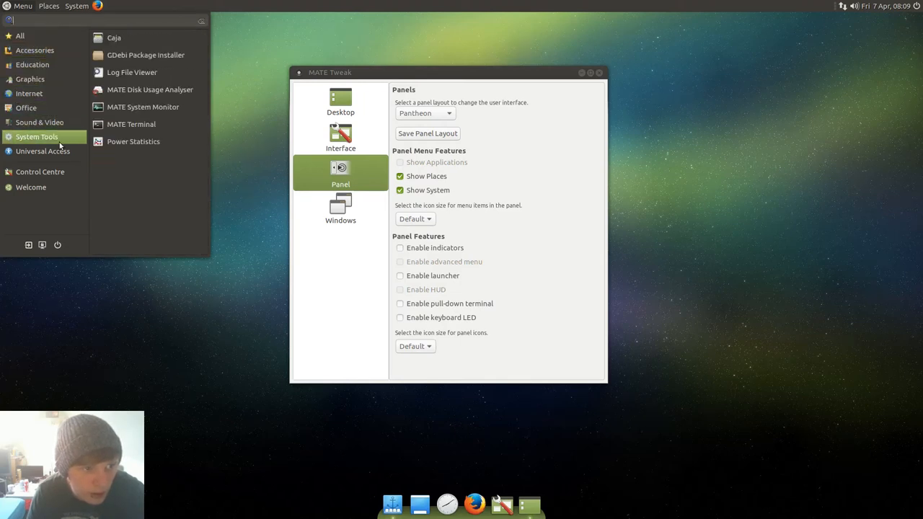
- Switch the panel layout to GNOME2 and then Mutiny, checking the applications menu
left_click(426, 112)
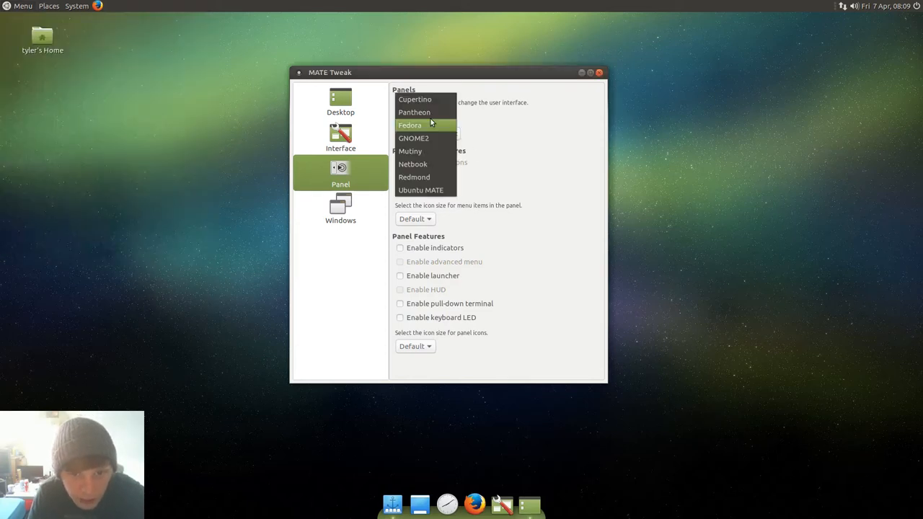
left_click(412, 139)
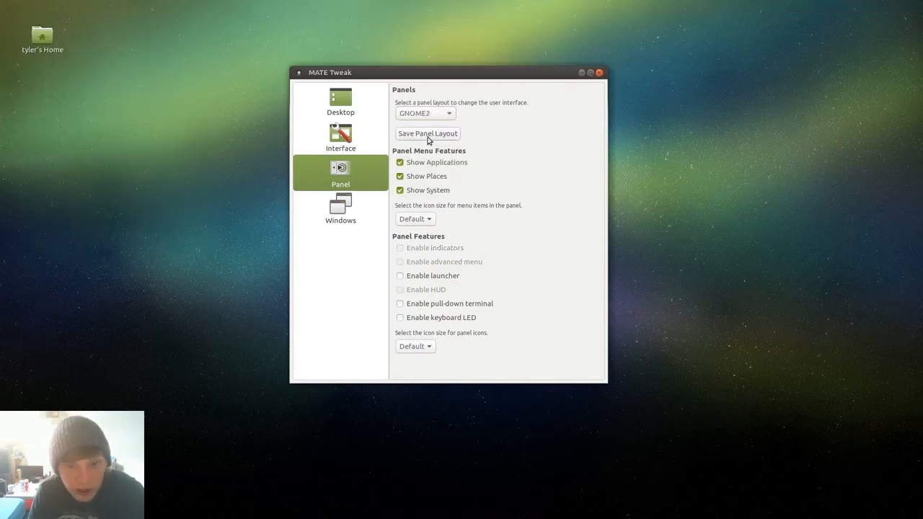
mouse_move(427, 133)
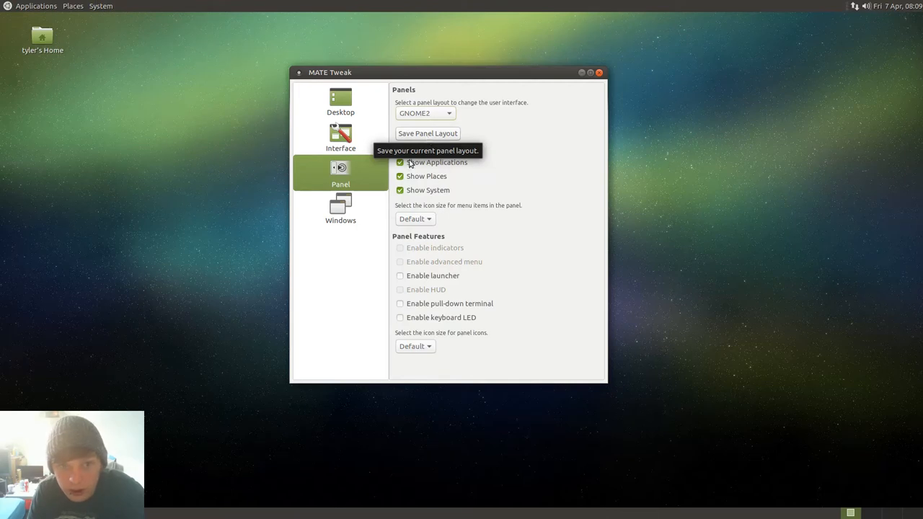
left_click(35, 5)
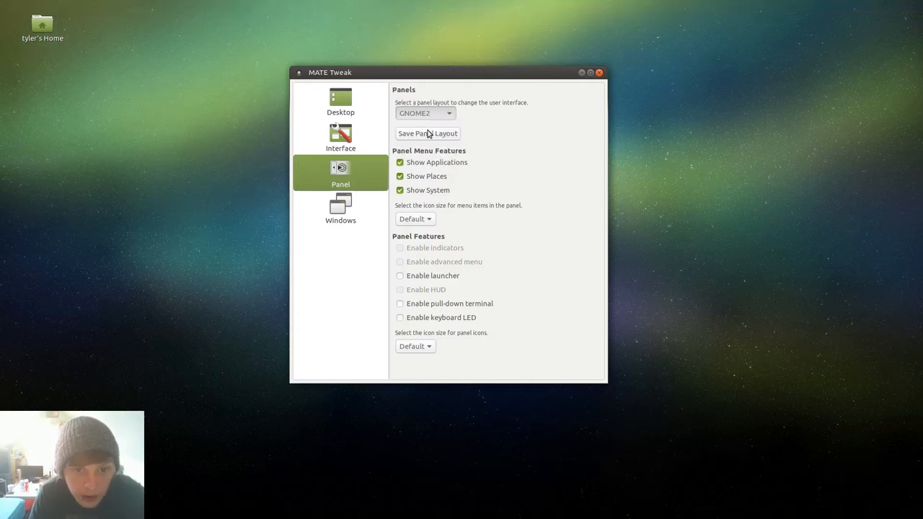
left_click(424, 112)
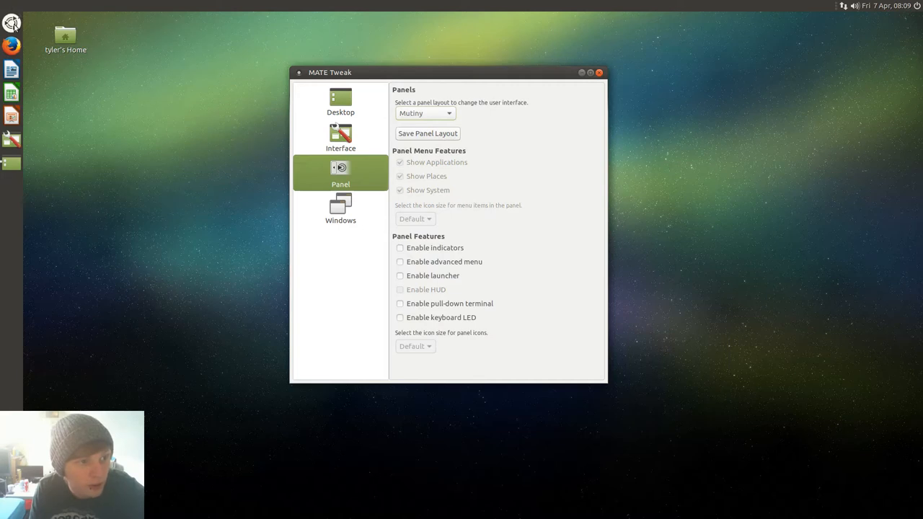
- Review Mutiny's launcher, then switch the panel layout to Netbook with a single top panel
left_click(12, 23)
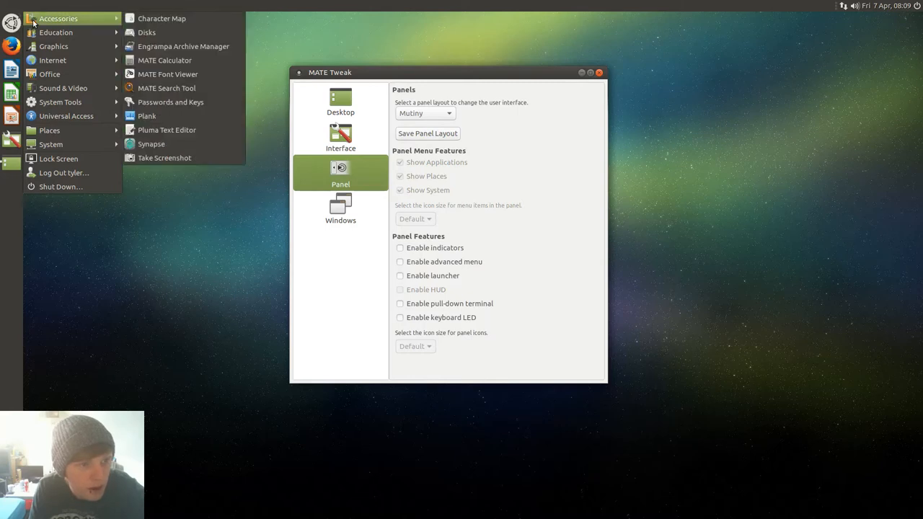
mouse_move(193, 255)
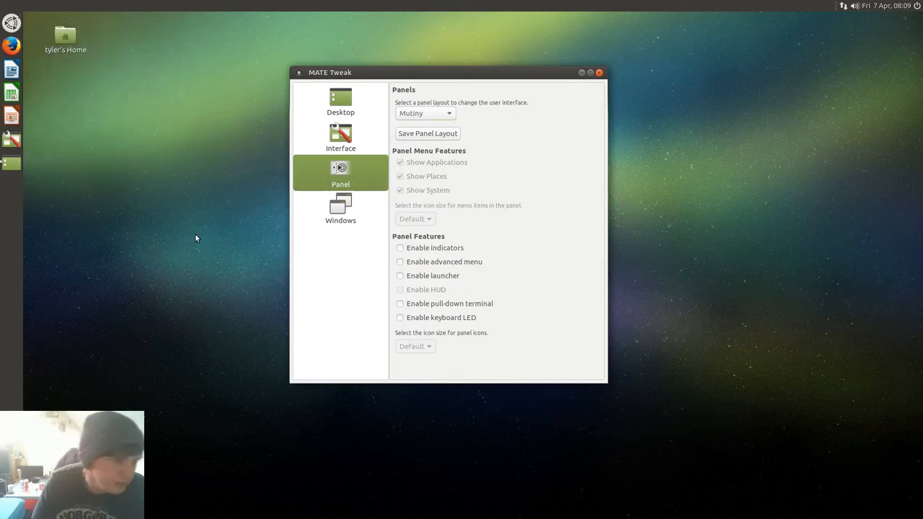
left_click(424, 112)
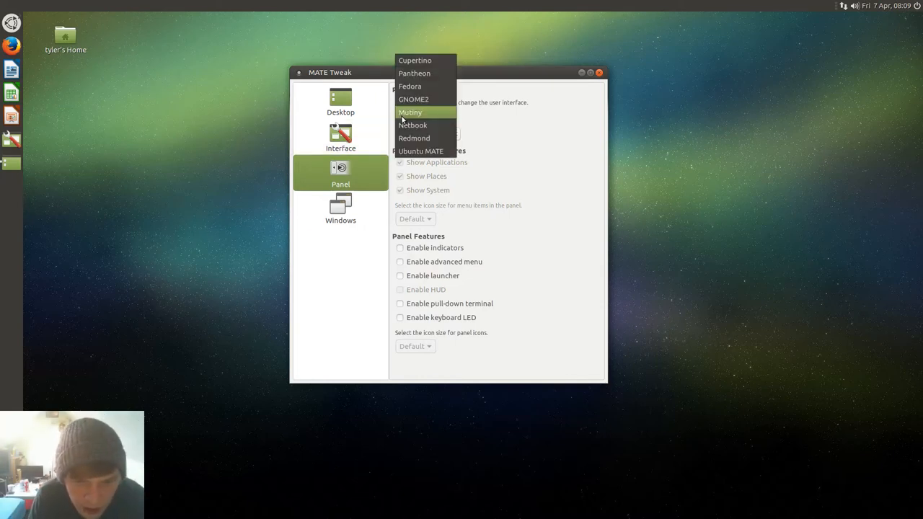
left_click(409, 112)
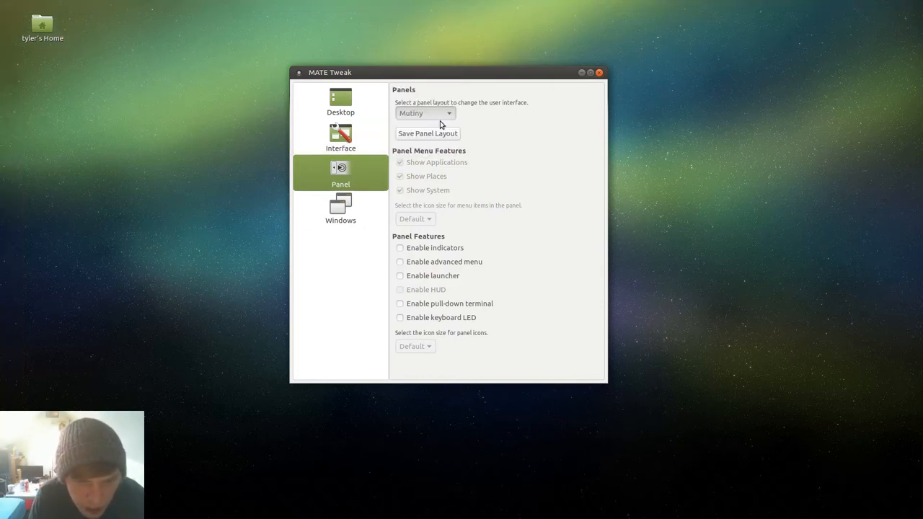
left_click(424, 112)
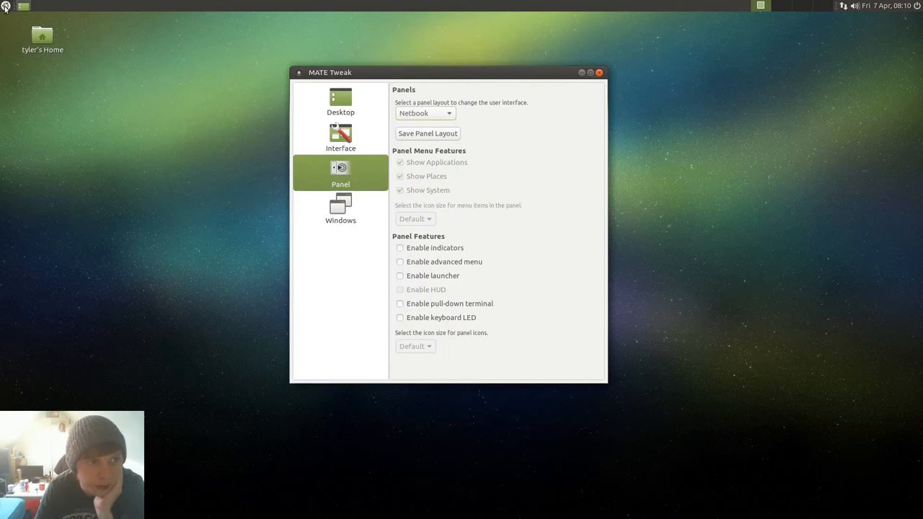
- Try the Redmond and Ubuntu MATE layouts, then settle on Pantheon with its bottom dock
left_click(6, 6)
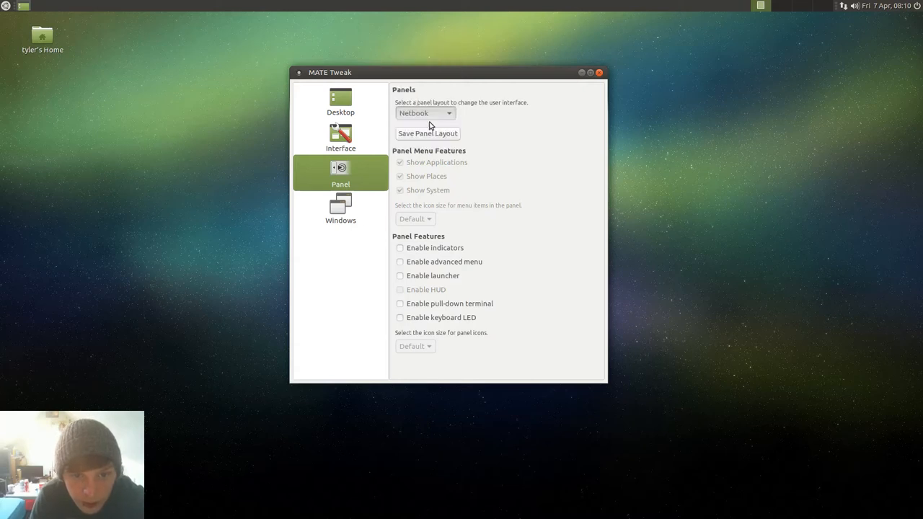
left_click(425, 112)
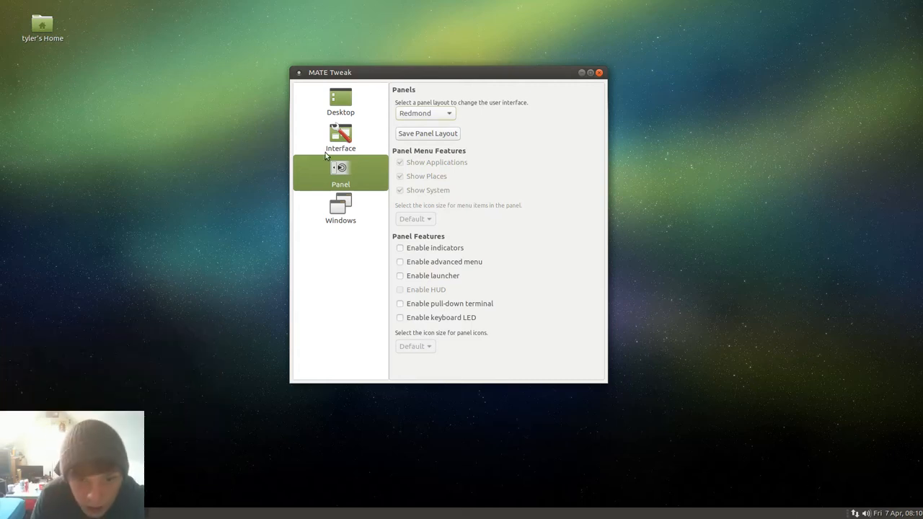
left_click(424, 112)
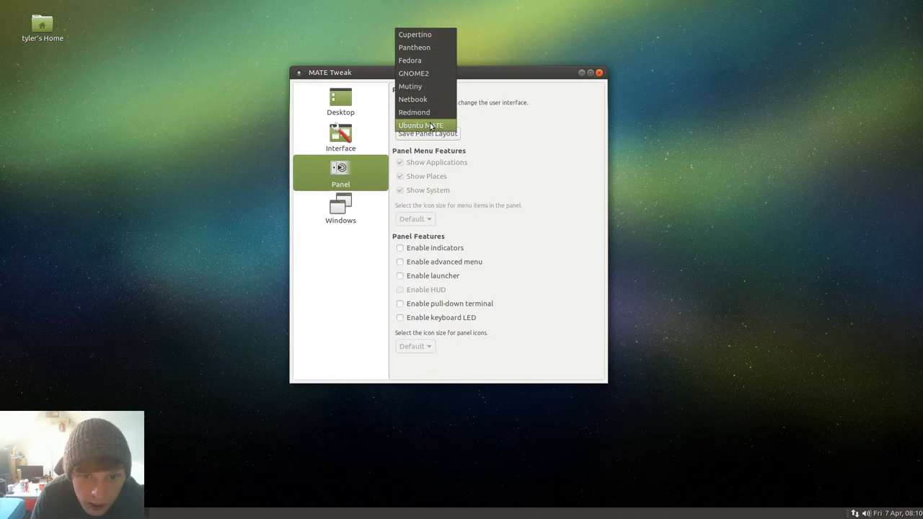
left_click(421, 124)
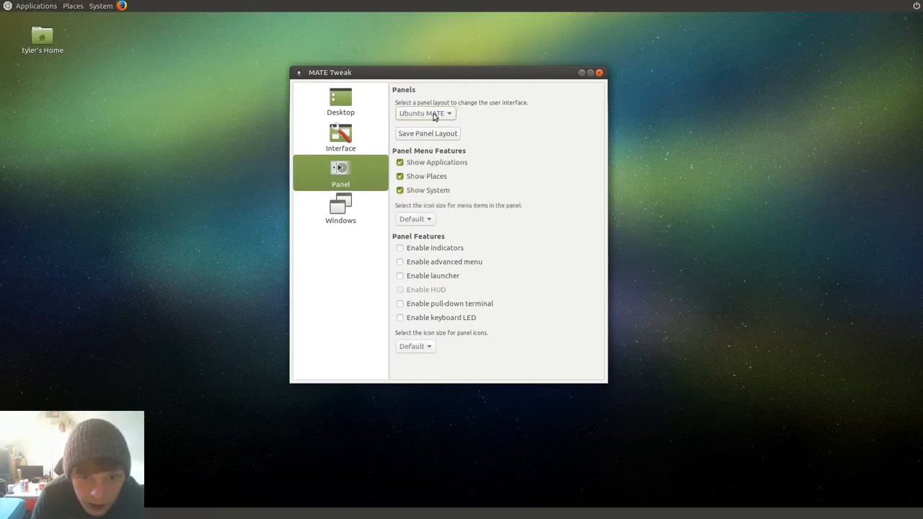
left_click(424, 112)
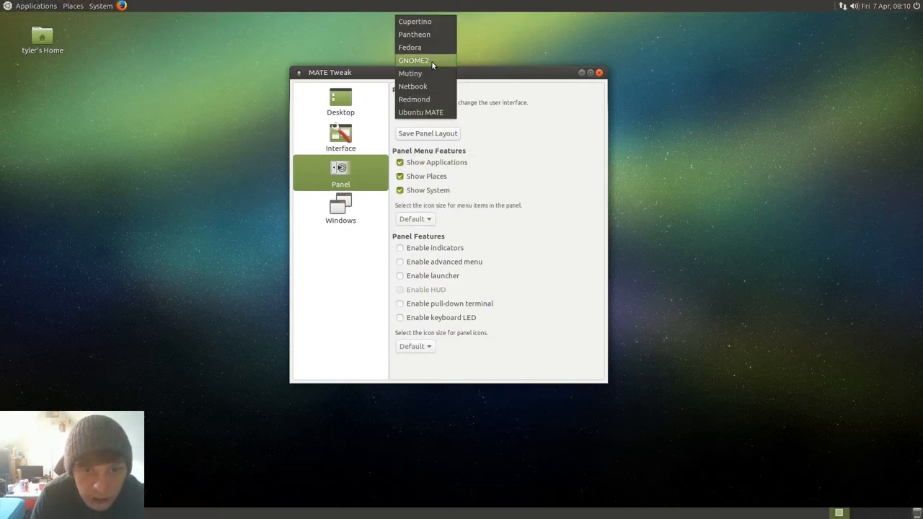
left_click(414, 35)
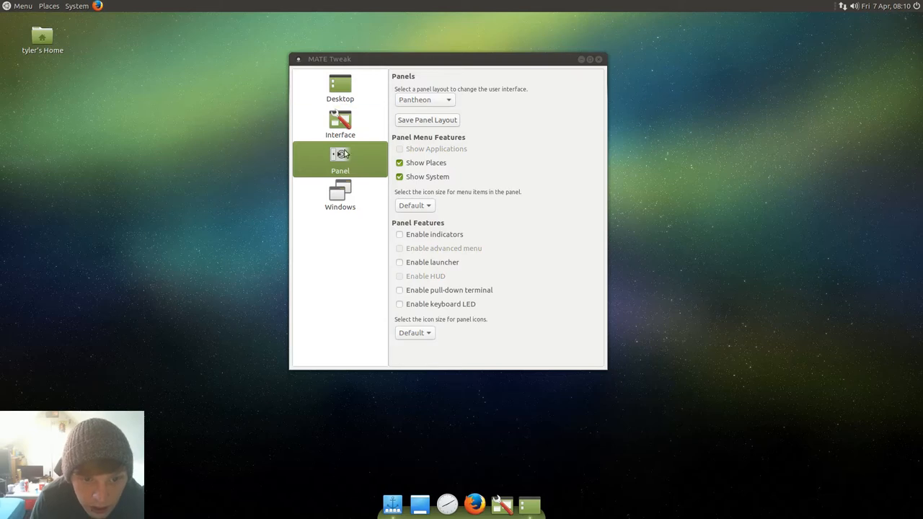
- Review MATE Tweak's Windows settings, close it and hover the Accessories menu category
left_click(340, 195)
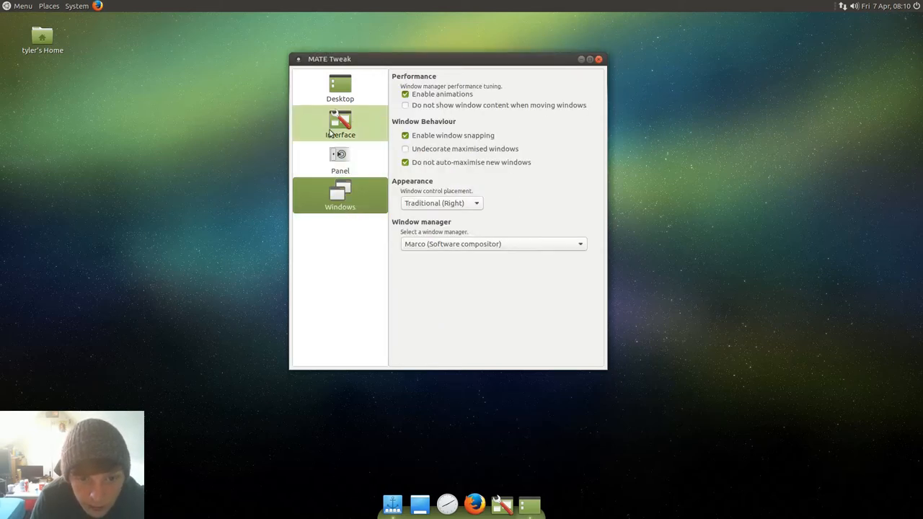
left_click(340, 86)
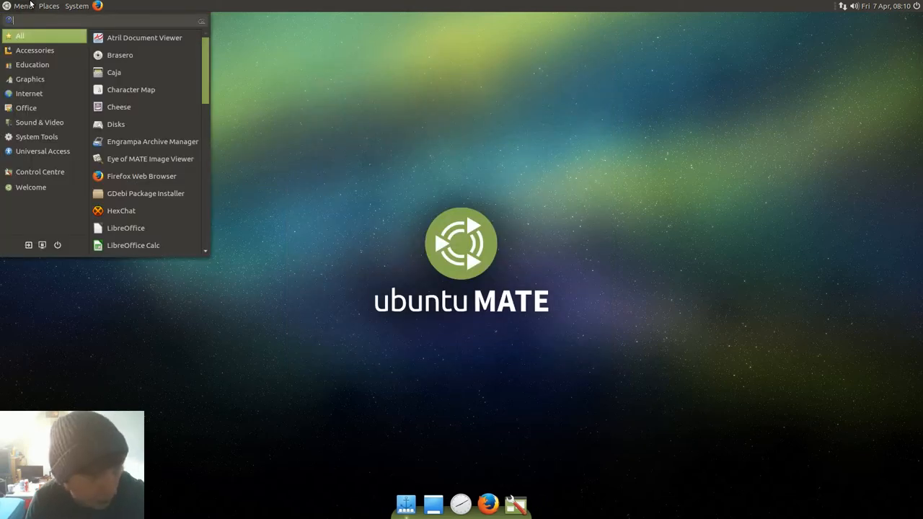
left_click(35, 49)
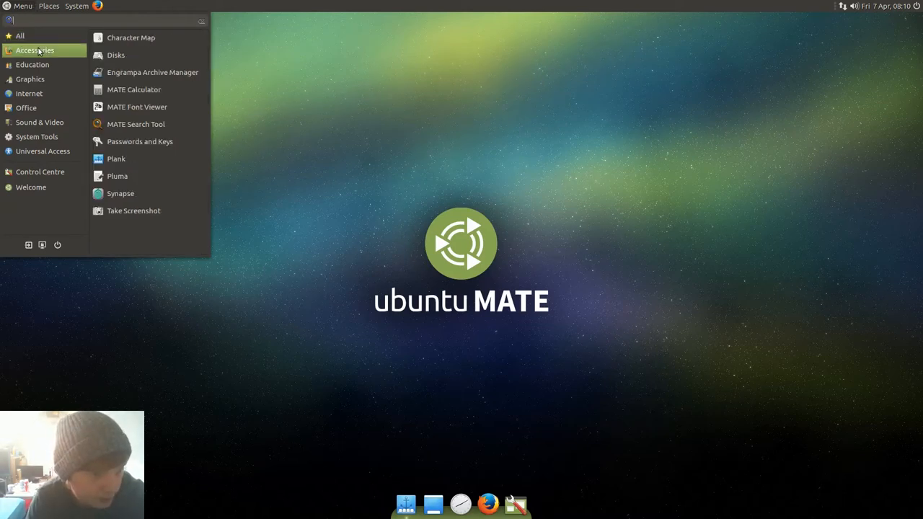
mouse_move(21, 34)
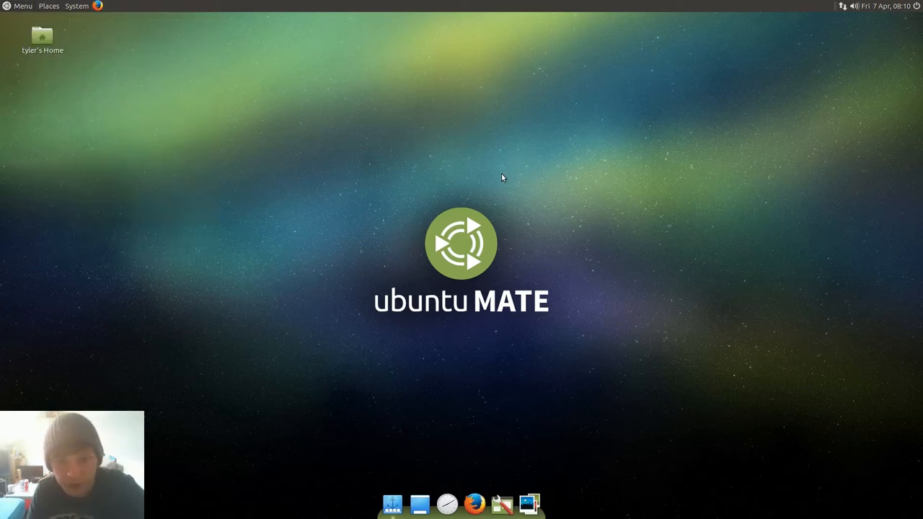
- Launch Shotwell from the dock and dismiss its welcome message
left_click(527, 503)
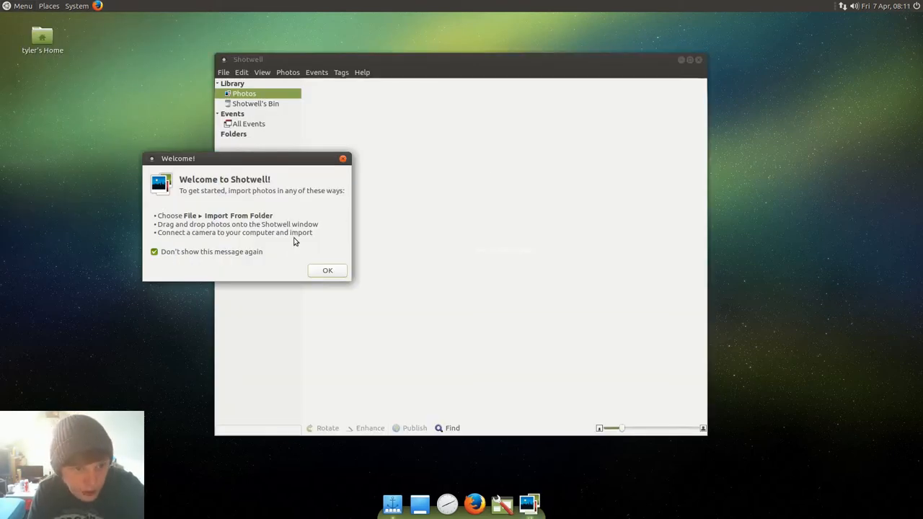
left_click(328, 271)
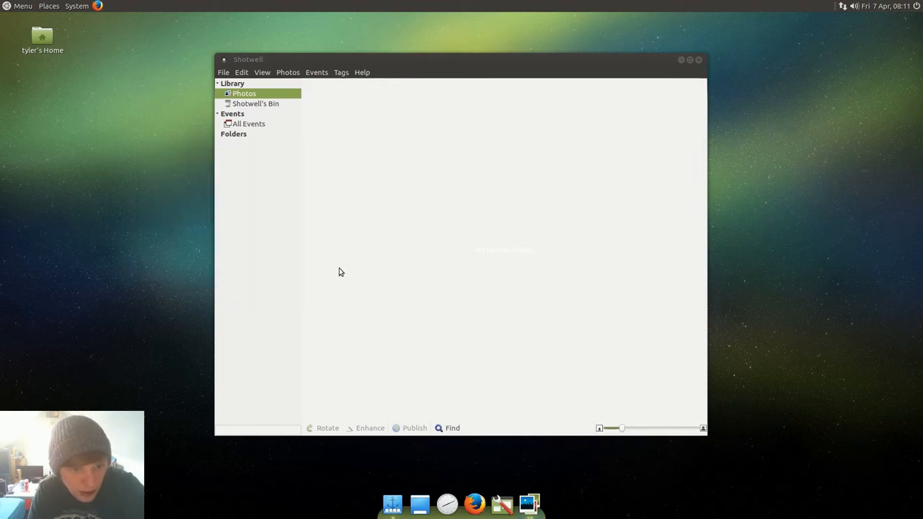
left_click(21, 6)
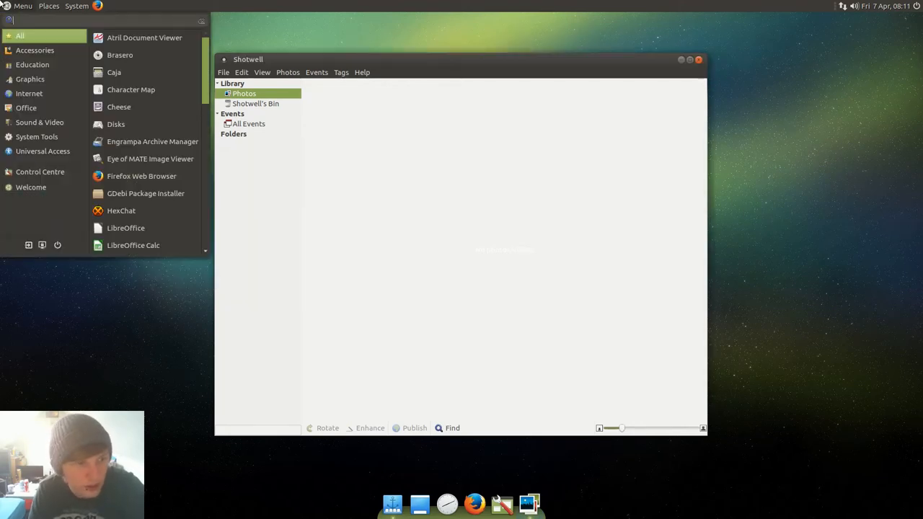
mouse_move(28, 78)
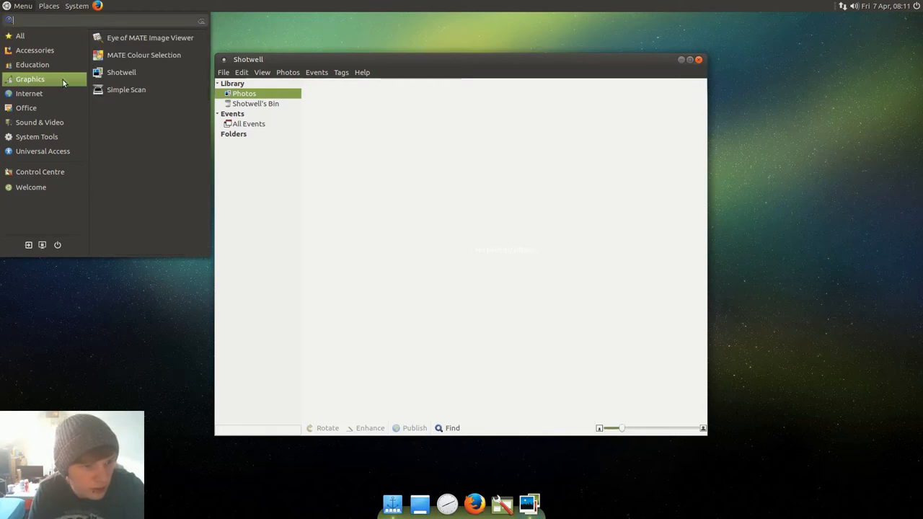
mouse_move(40, 121)
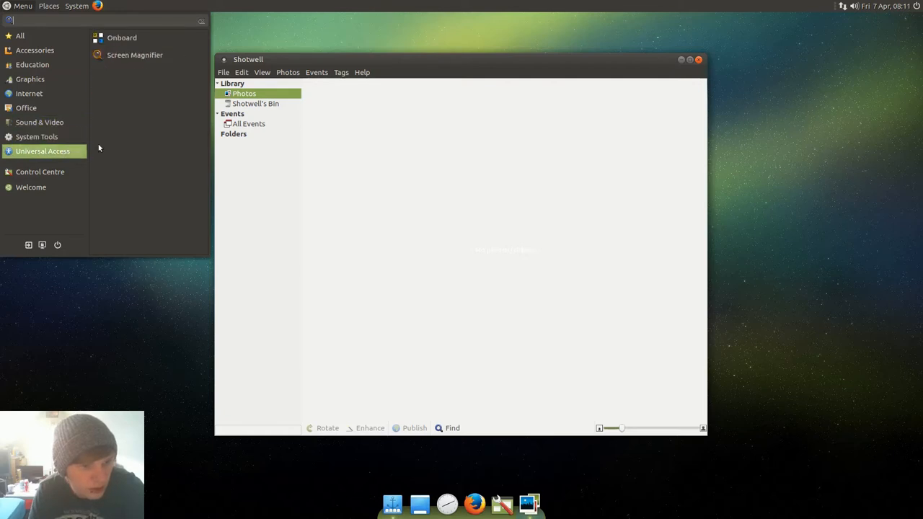
- Look through Shotwell's File and Edit menus over the empty library
left_click(224, 72)
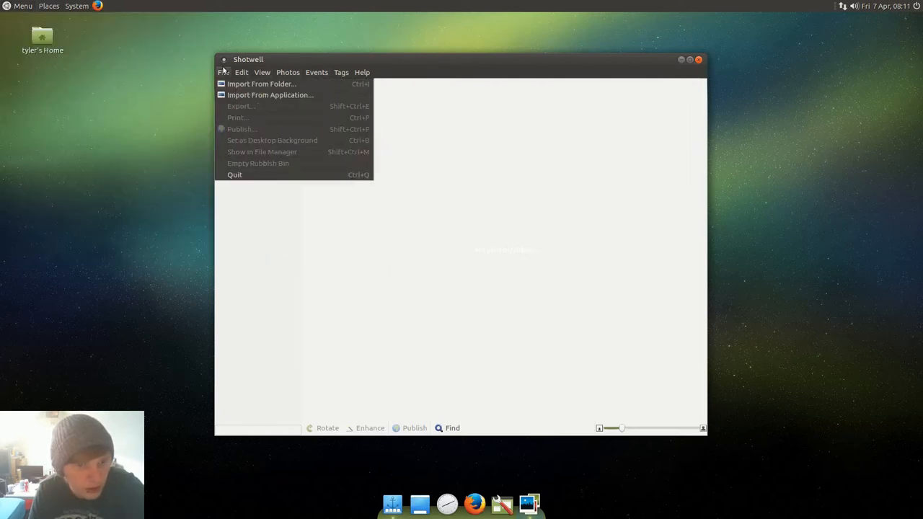
left_click(243, 72)
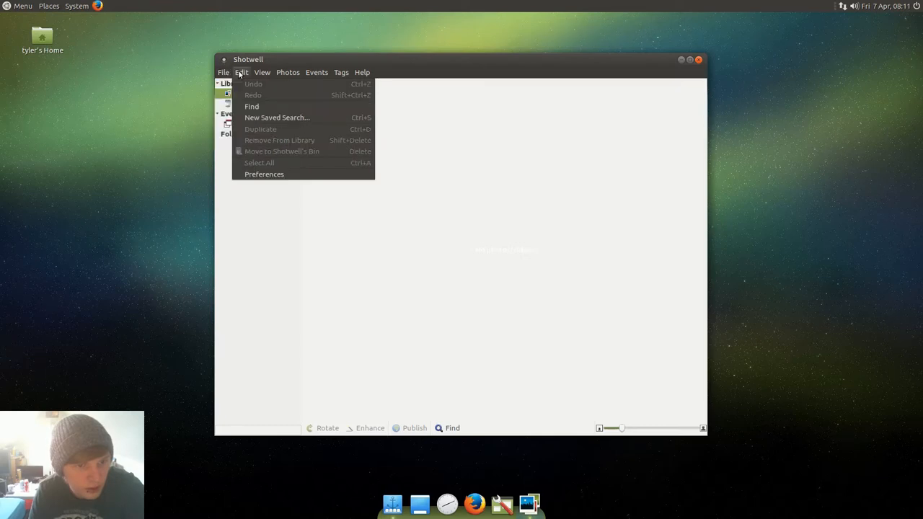
left_click(288, 72)
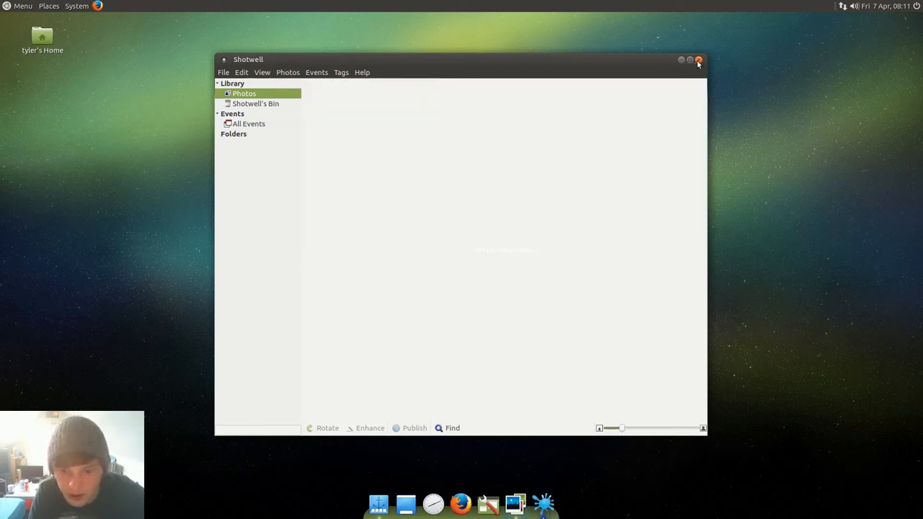
- Quit Shotwell and continue past the Ubuntu internal error report
left_click(698, 60)
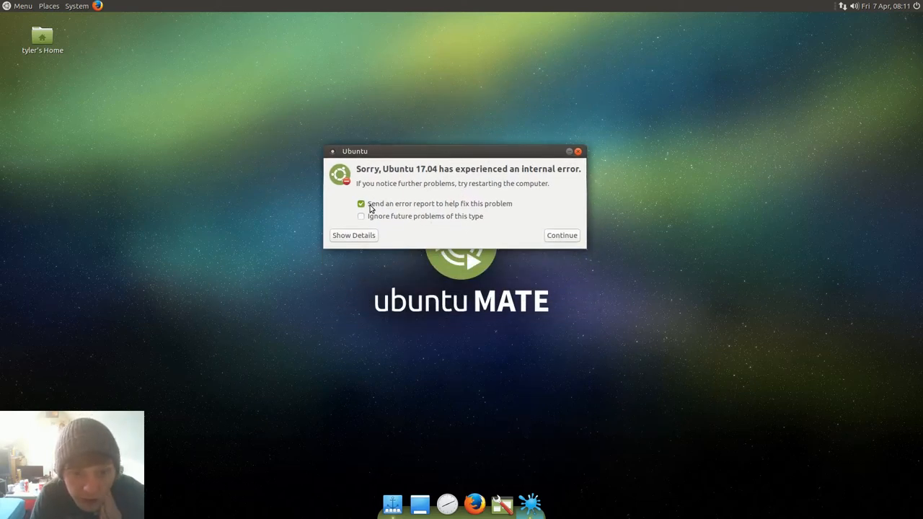
left_click(562, 235)
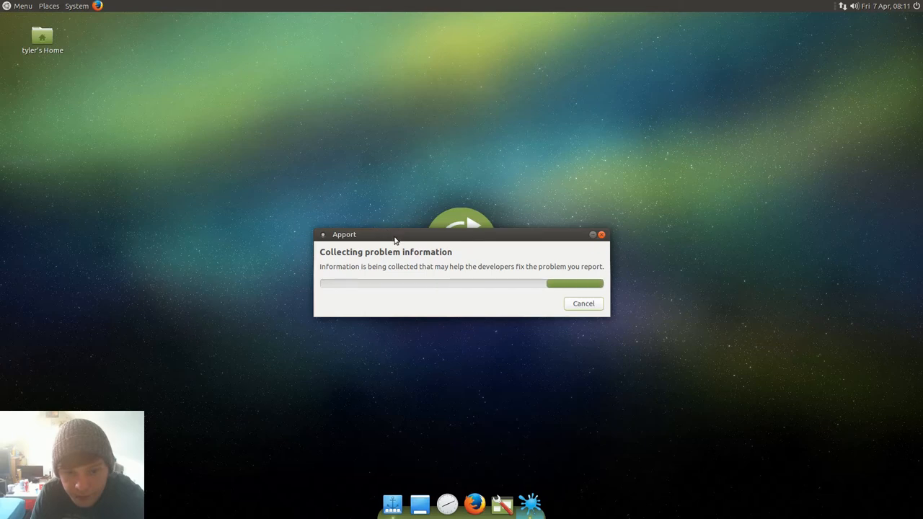
- Search the Menu for 'ter', launch MATE Terminal and dismiss the problem-report notice
left_click(21, 6)
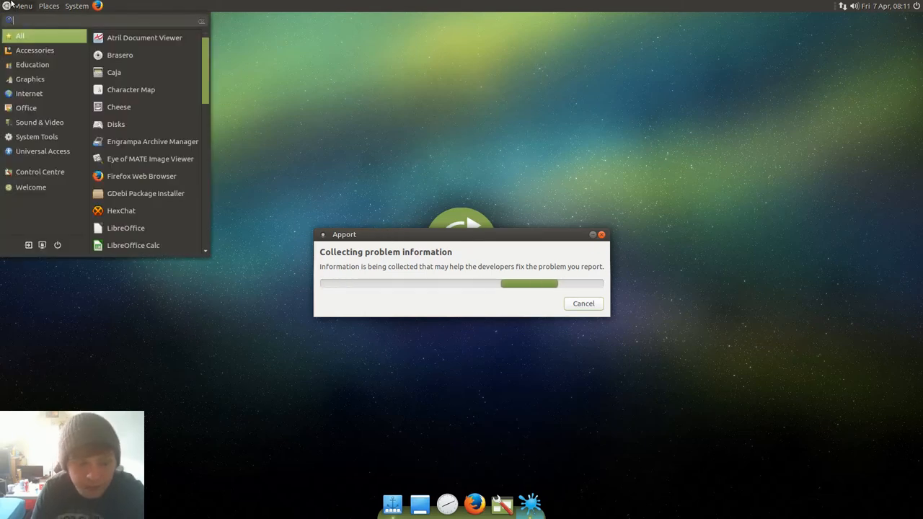
type("ter")
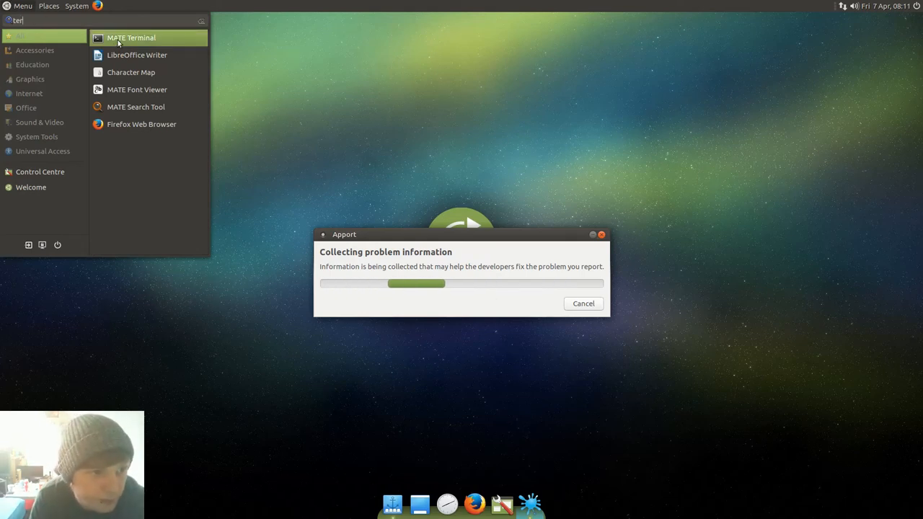
left_click(130, 38)
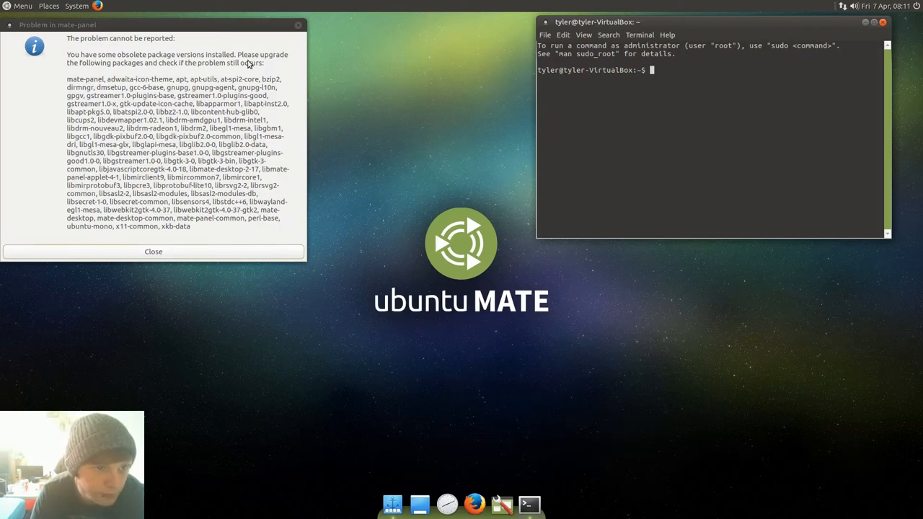
mouse_move(123, 87)
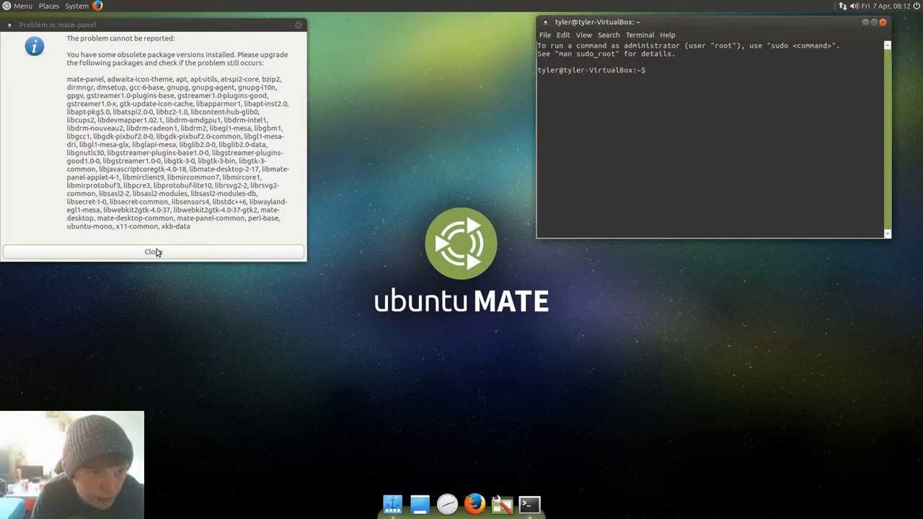
left_click(153, 251)
type("sudo")
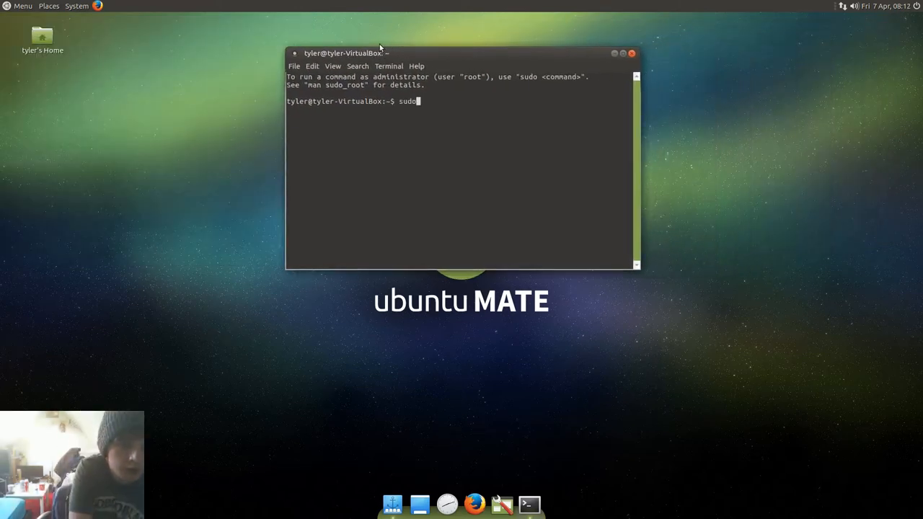
- Run sudo apt-get install htop, hit the dpkg lock error and close the terminal
type("apt0g")
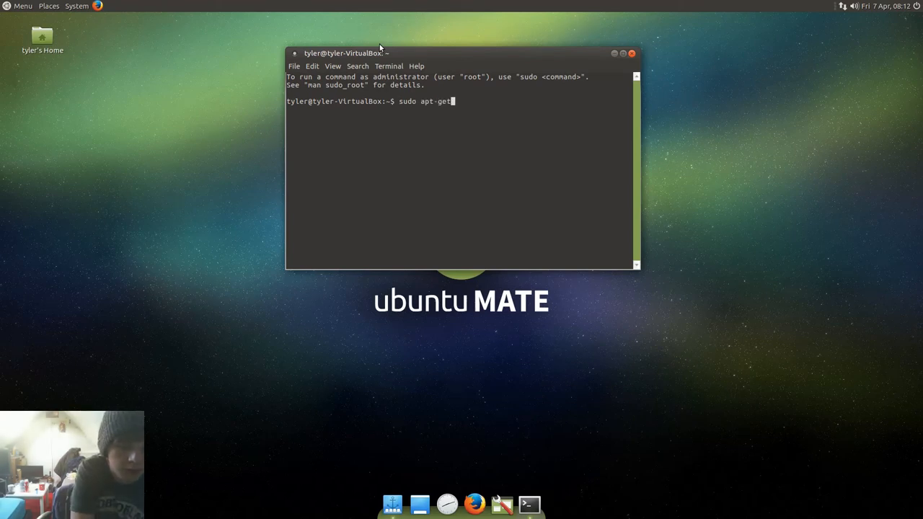
type("install")
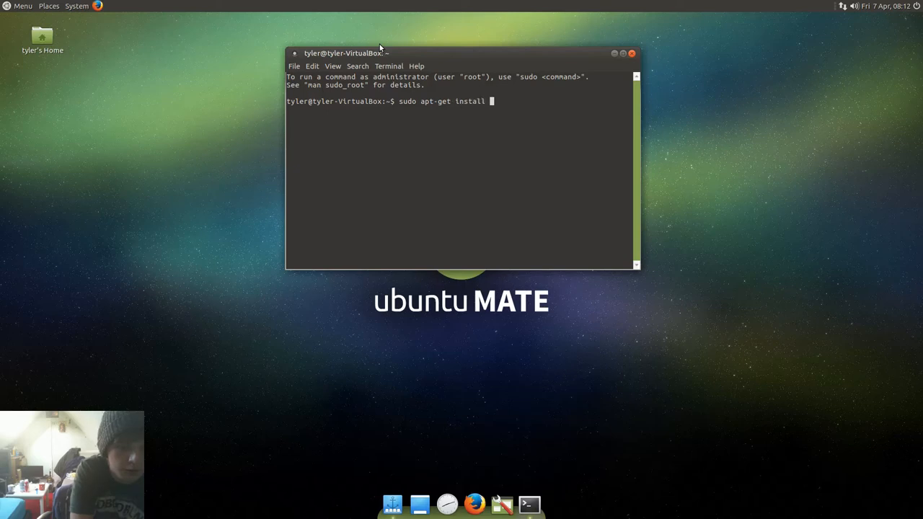
type("htop")
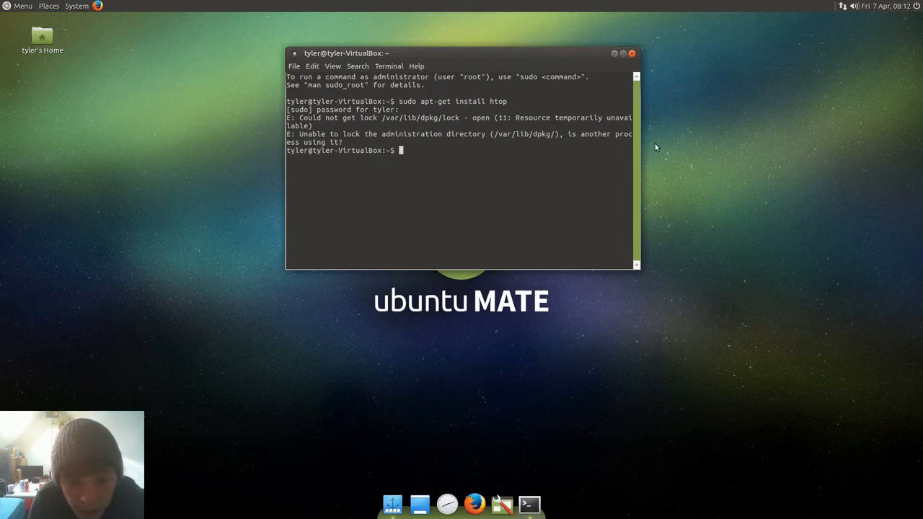
type("e")
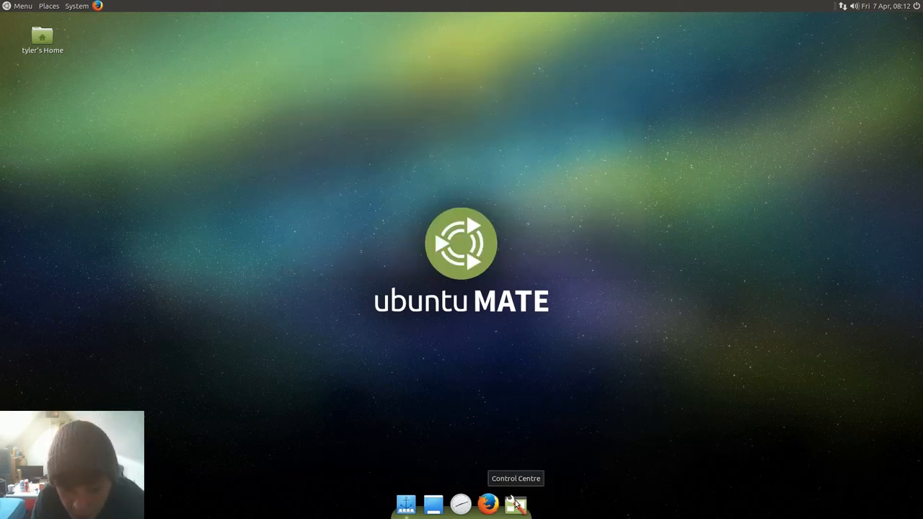
- Search 'system', launch MATE System Monitor on the Resources graphs, then reopen the Menu
left_click(517, 505)
type("system")
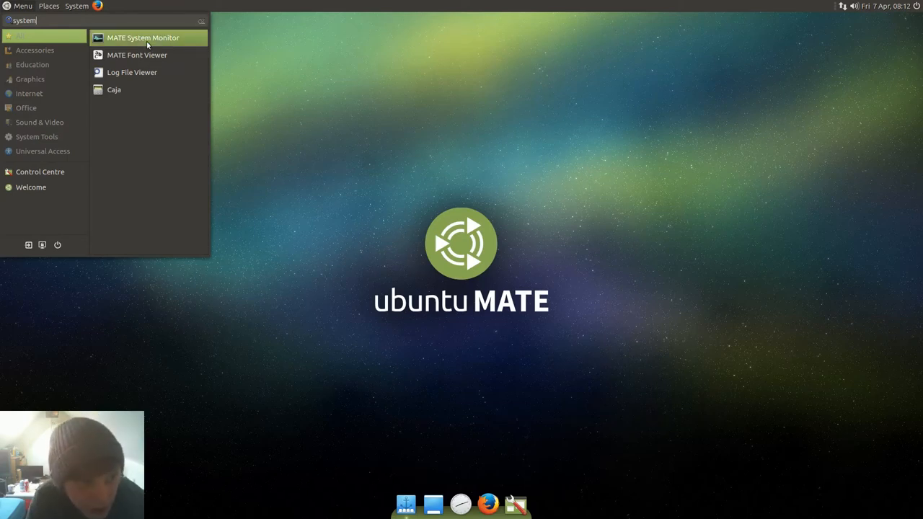
mouse_move(156, 42)
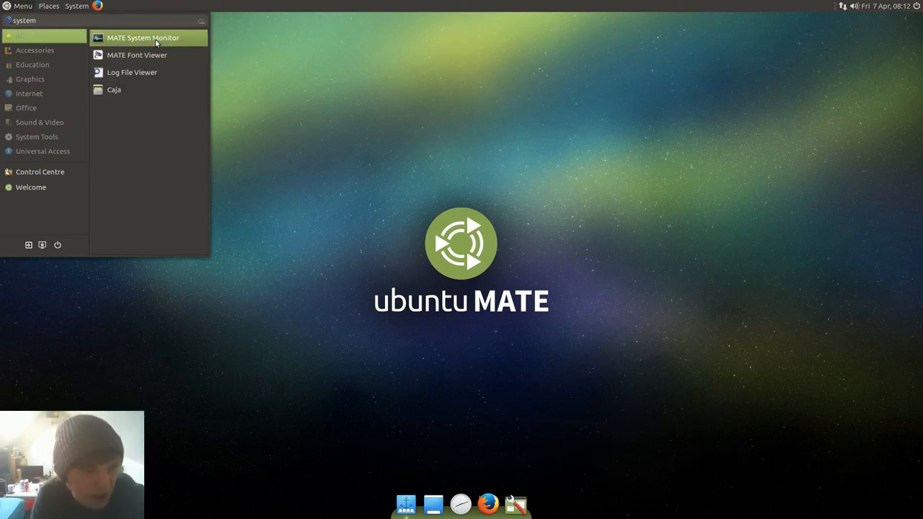
left_click(143, 37)
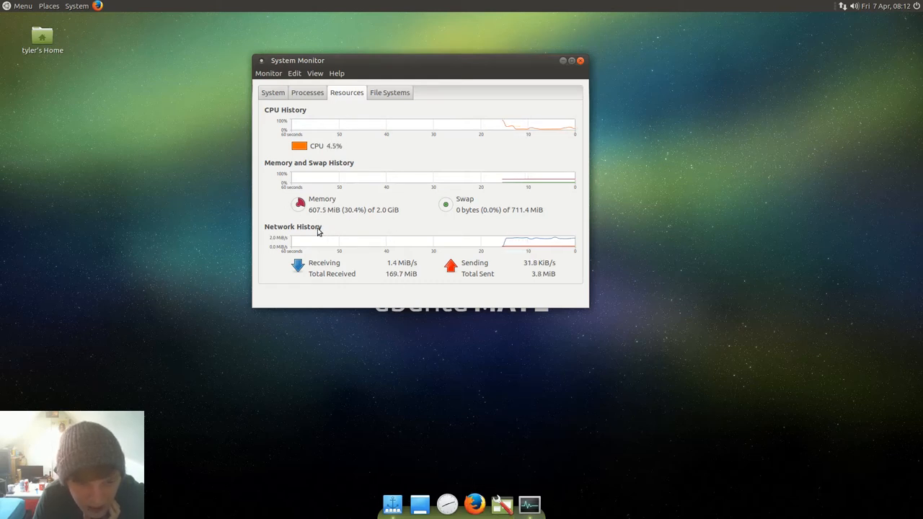
mouse_move(393, 505)
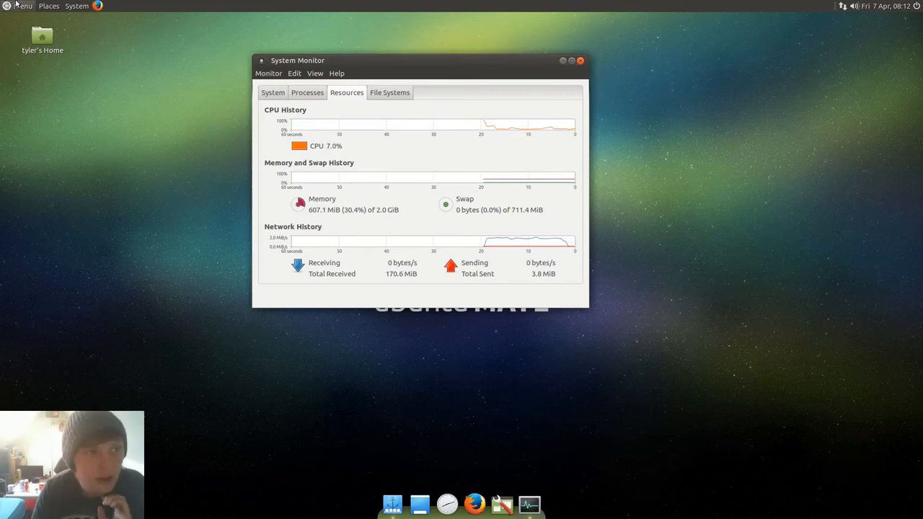
left_click(23, 5)
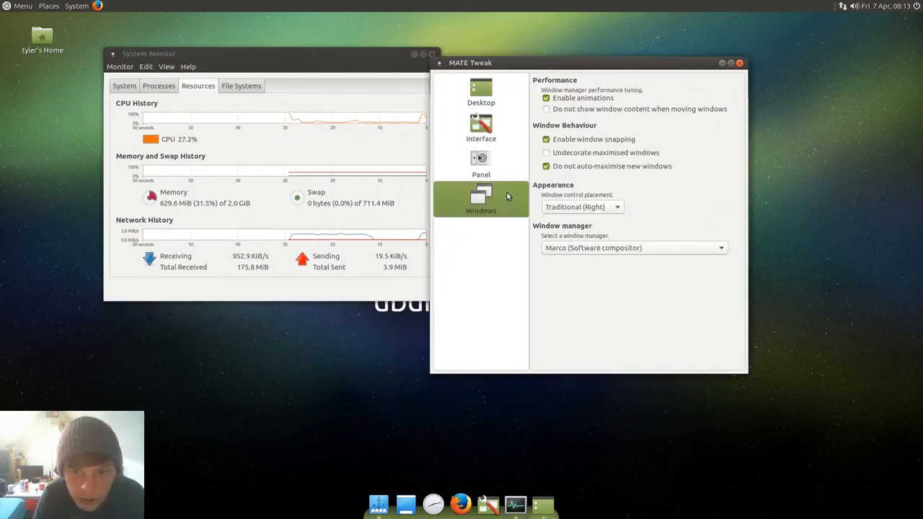
- Switch the panel layout to Ubuntu MATE, then to GNOME2
left_click(482, 162)
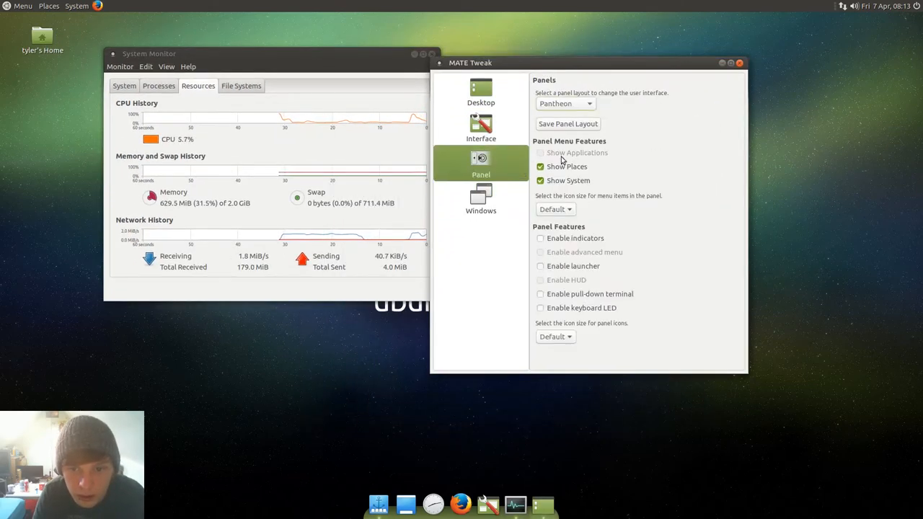
left_click(565, 104)
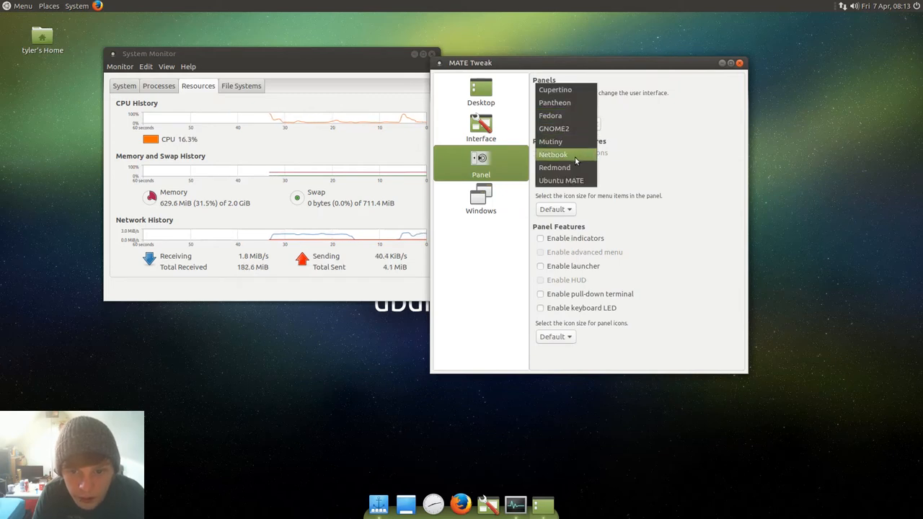
left_click(561, 180)
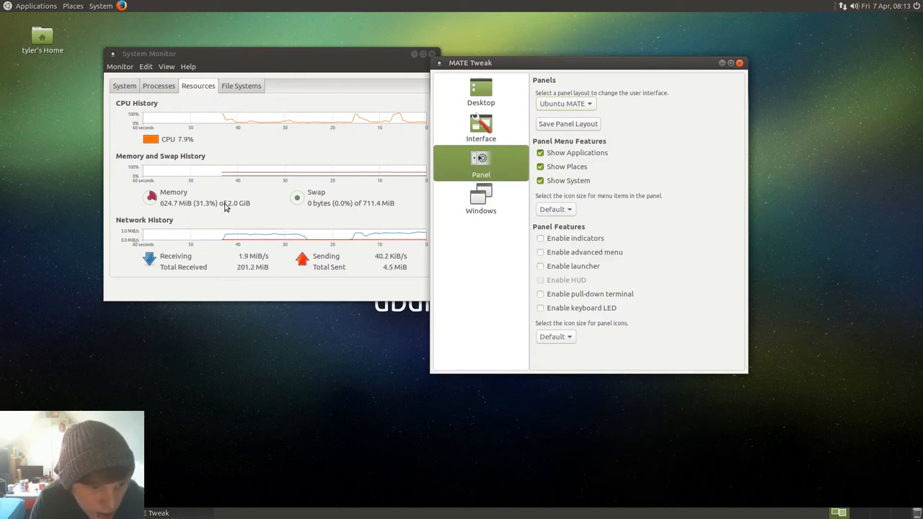
mouse_move(591, 149)
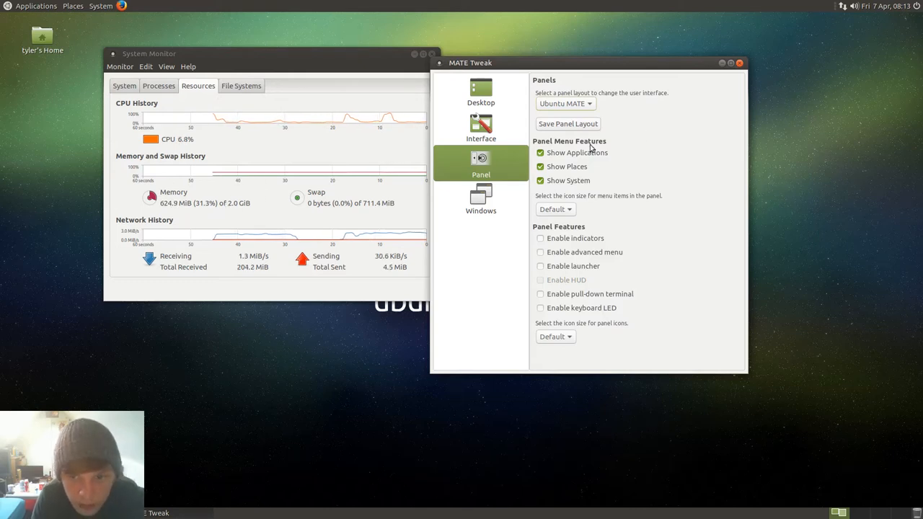
left_click(565, 104)
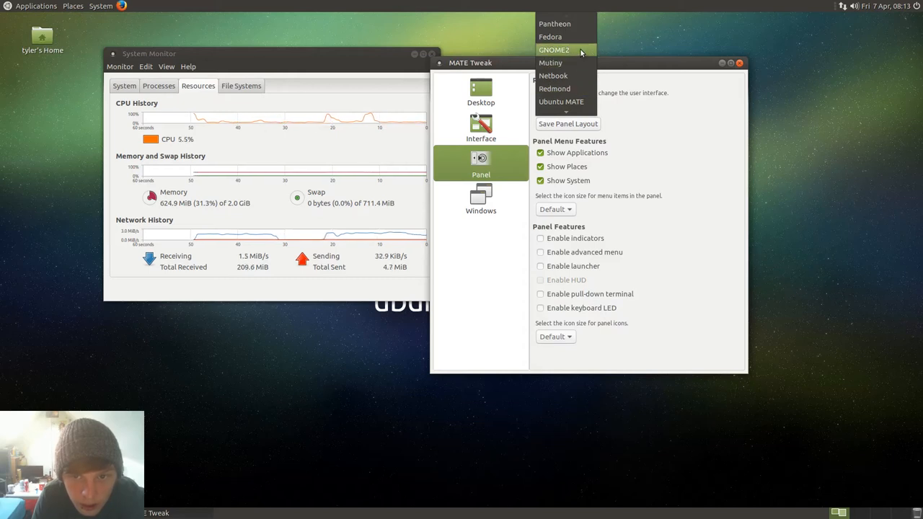
left_click(553, 49)
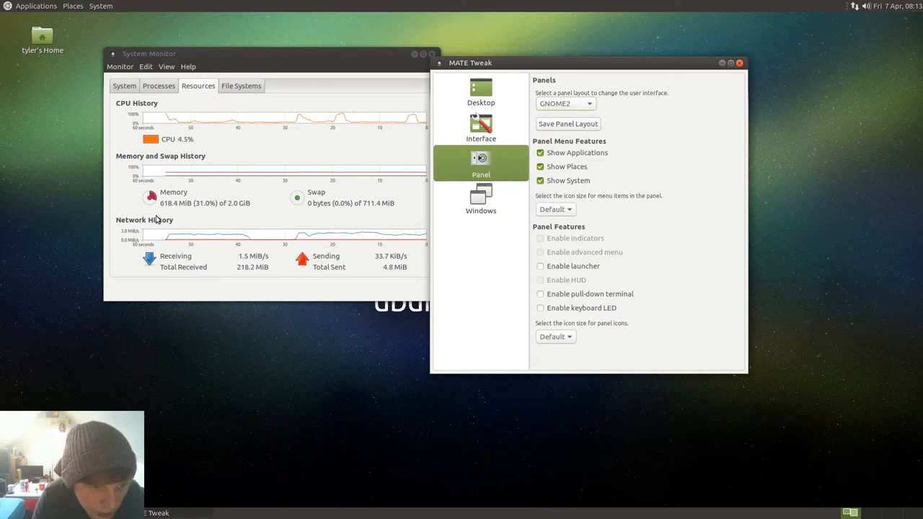
- Switch the panel layout to Fedora, then Cupertino with its bottom dock, and reopen the layout list
left_click(566, 103)
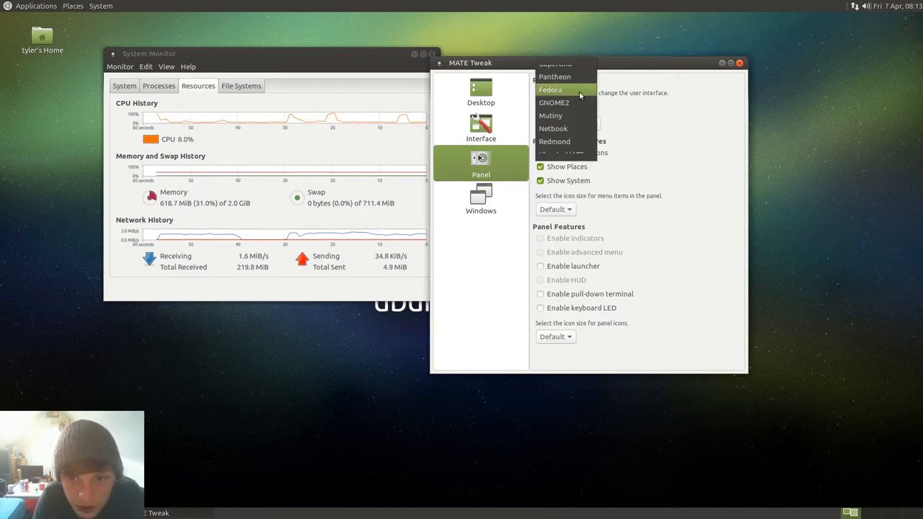
left_click(551, 90)
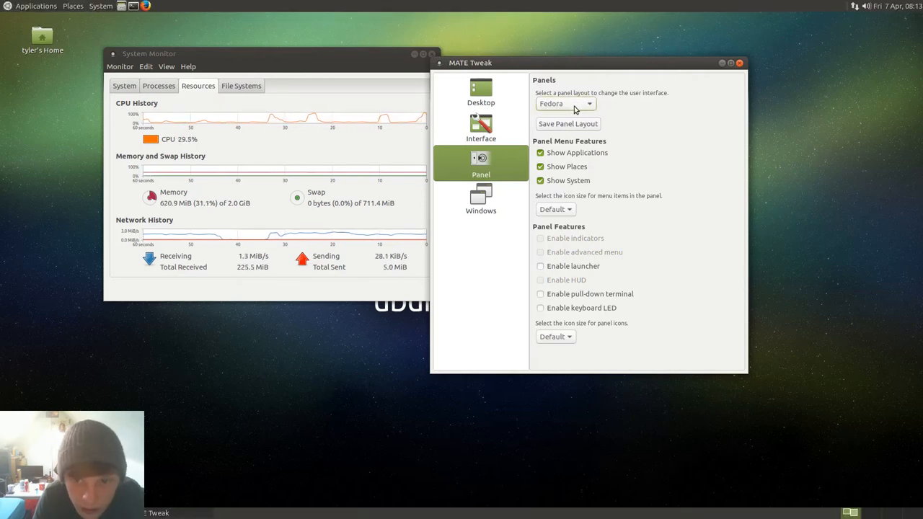
left_click(565, 104)
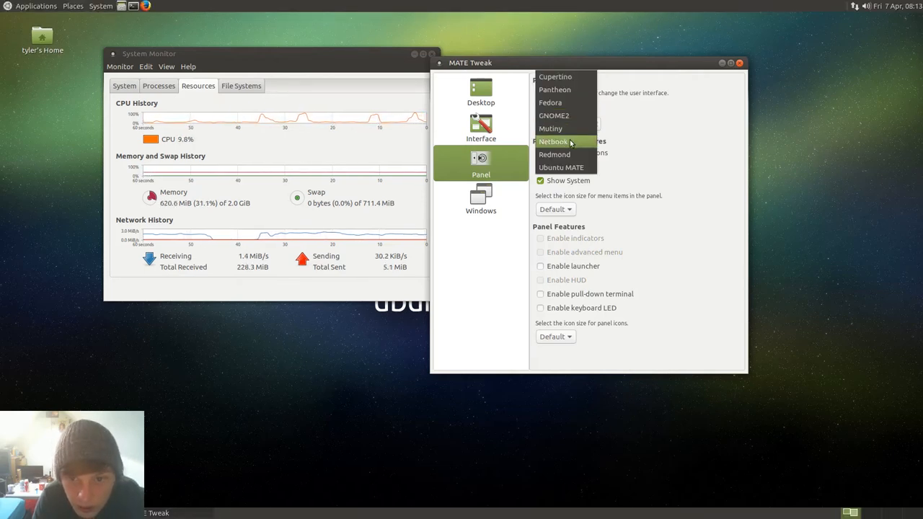
left_click(555, 76)
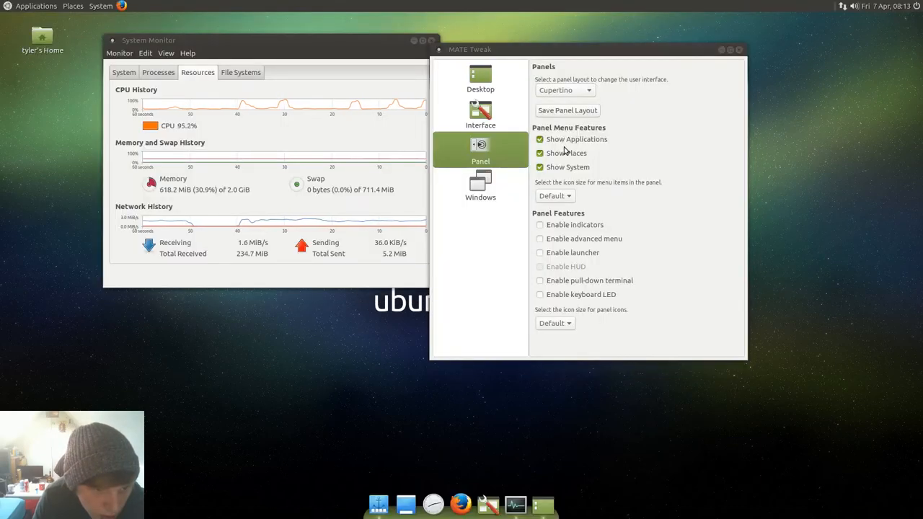
left_click(566, 89)
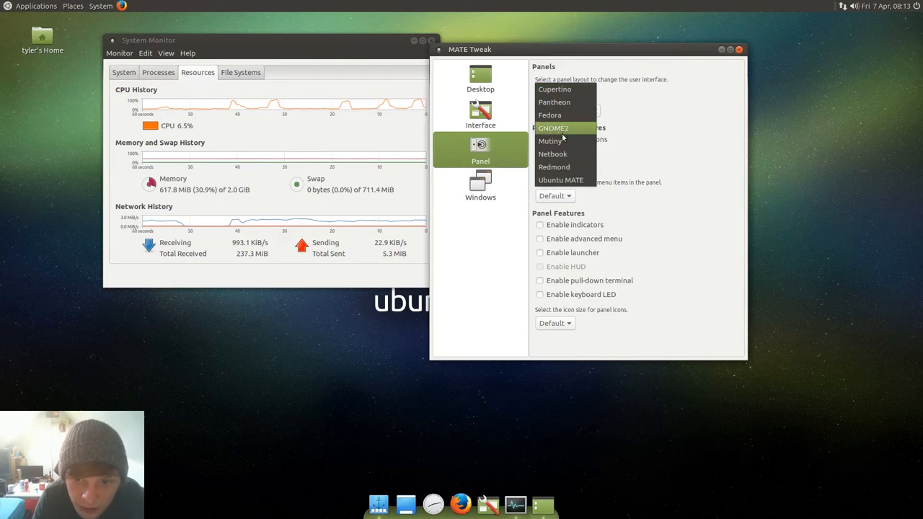
mouse_move(551, 141)
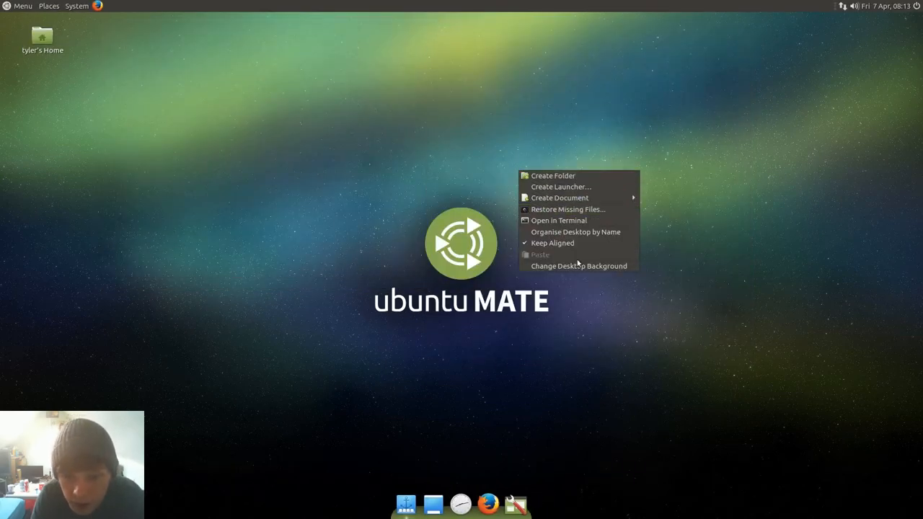
- Try the street car, purple space and beach grass wallpapers in the Background settings
left_click(584, 267)
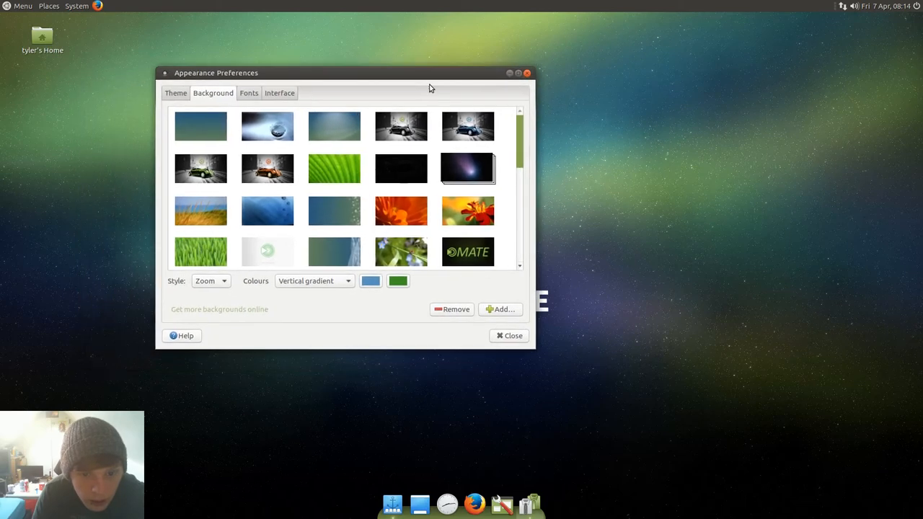
scroll("down", 3)
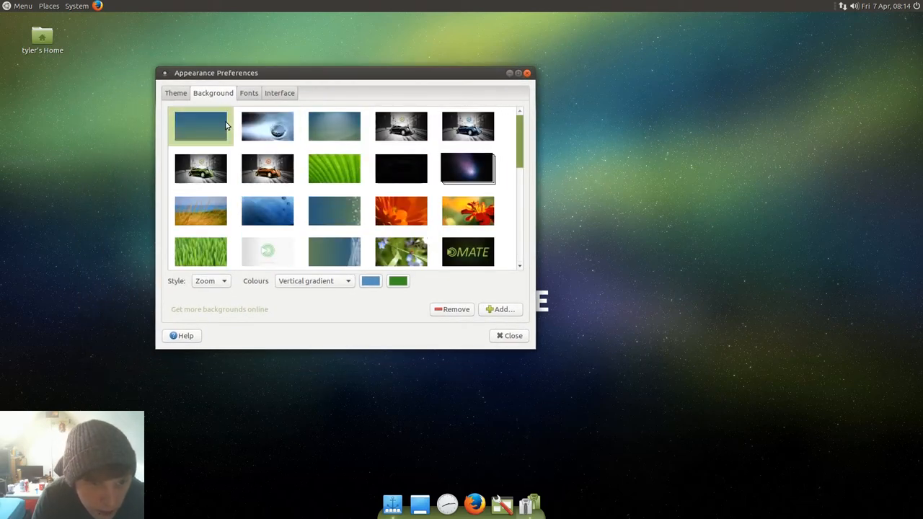
left_click(467, 127)
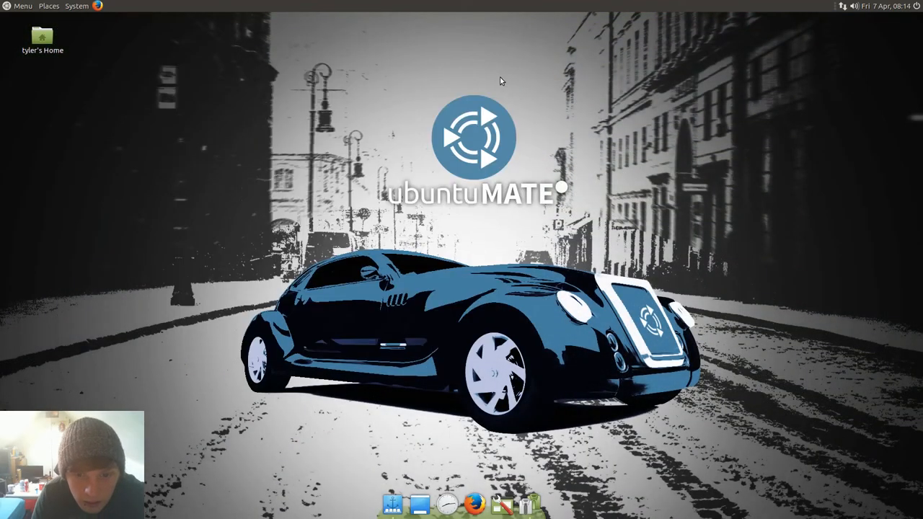
mouse_move(488, 302)
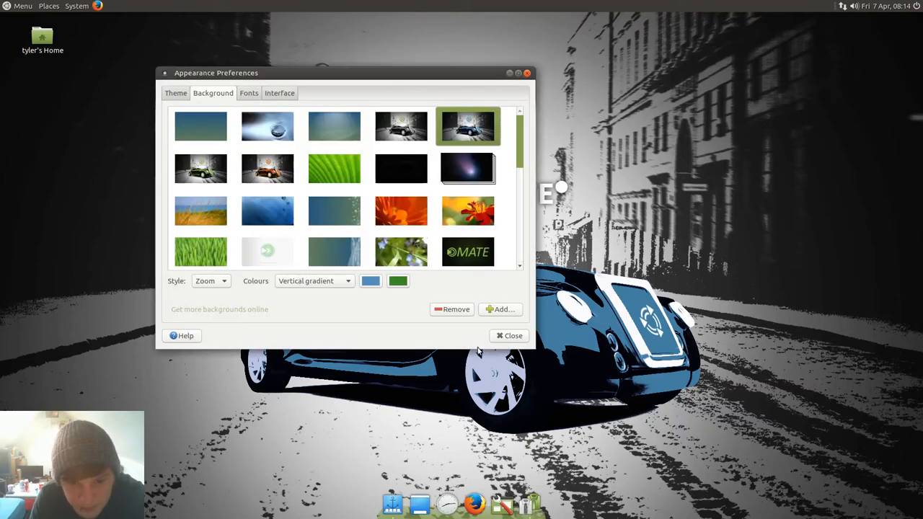
left_click(468, 169)
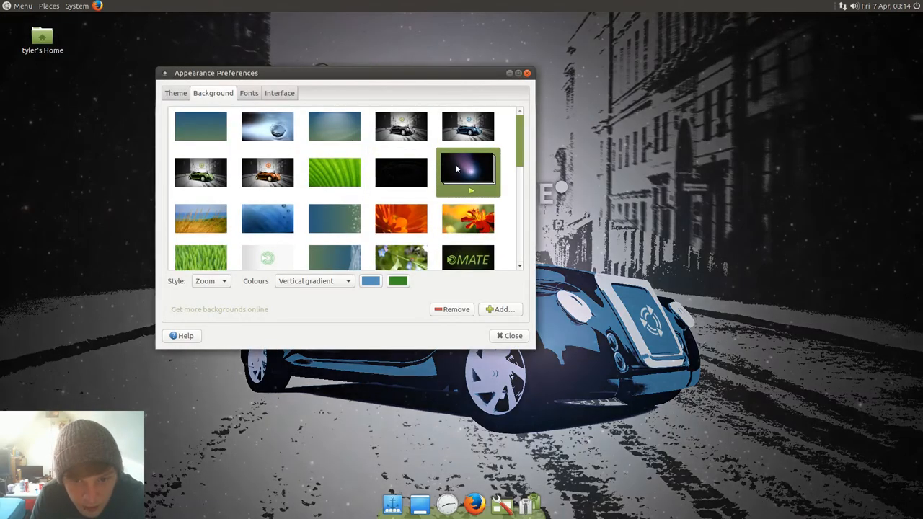
left_click(335, 172)
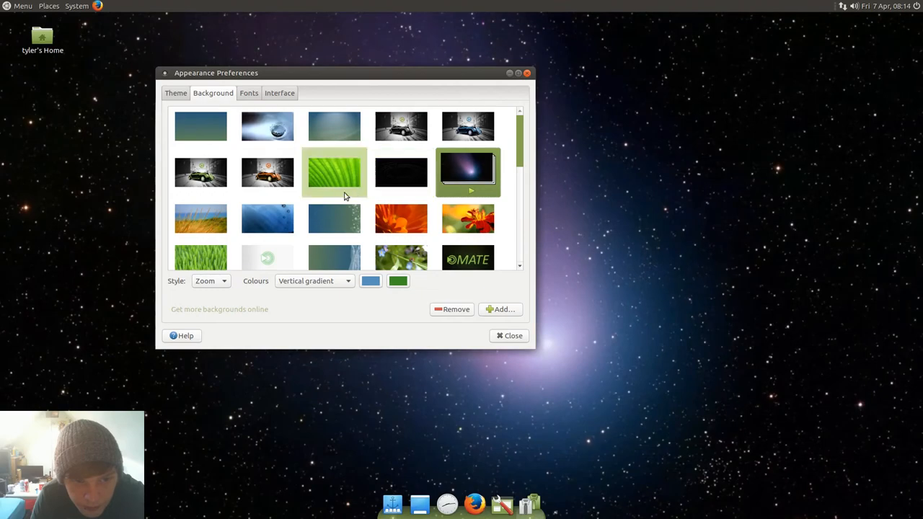
left_click(200, 211)
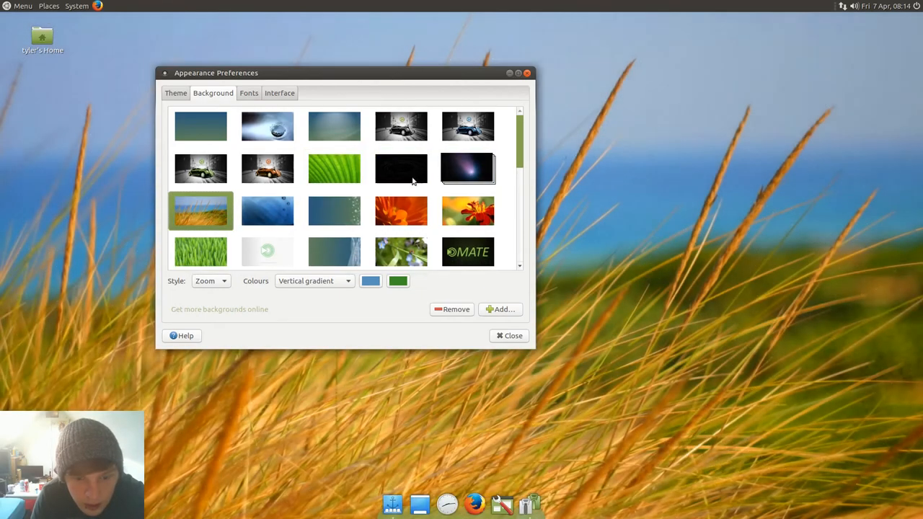
- Make the blue bubbles wallpaper the desktop background and dismiss Appearance Preferences
left_click_drag(216, 72, 274, 196)
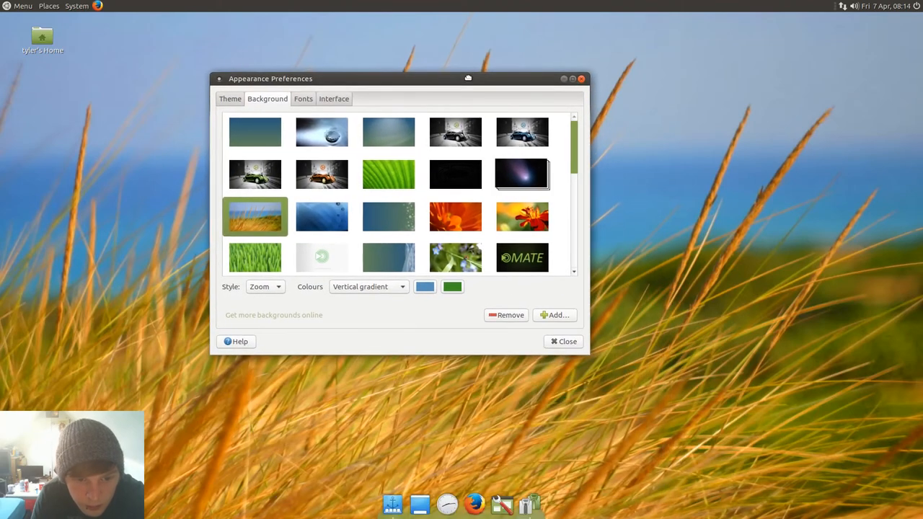
mouse_move(565, 219)
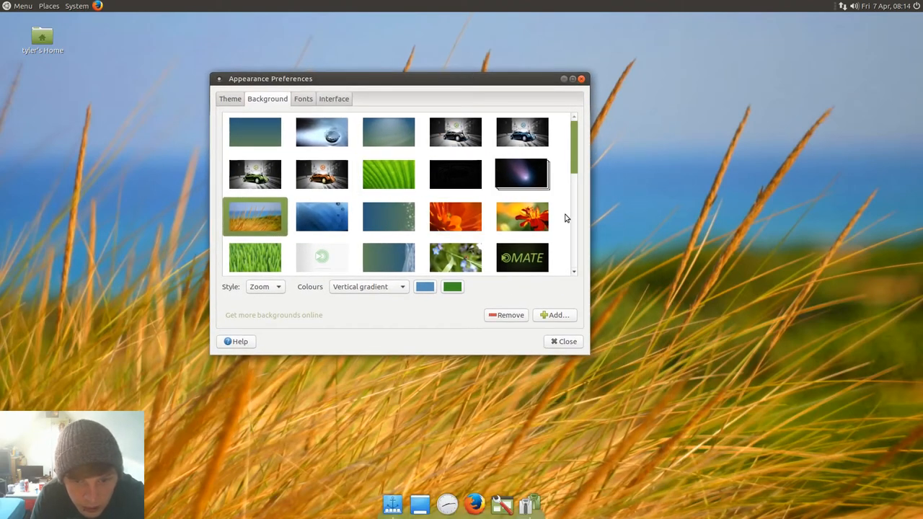
left_click(388, 257)
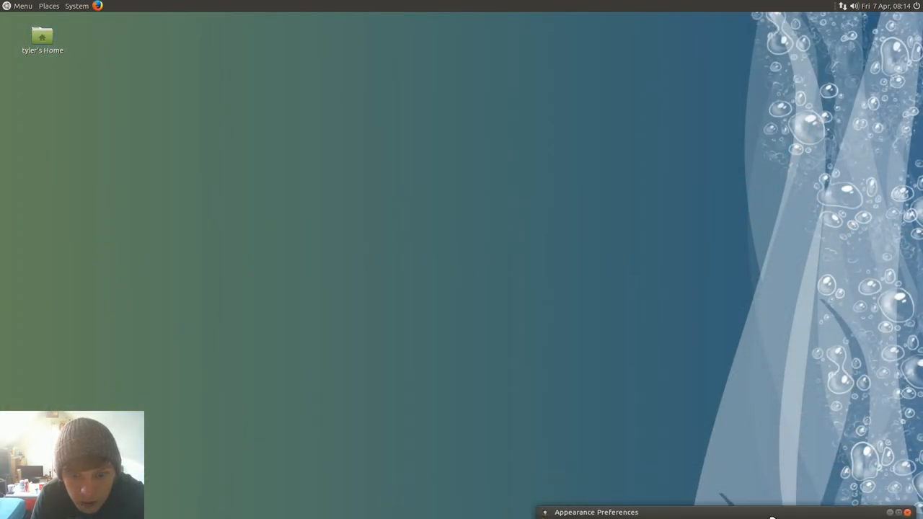
left_click(597, 512)
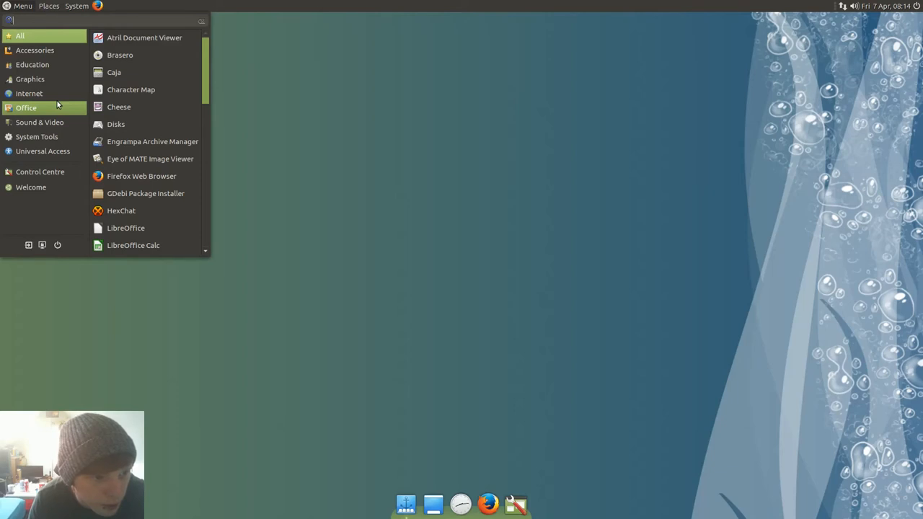
- Launch LibreOffice Writer from the Office category with a blank document
left_click(26, 106)
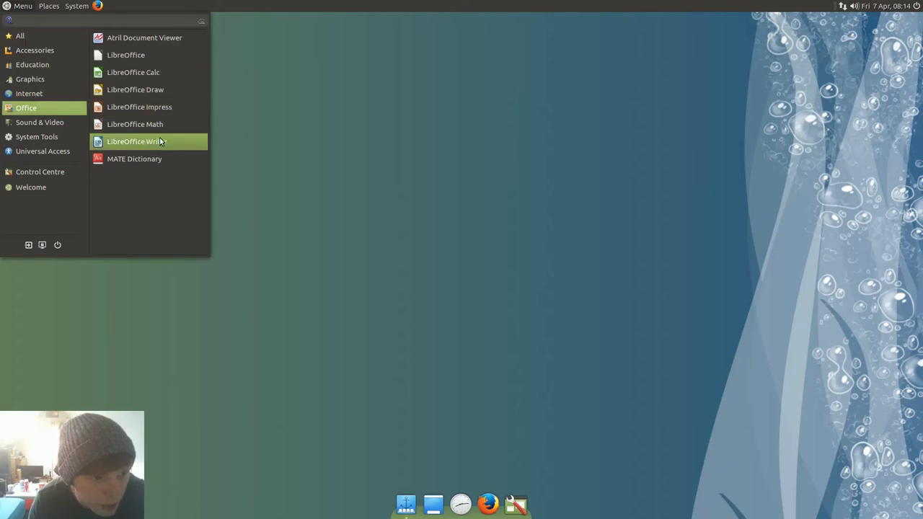
left_click(132, 142)
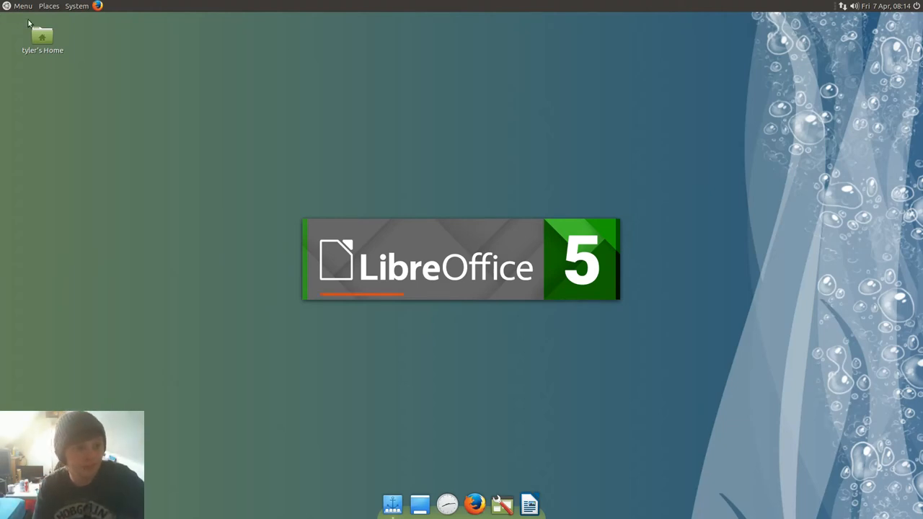
- Search the menu for 'fil', open the home folder in Caja and move its window toward the middle
left_click(23, 6)
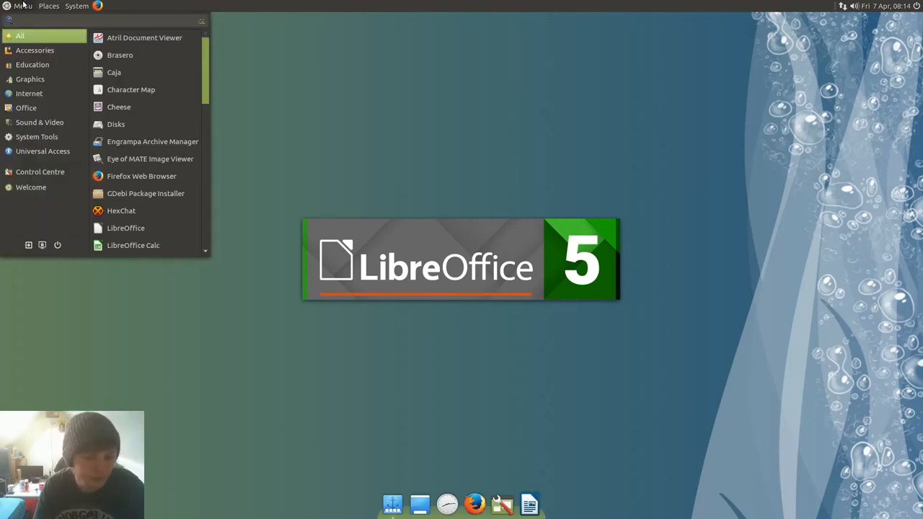
type("fil")
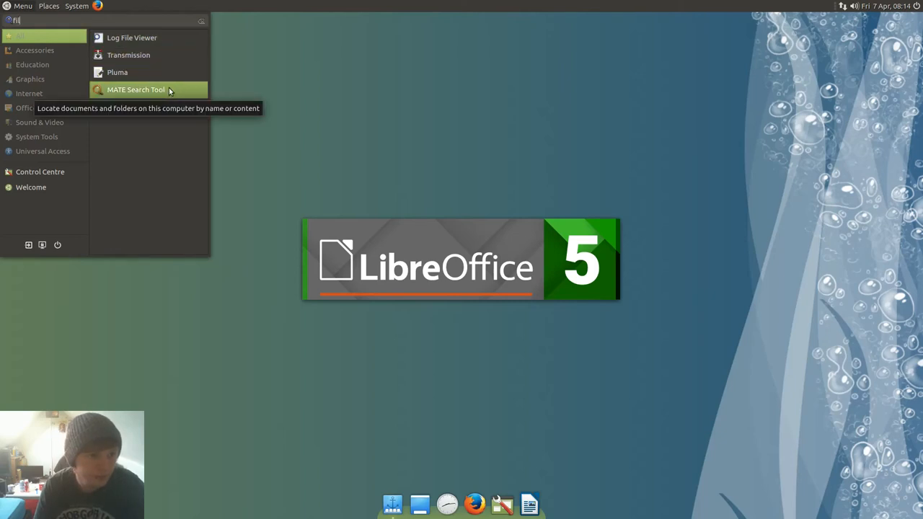
mouse_move(116, 72)
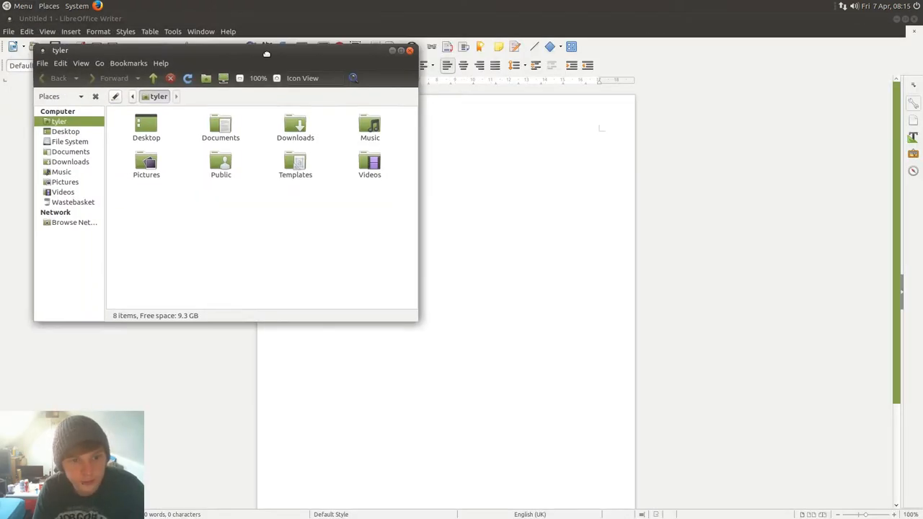
left_click_drag(266, 49, 467, 135)
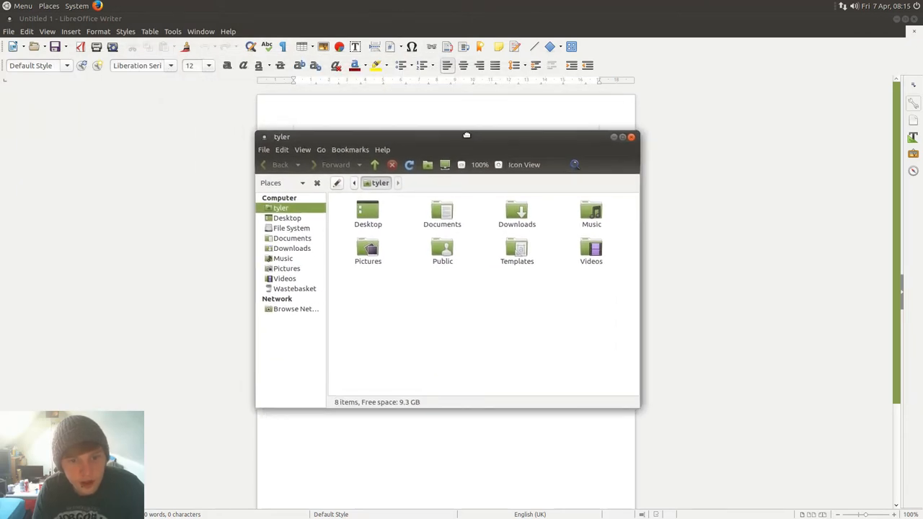
mouse_move(473, 248)
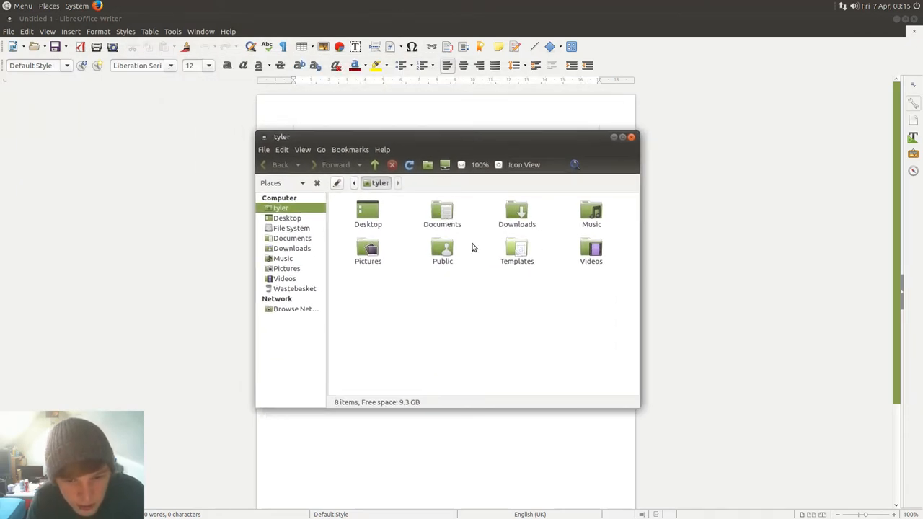
left_click(23, 6)
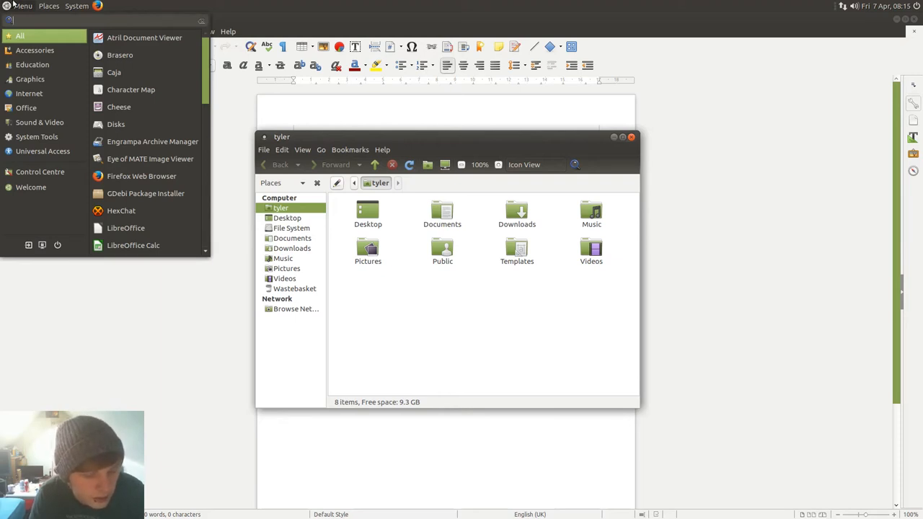
left_click(76, 6)
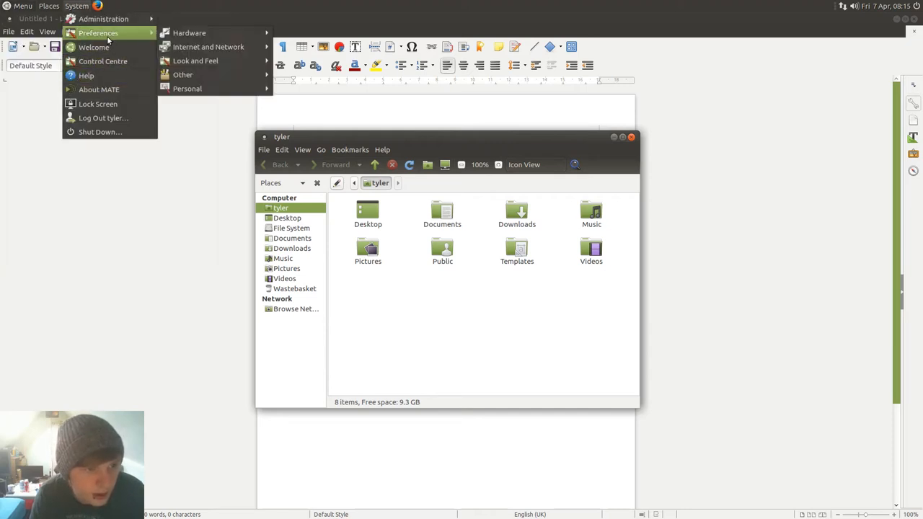
mouse_move(196, 60)
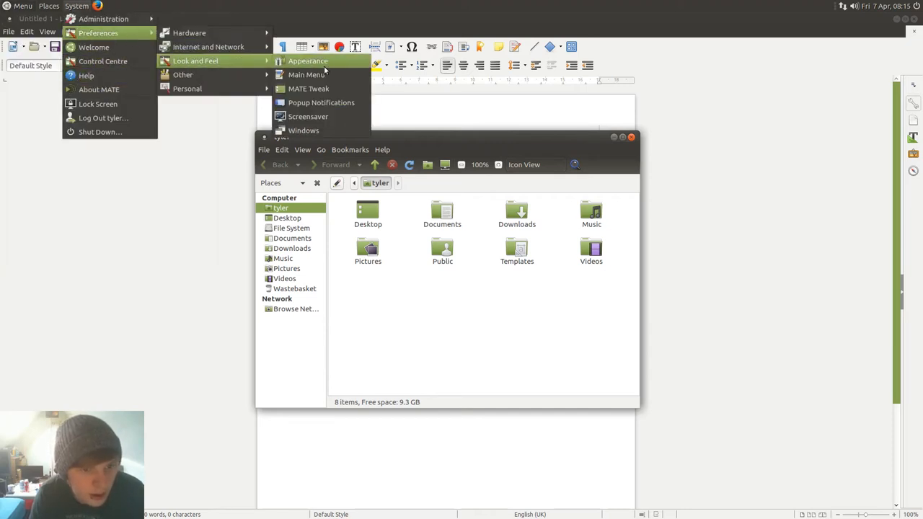
left_click(423, 111)
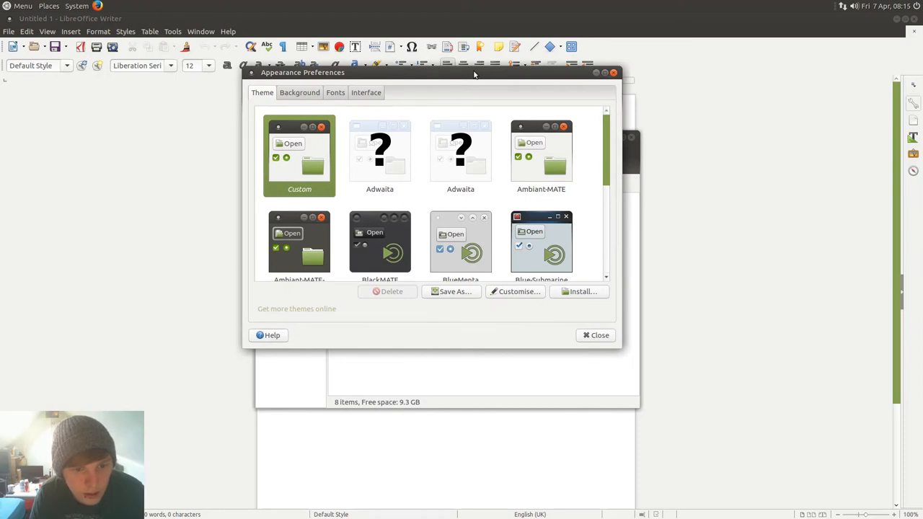
mouse_move(535, 147)
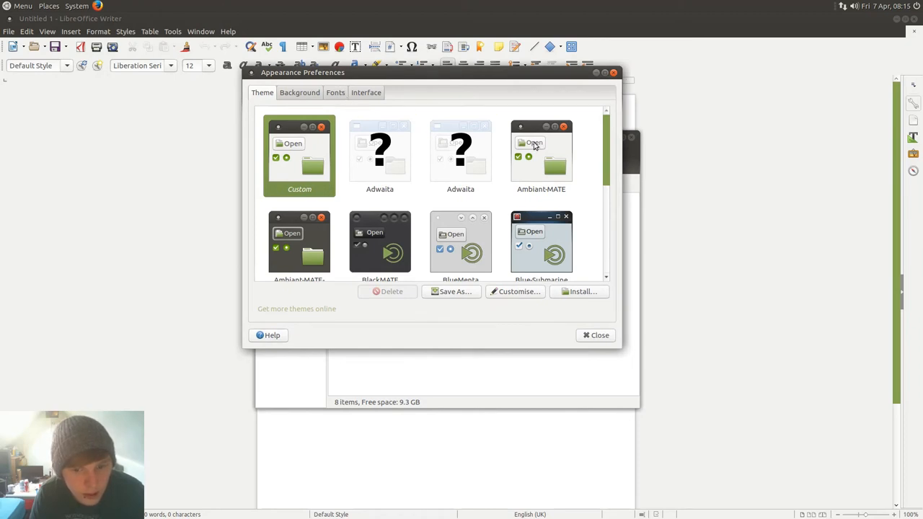
left_click(541, 151)
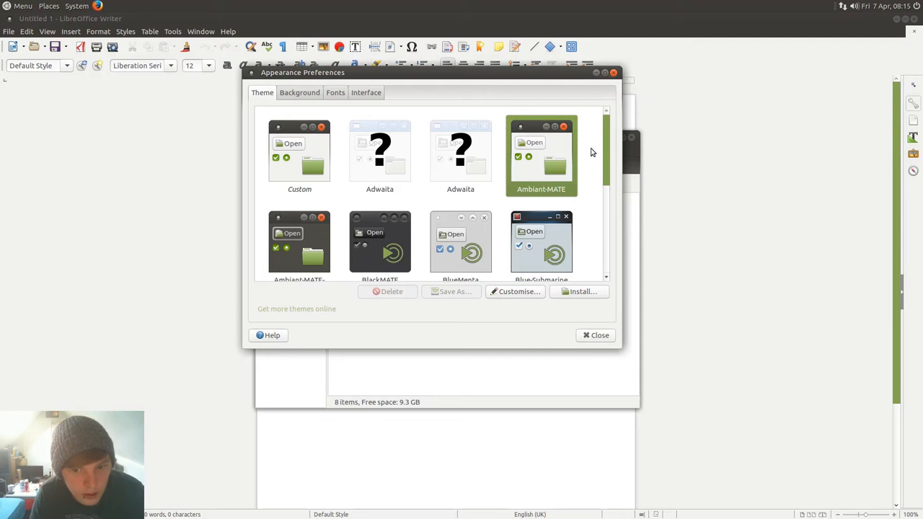
left_click(300, 156)
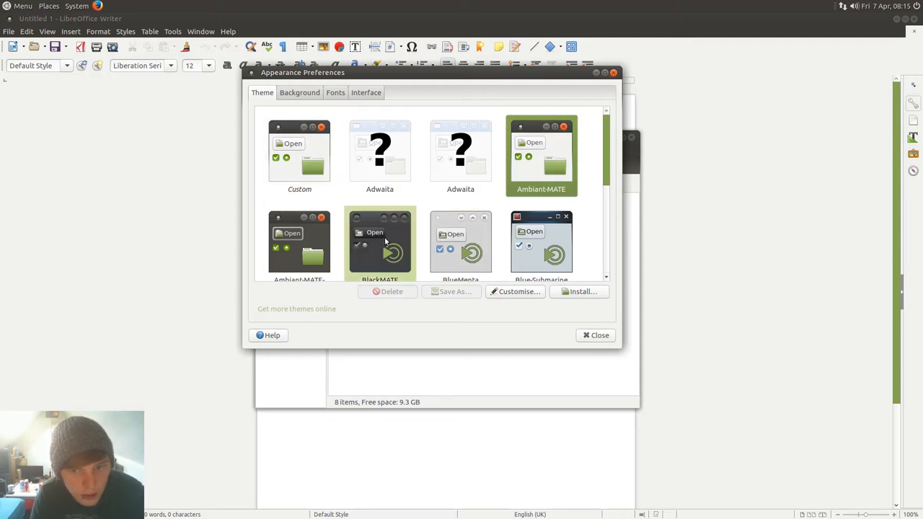
left_click(379, 227)
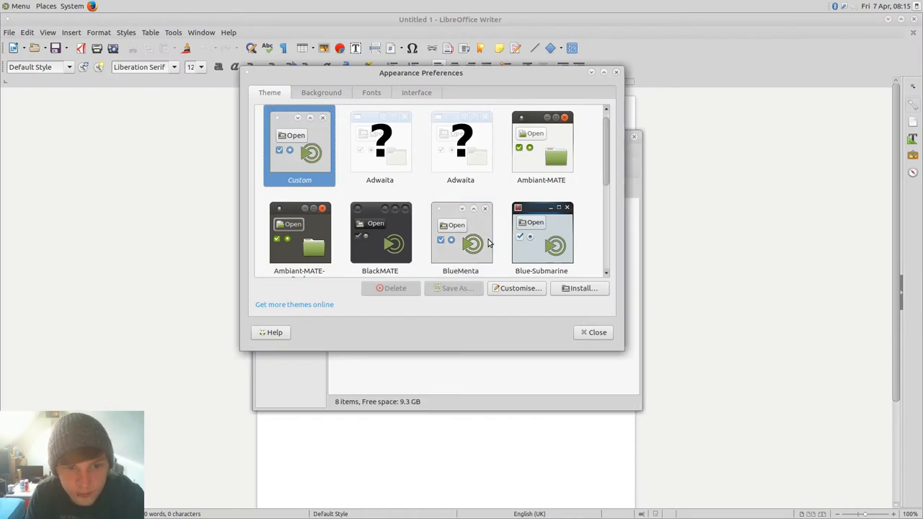
mouse_move(597, 170)
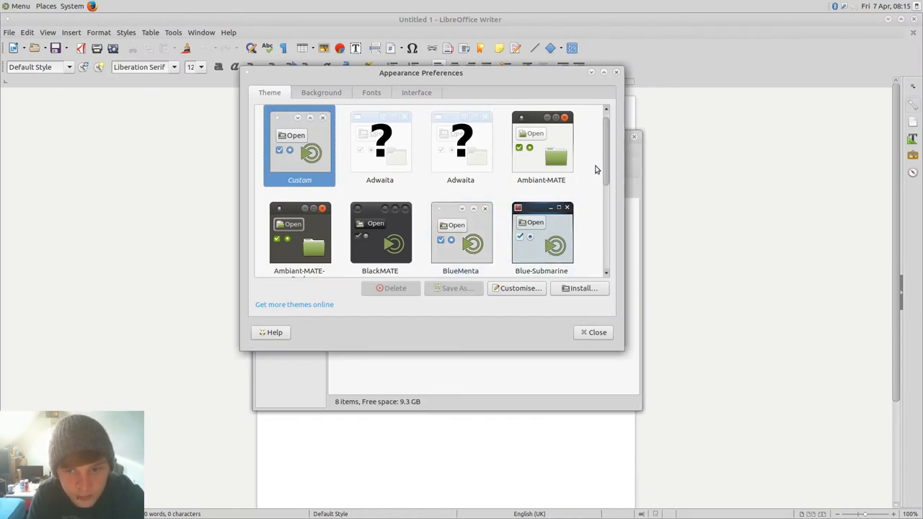
scroll("down", 3)
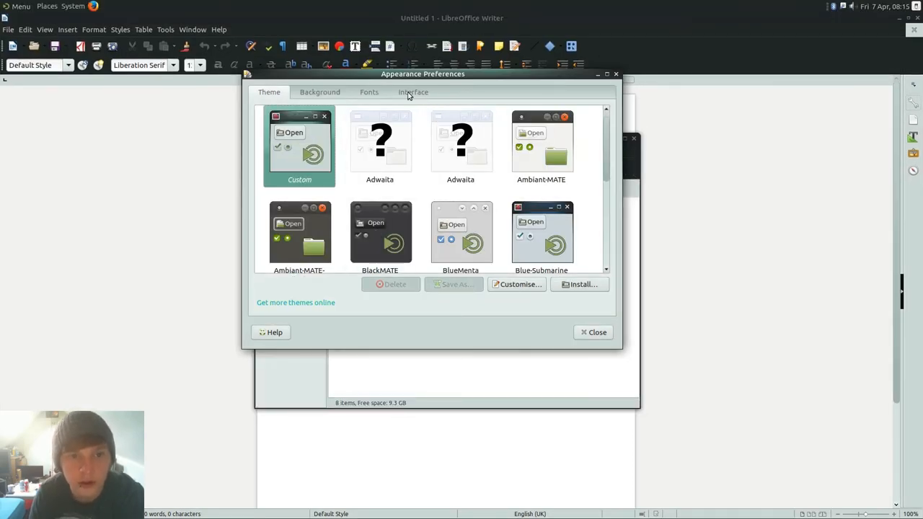
left_click_drag(423, 73, 423, 88)
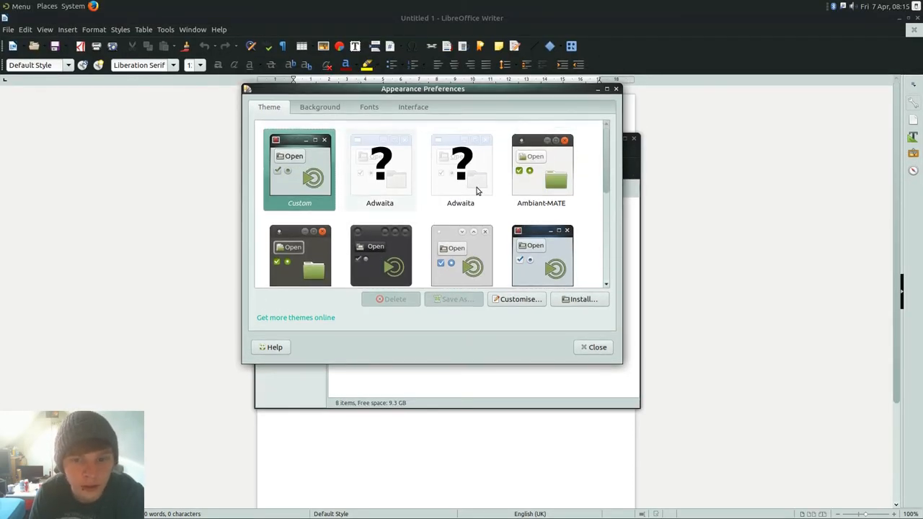
left_click(541, 171)
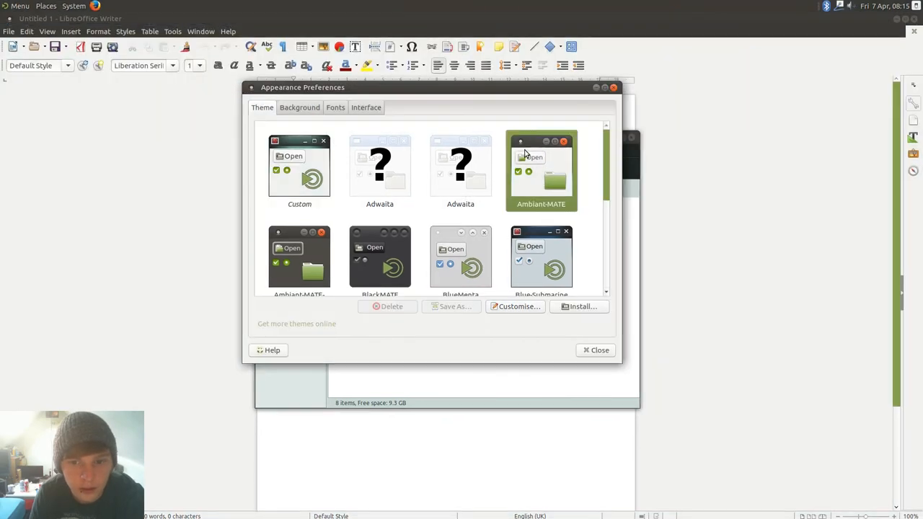
mouse_move(614, 87)
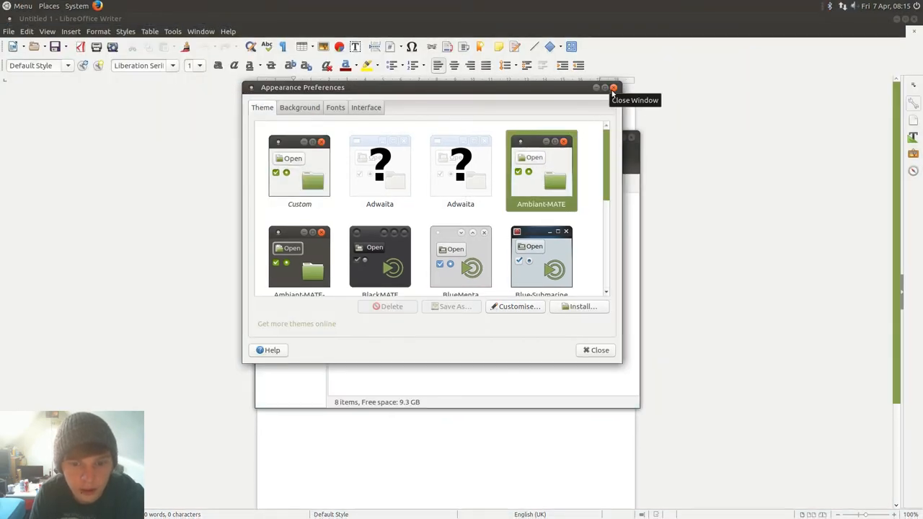
left_click(300, 106)
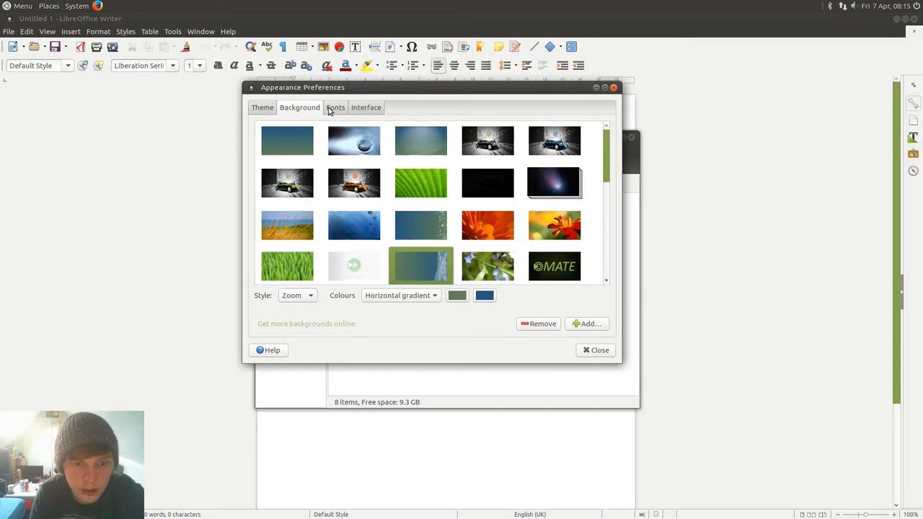
left_click(366, 107)
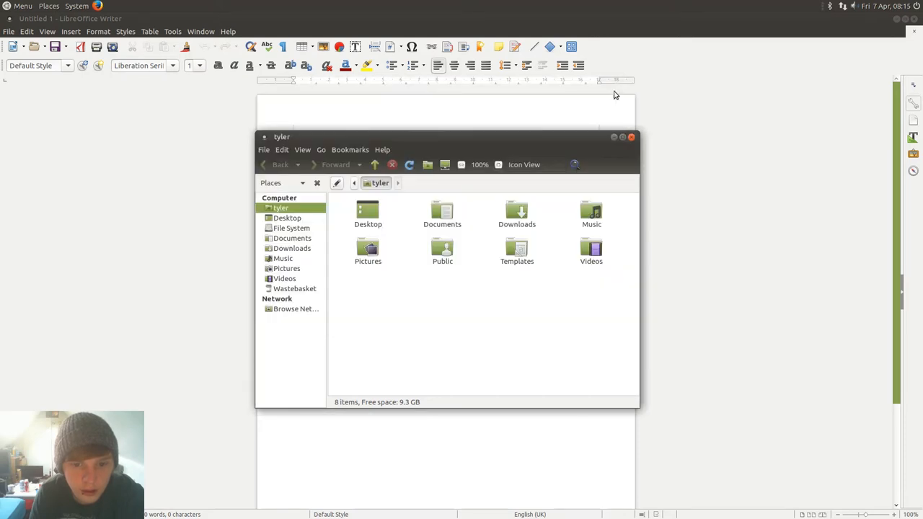
- Visit the appearance preferences, then close the Caja home folder window leaving the bare desktop
left_click(76, 6)
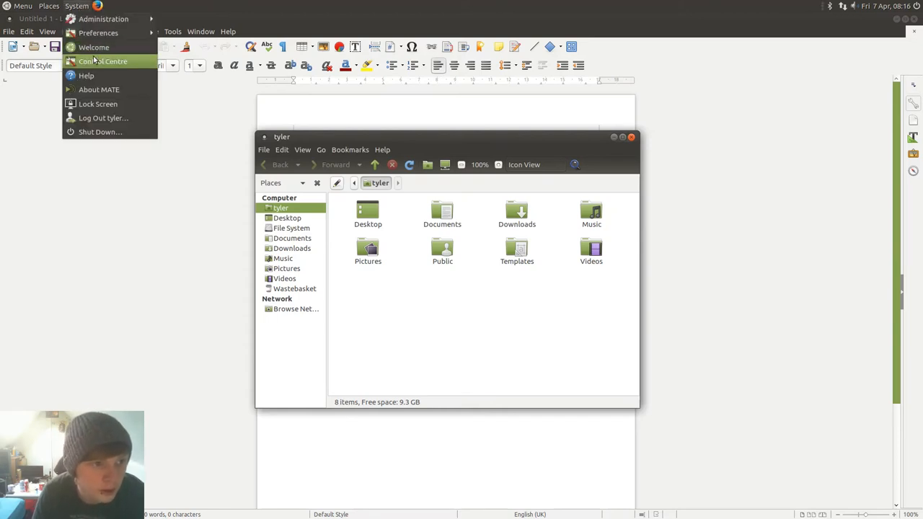
mouse_move(98, 32)
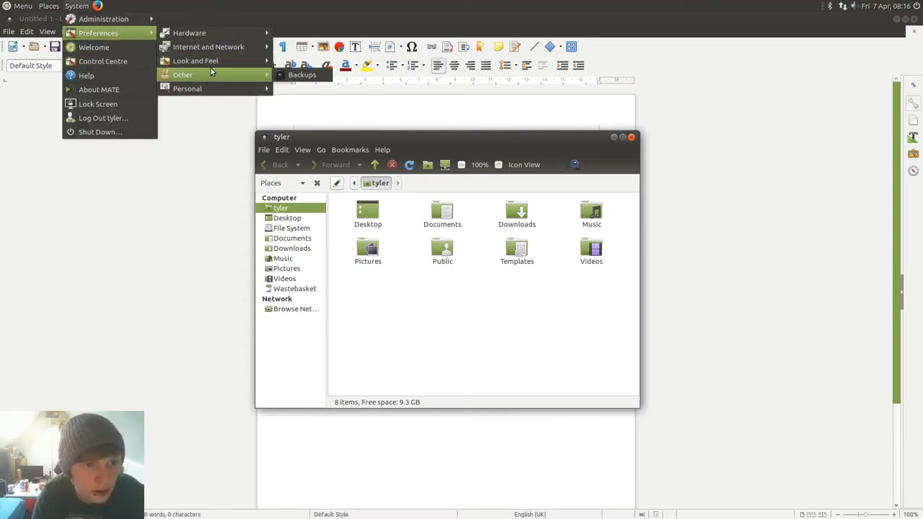
mouse_move(196, 61)
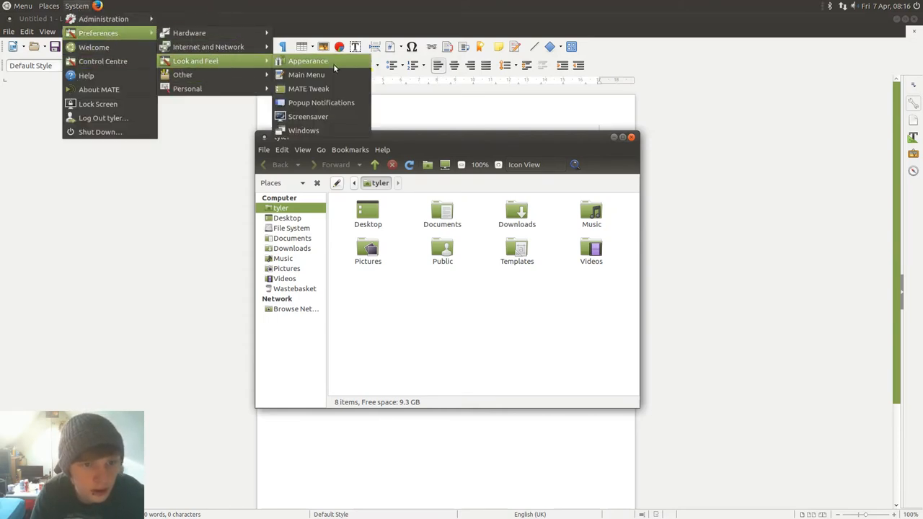
left_click(447, 289)
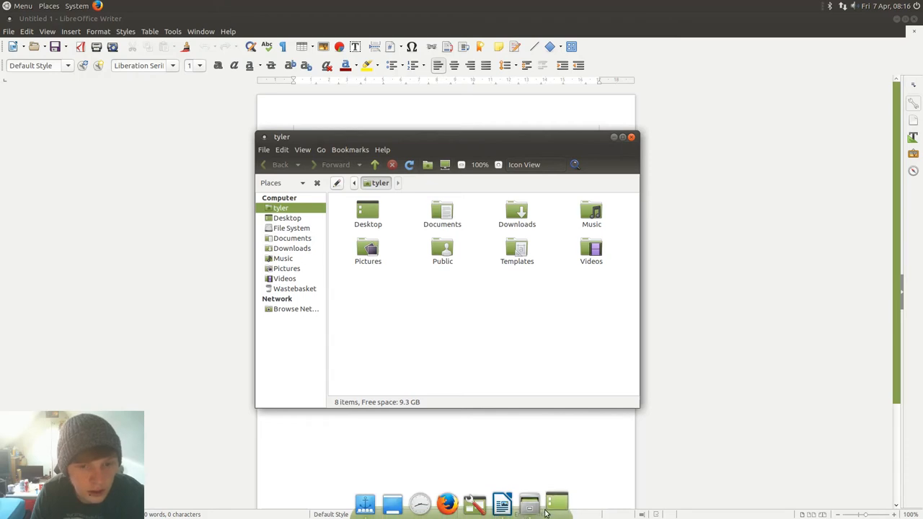
mouse_move(363, 502)
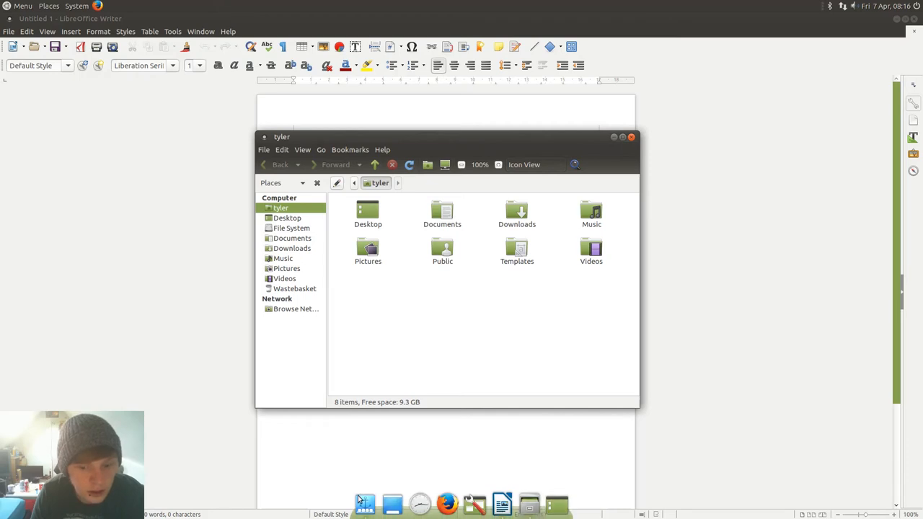
left_click(632, 137)
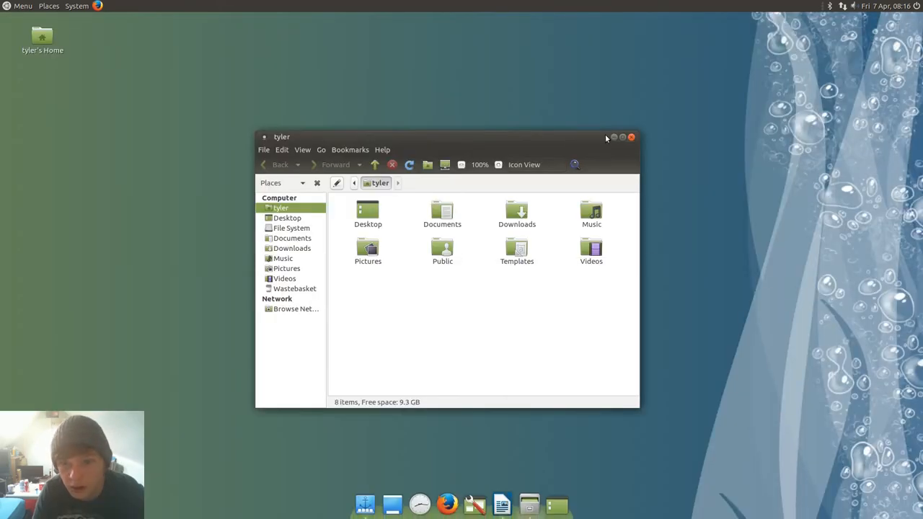
left_click(632, 137)
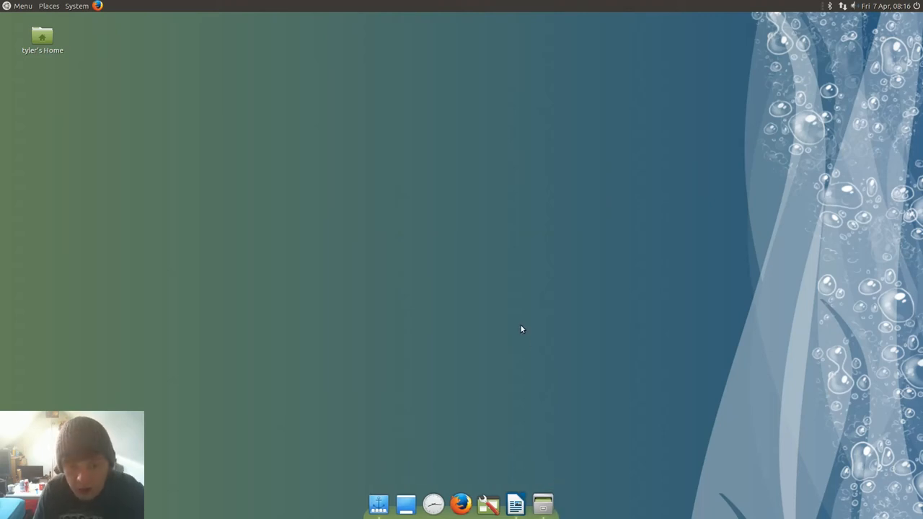
mouse_move(522, 330)
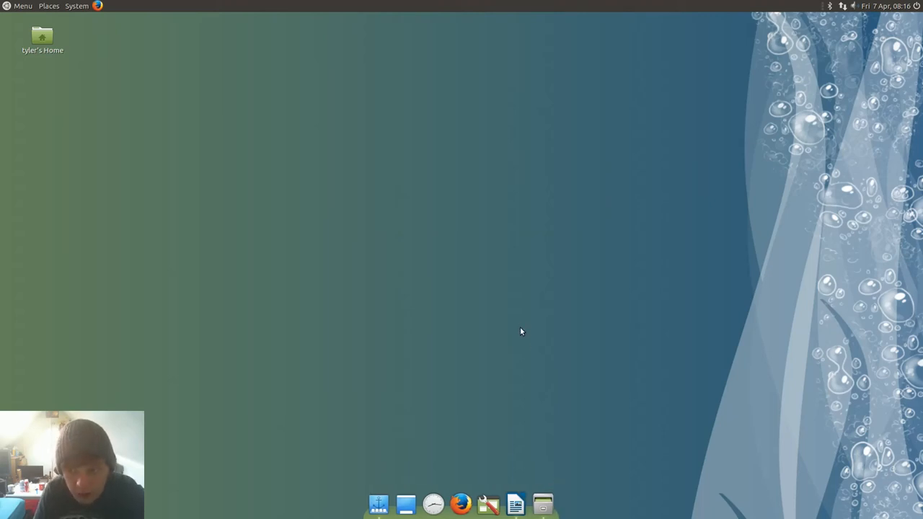
mouse_move(377, 505)
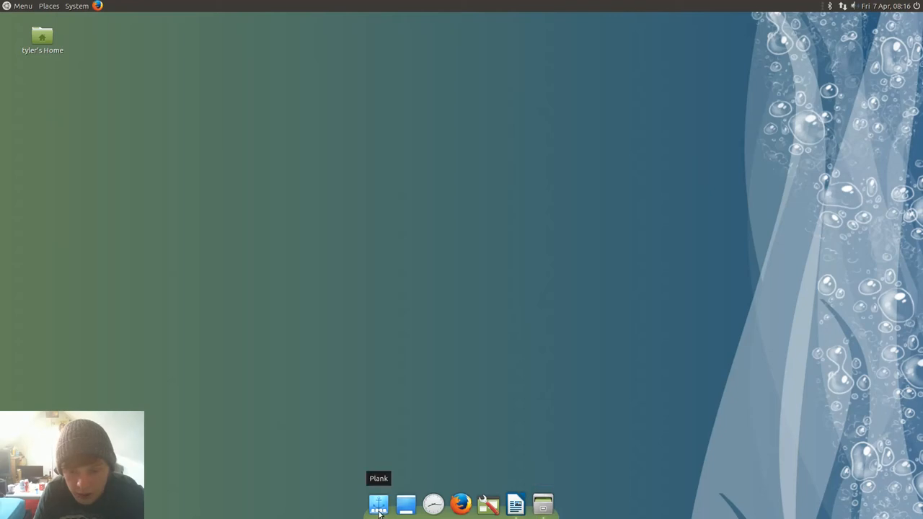
mouse_move(611, 503)
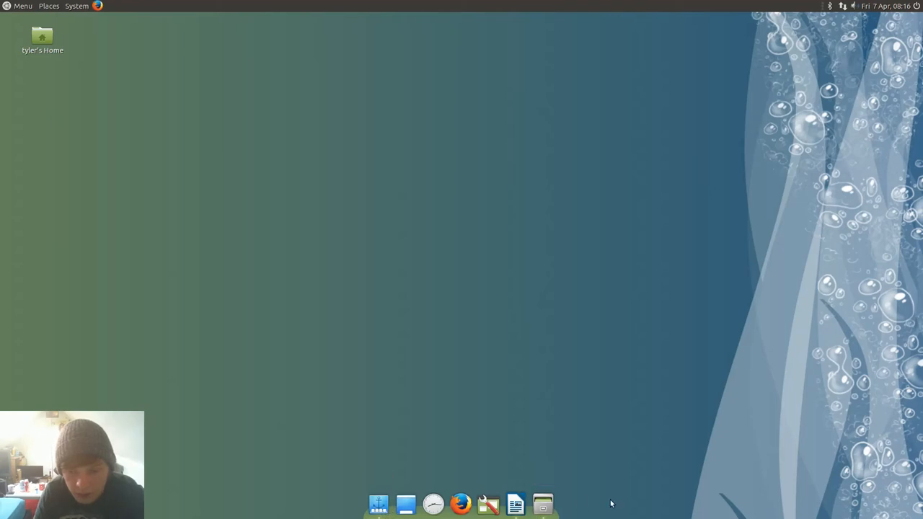
left_click(21, 6)
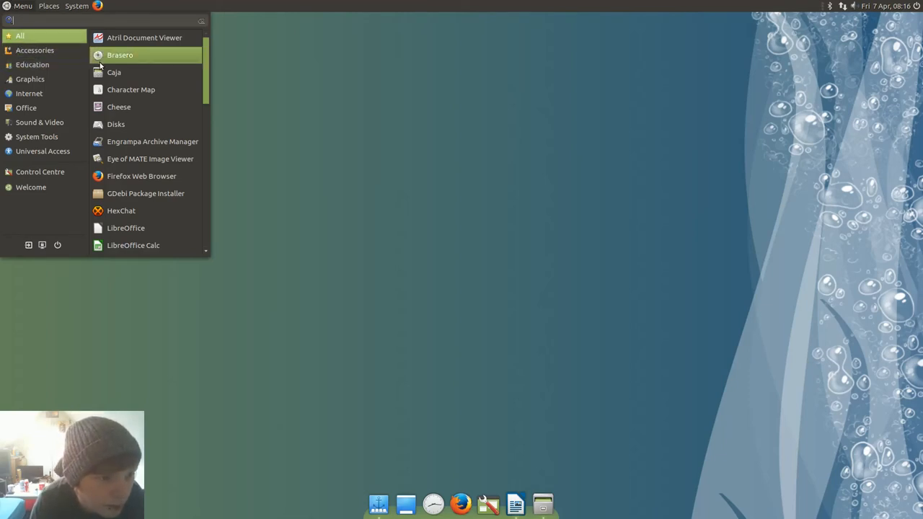
mouse_move(34, 49)
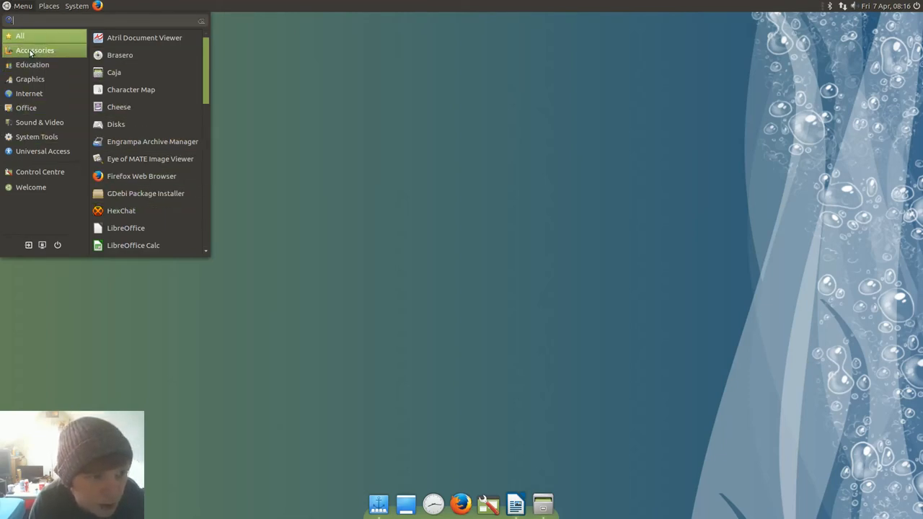
scroll("down", 3)
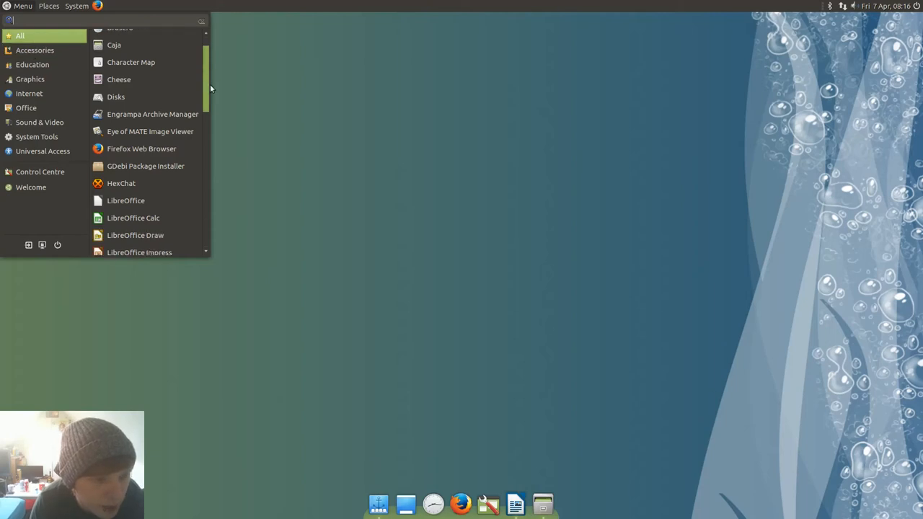
scroll("down", 3)
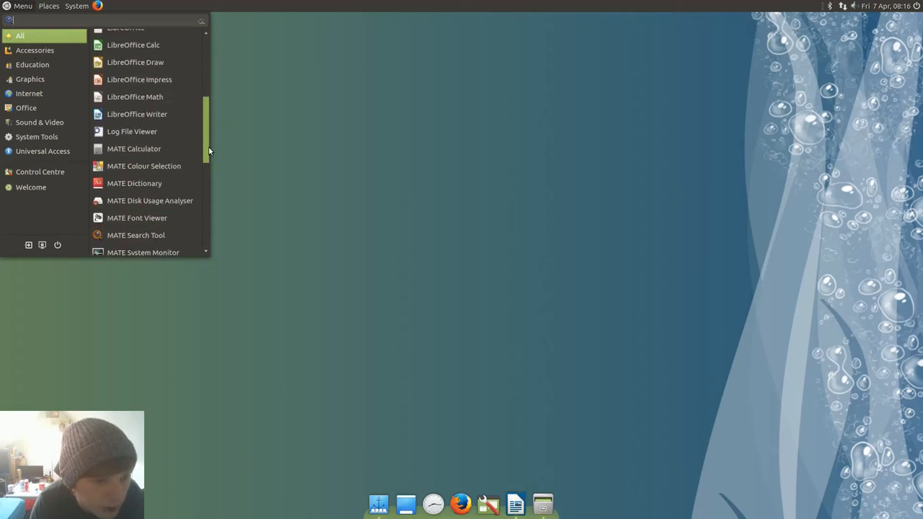
scroll("down", 3)
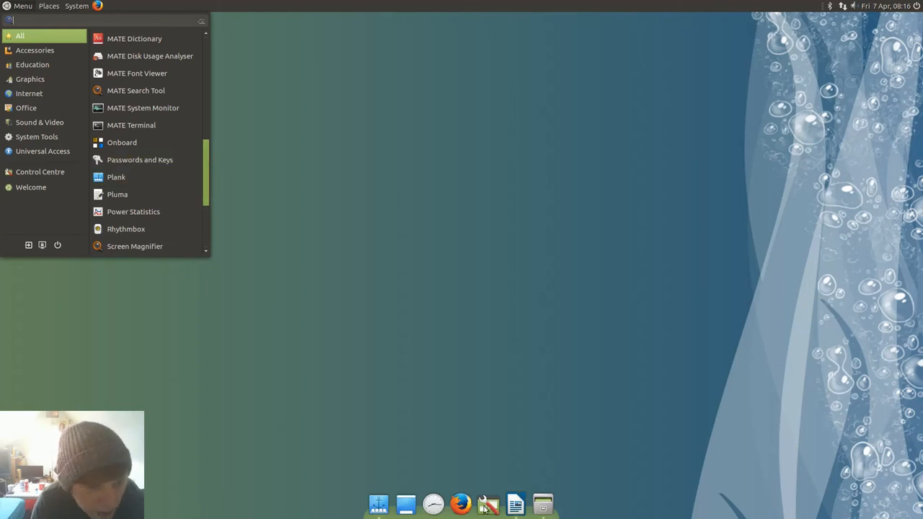
scroll("down", 3)
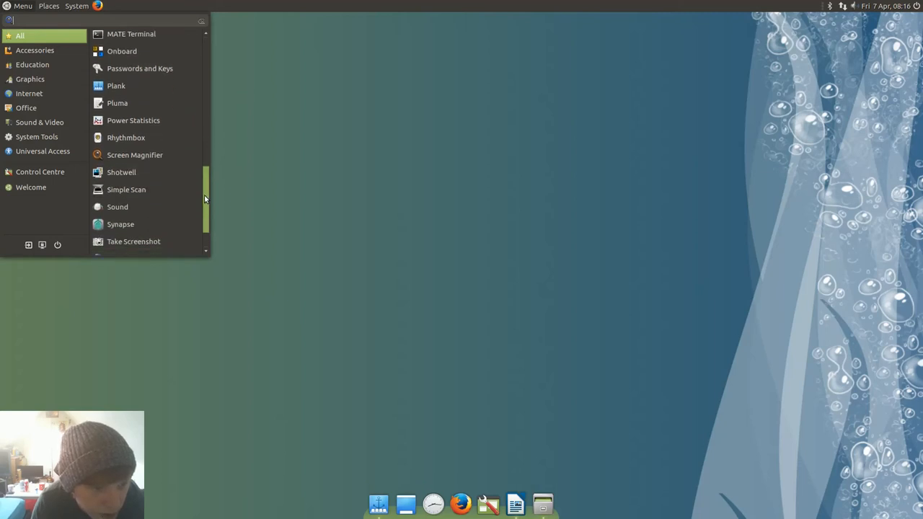
scroll("down", 3)
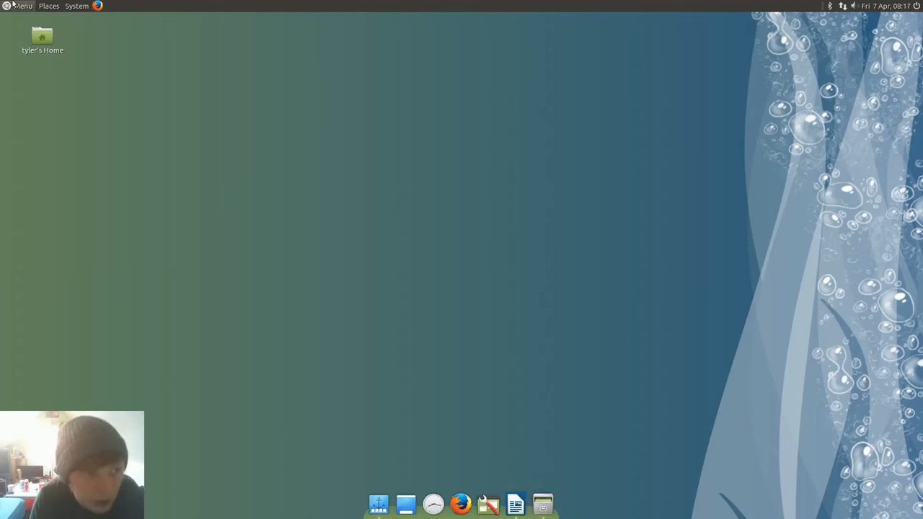
left_click(76, 6)
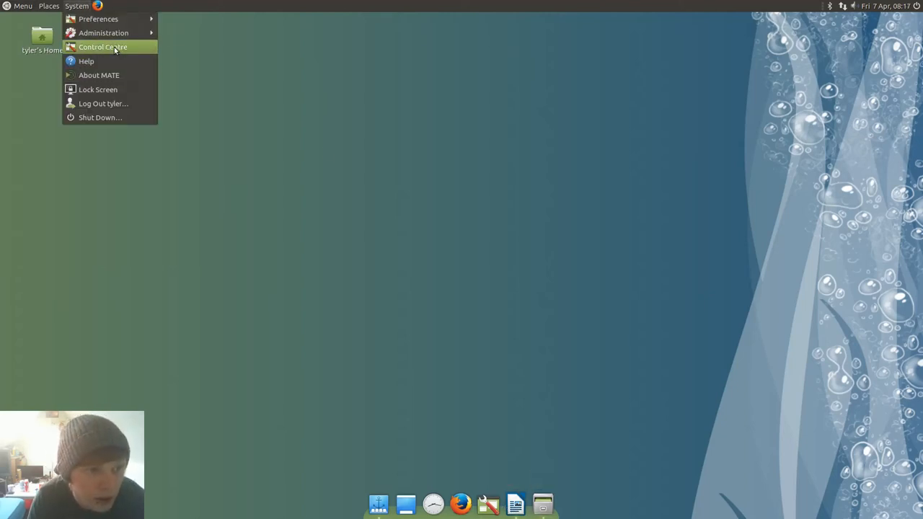
mouse_move(104, 32)
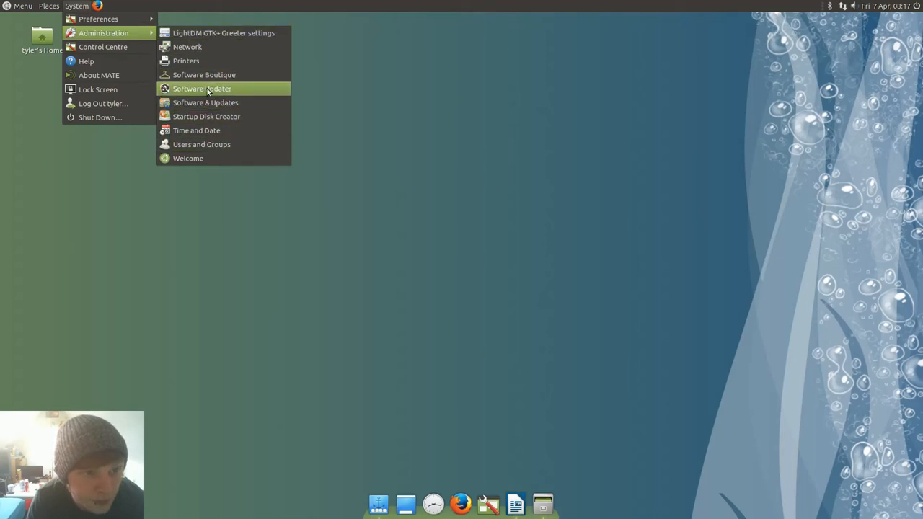
mouse_move(98, 19)
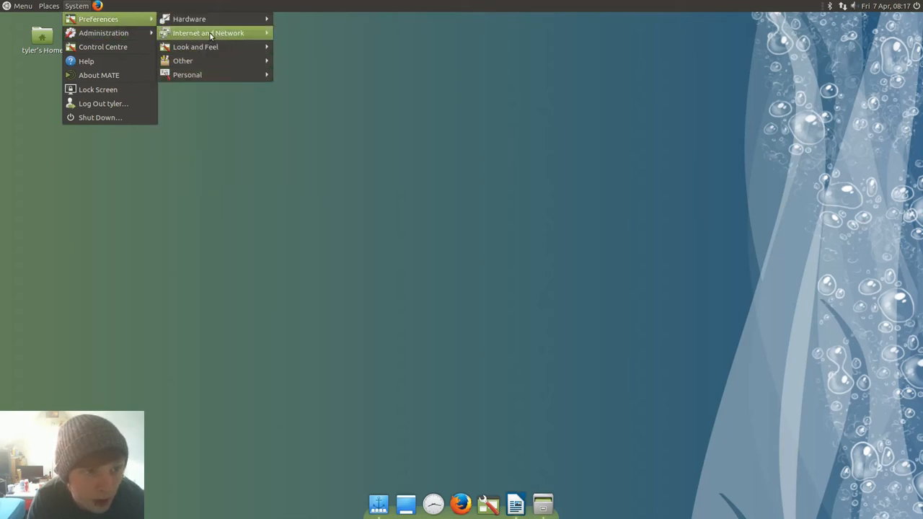
left_click(298, 75)
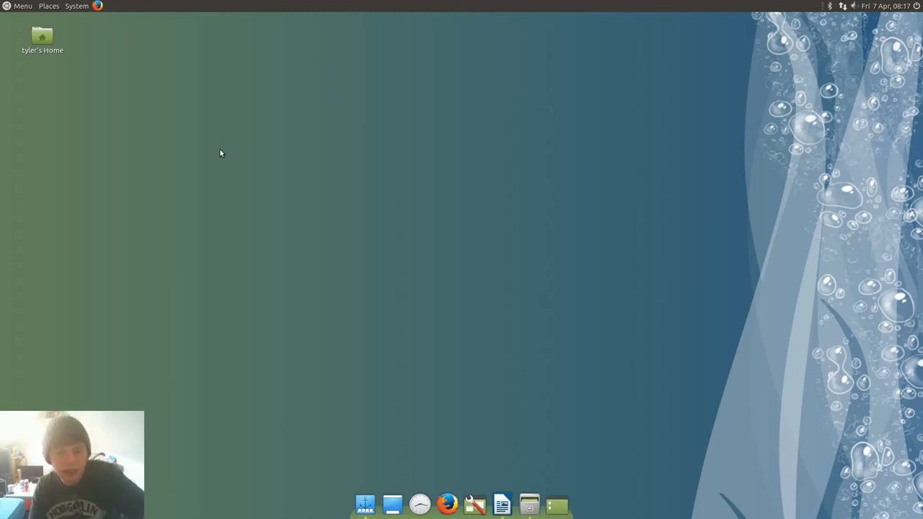
mouse_move(560, 503)
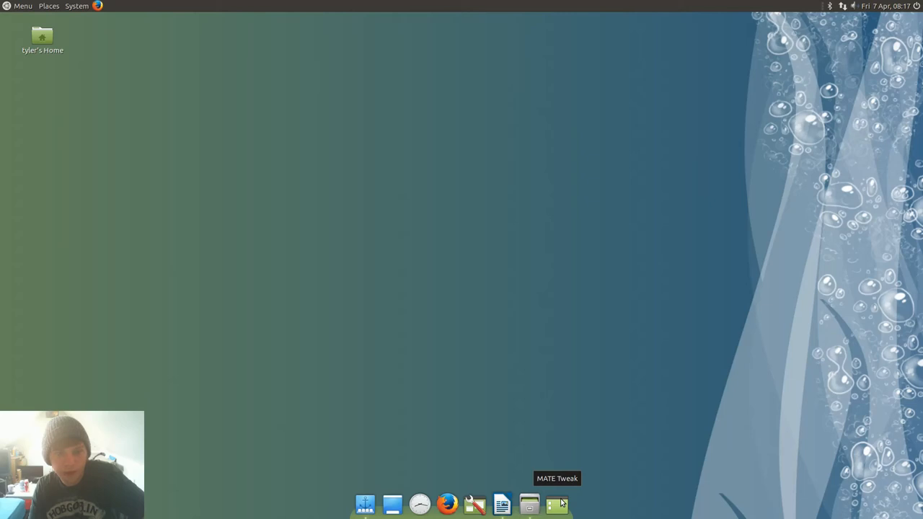
mouse_move(683, 196)
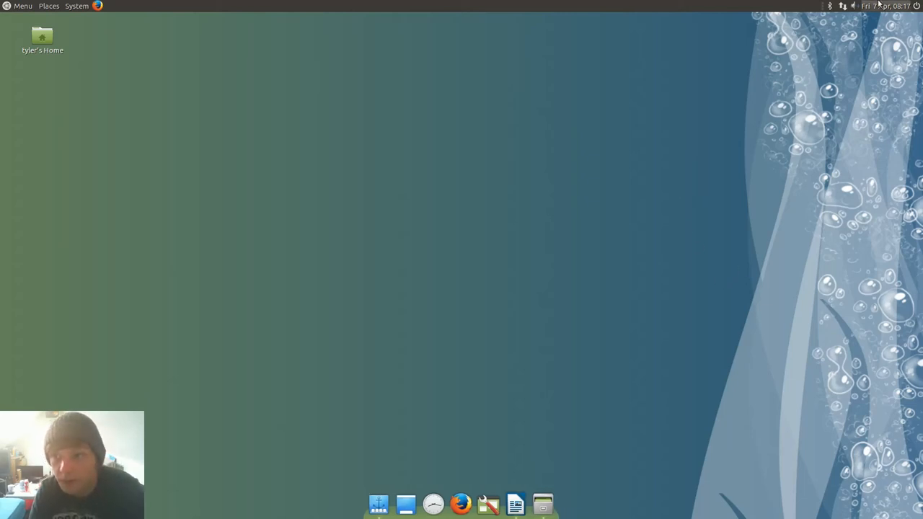
- Show the April 2017 calendar from the panel clock
left_click(887, 6)
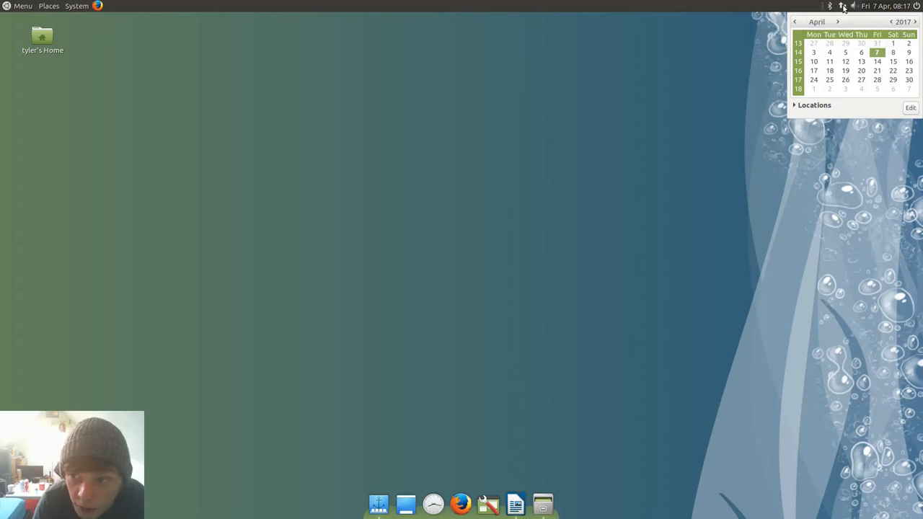
mouse_move(747, 70)
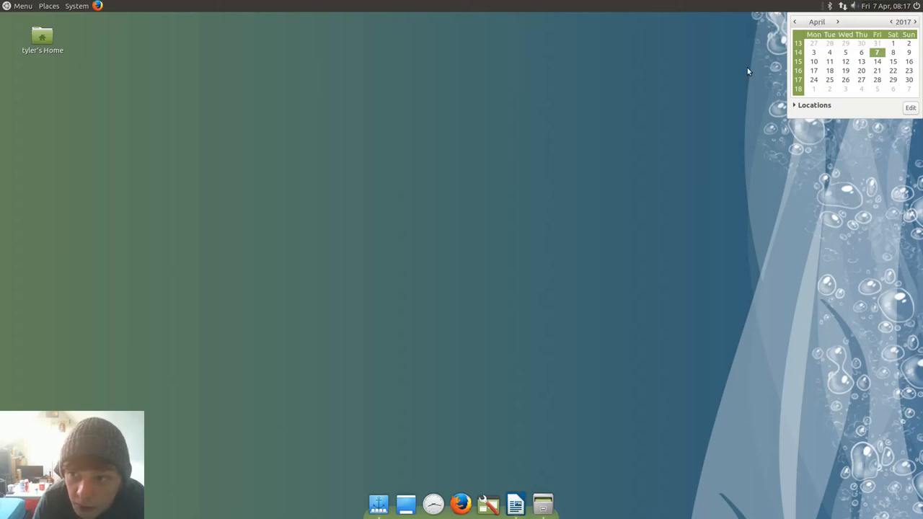
left_click(885, 5)
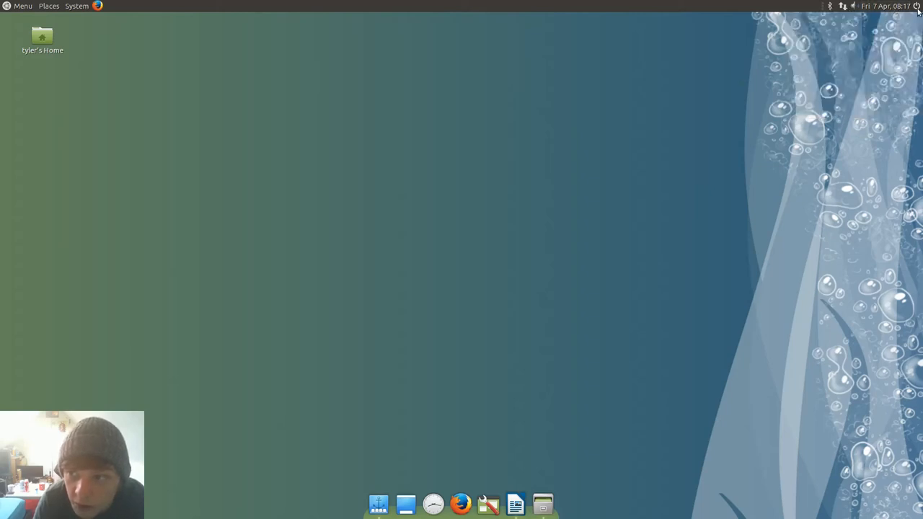
mouse_move(917, 6)
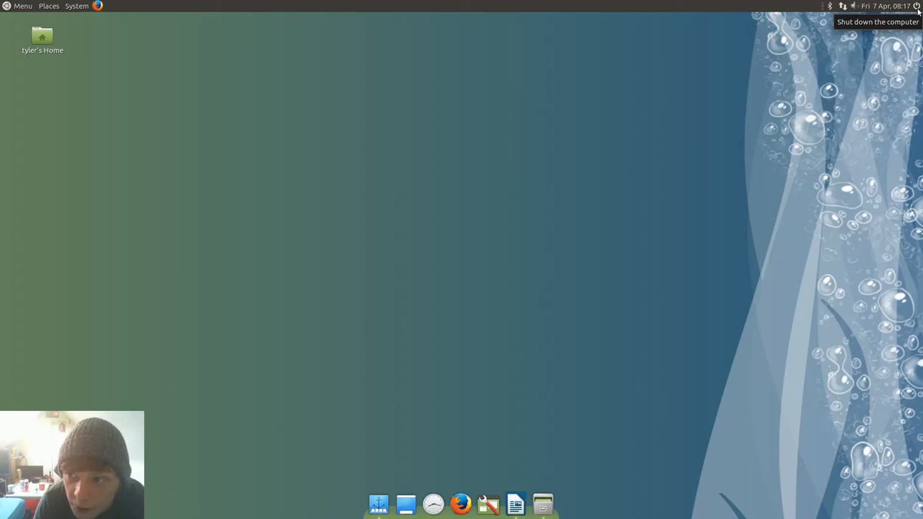
left_click(917, 6)
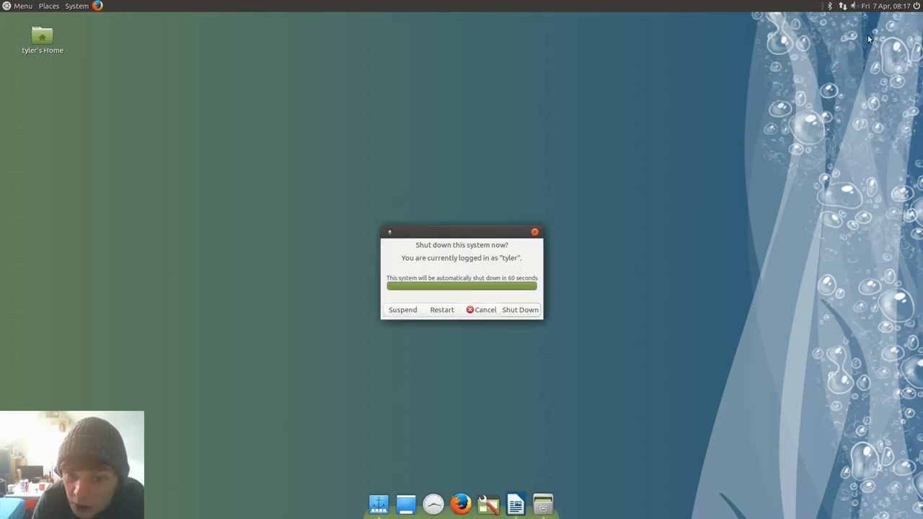
left_click(482, 308)
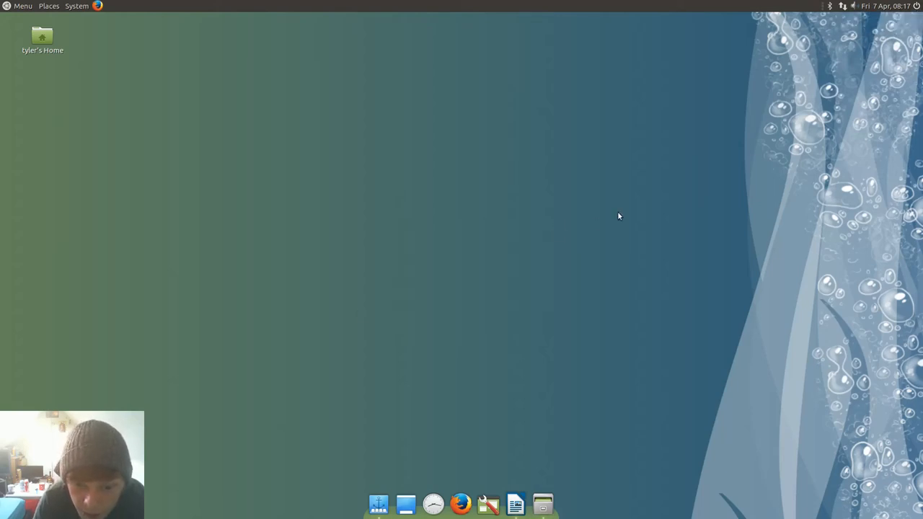
left_click(23, 6)
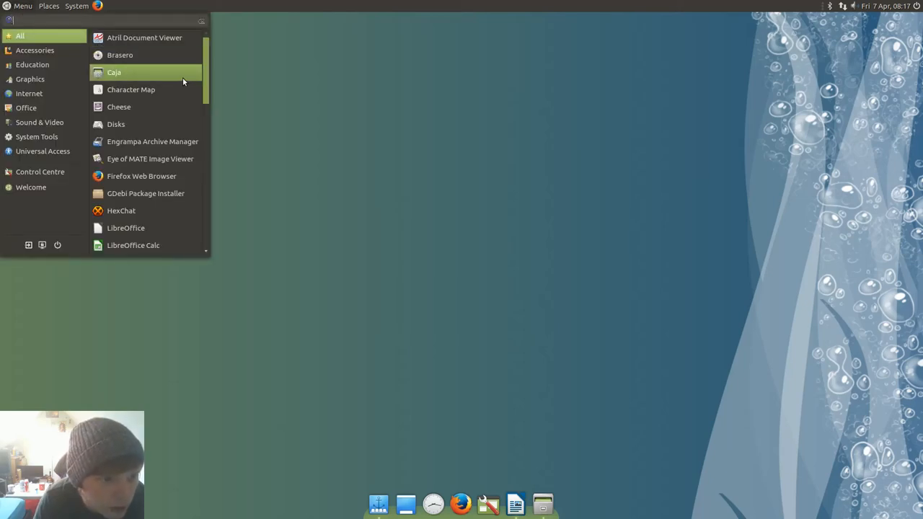
scroll("down", 3)
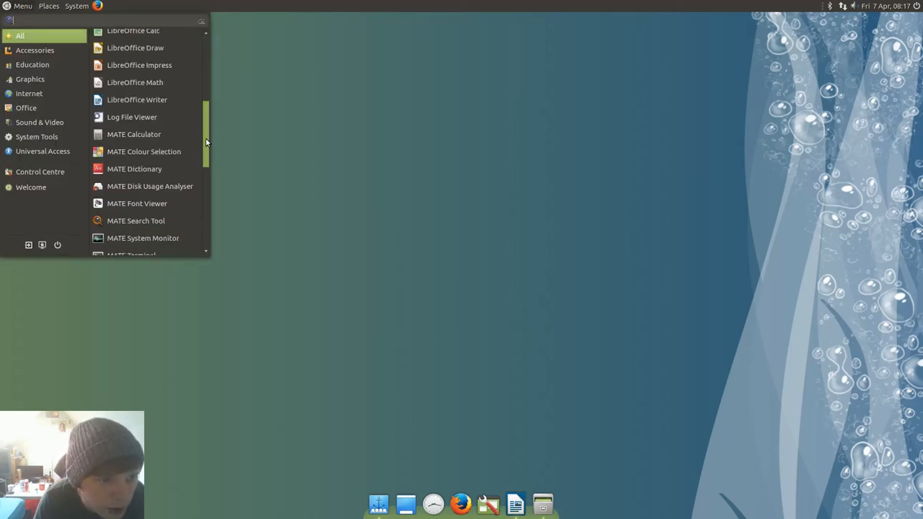
scroll("down", 3)
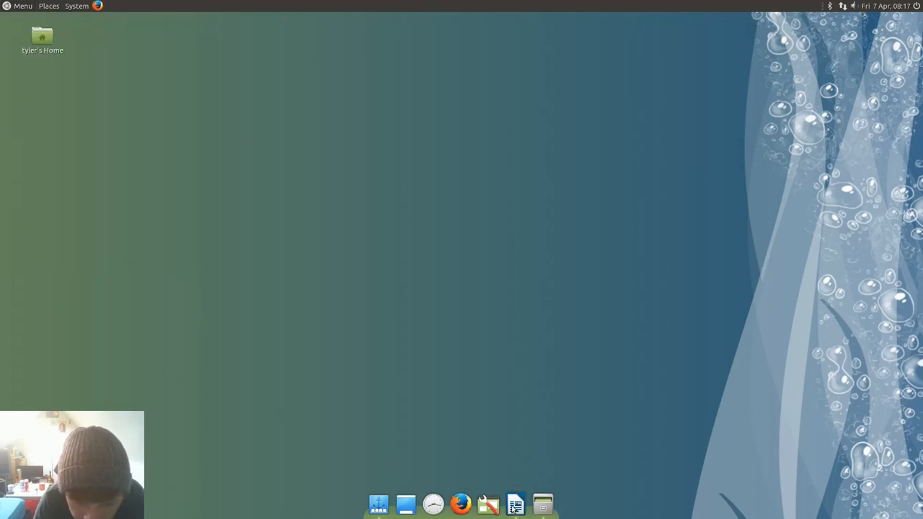
left_click(515, 505)
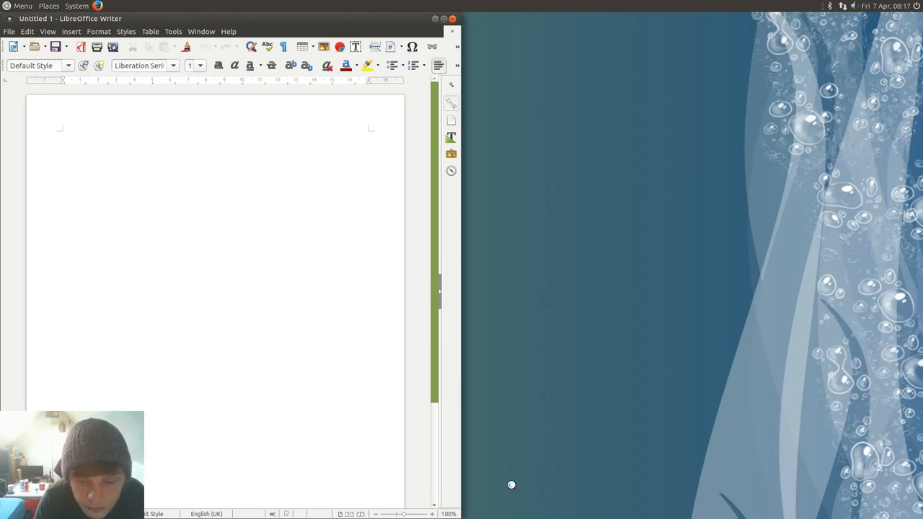
mouse_move(460, 505)
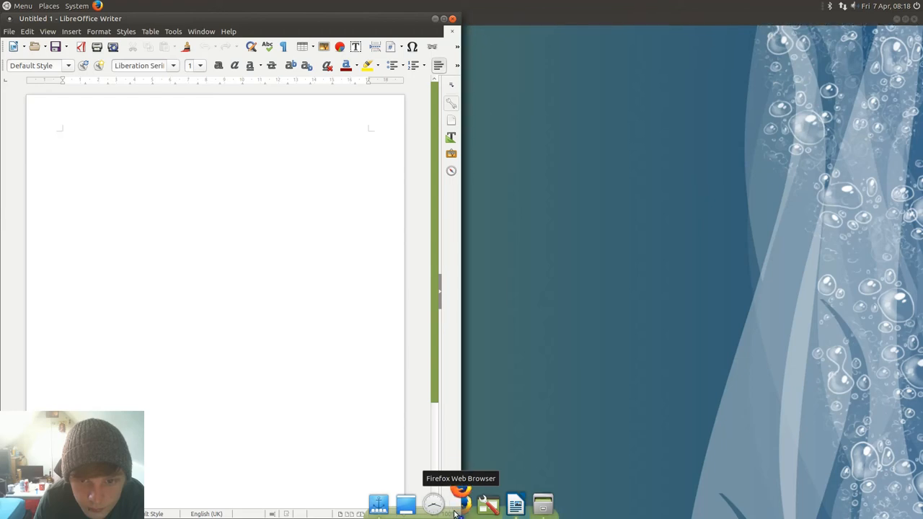
- Launch Firefox from the dock beside the blank Writer document
left_click(462, 504)
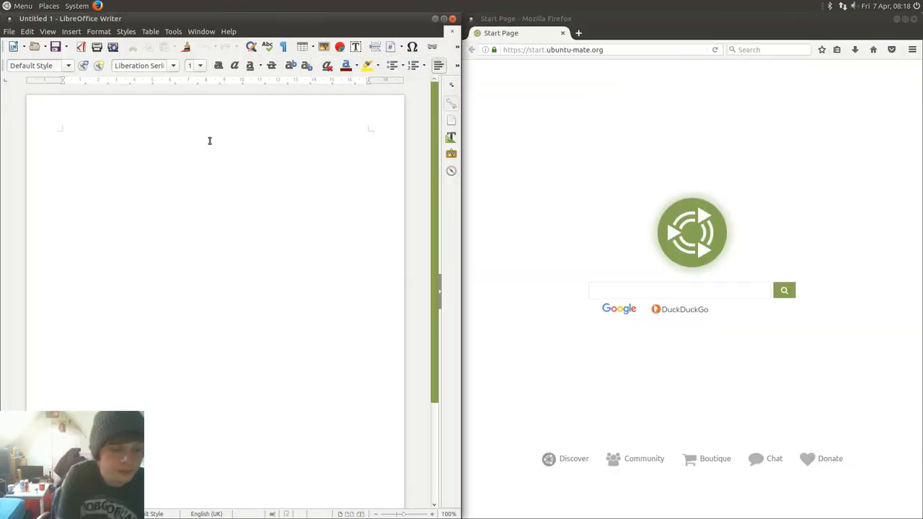
- Type MATE! into the Writer document, then search the menu for 'sy'
type("MA")
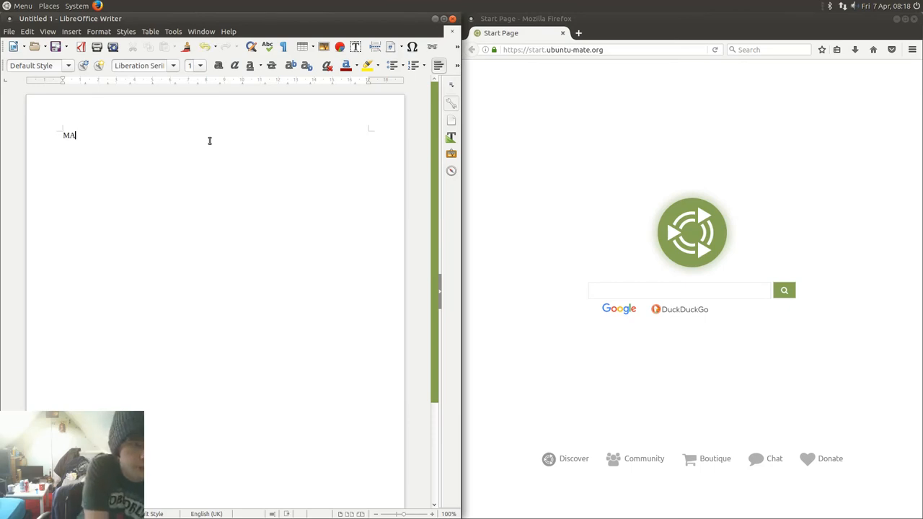
type("TE!")
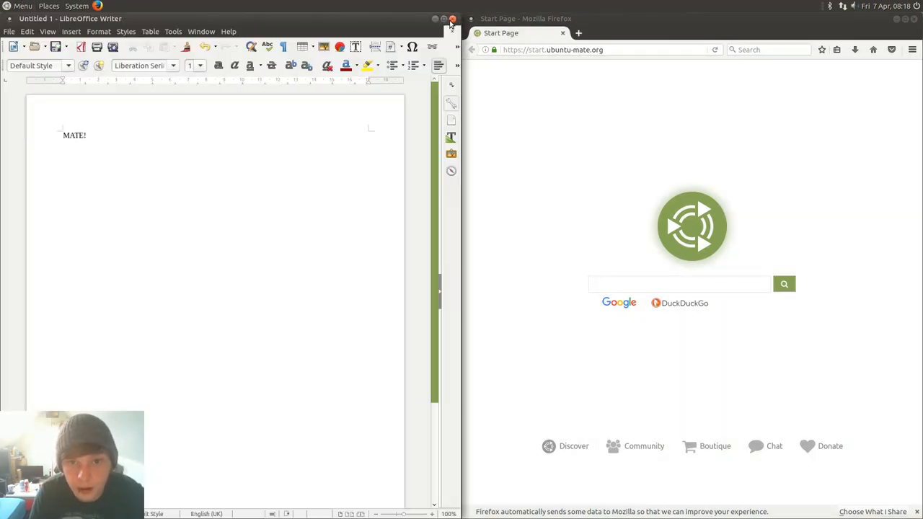
left_click(20, 6)
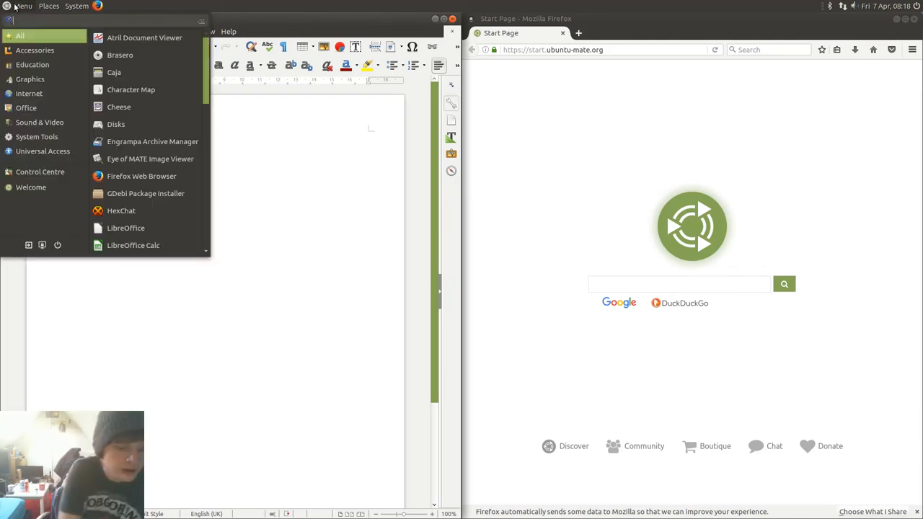
type("sy")
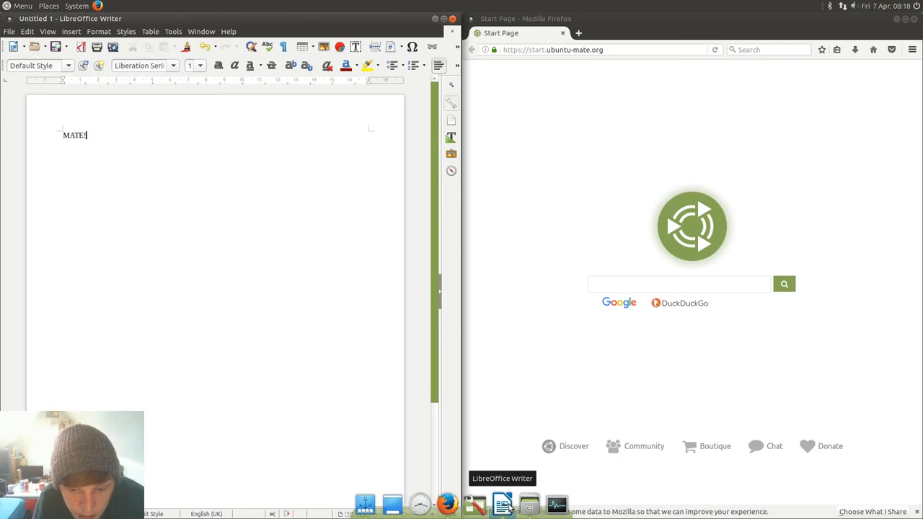
mouse_move(556, 505)
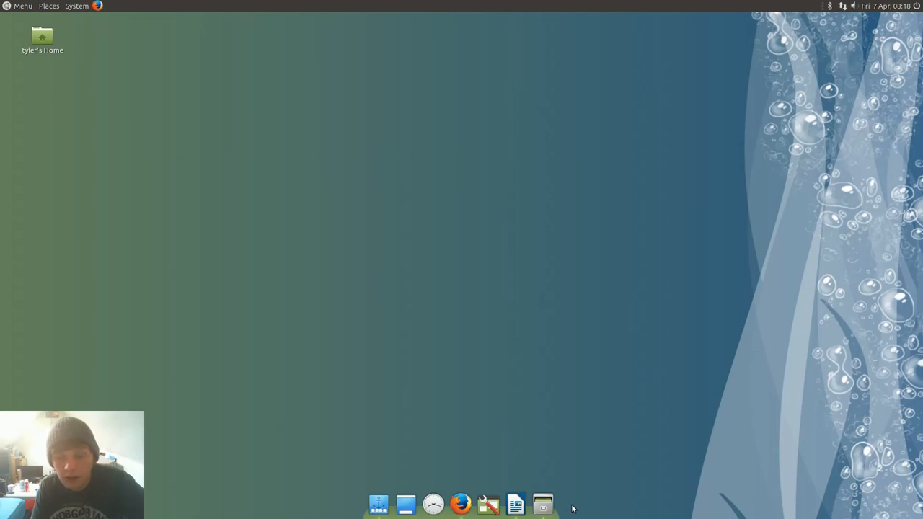
mouse_move(551, 473)
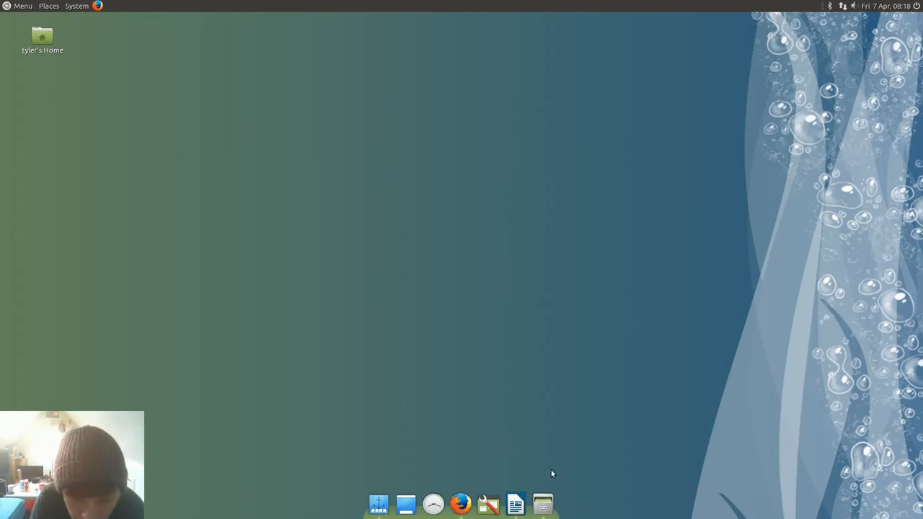
mouse_move(542, 505)
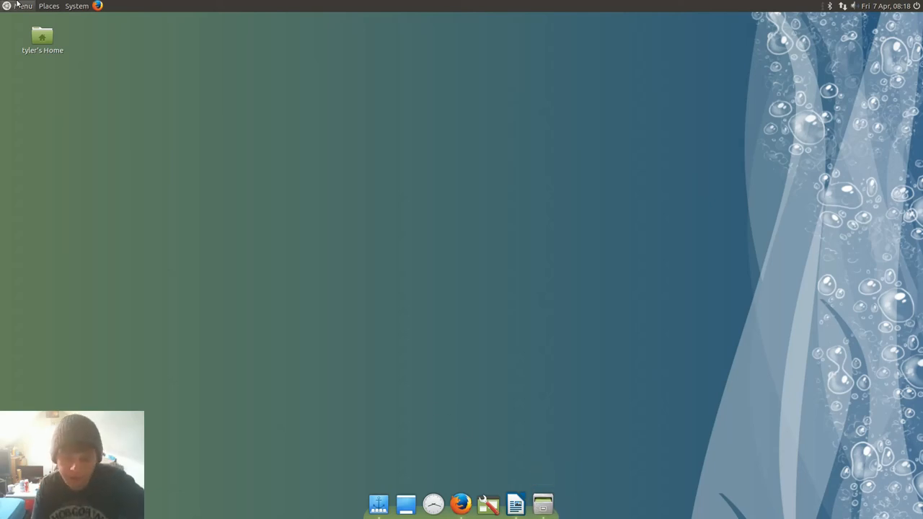
- Browse the Internet and Sound & Video categories and launch VLC media player
left_click(22, 6)
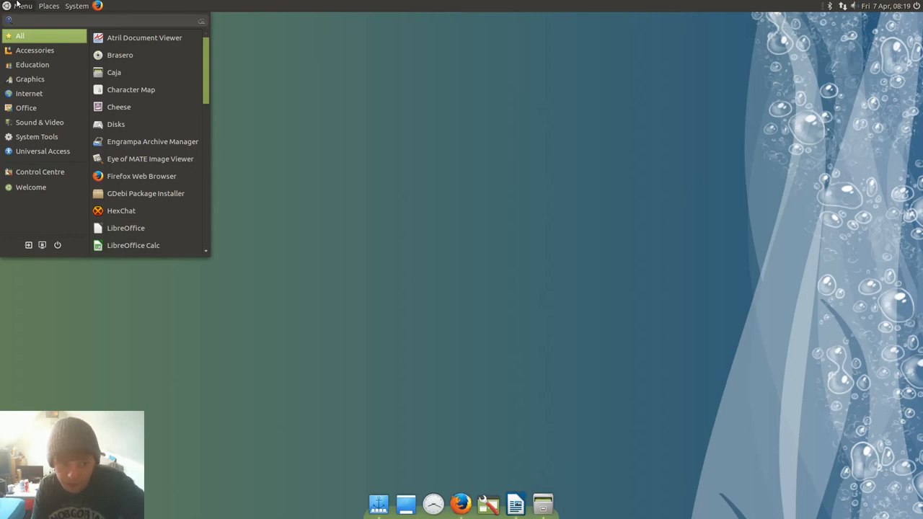
mouse_move(34, 49)
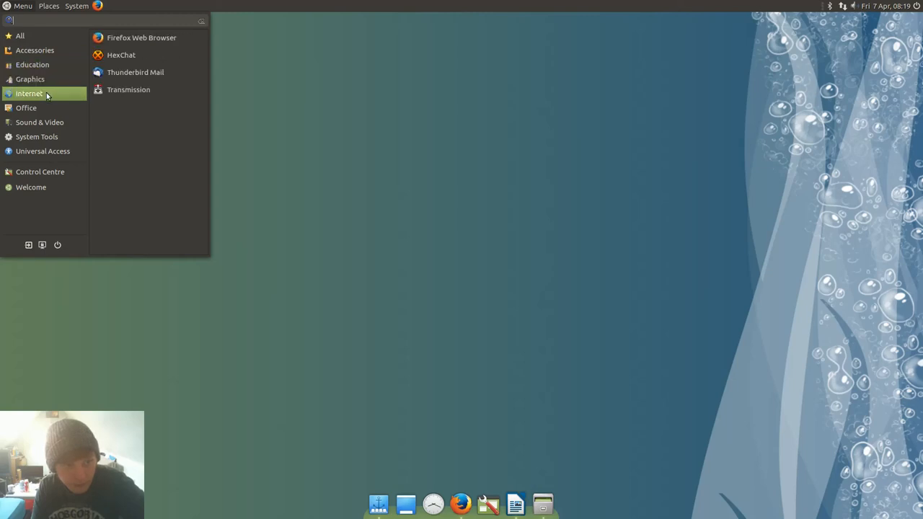
left_click(26, 107)
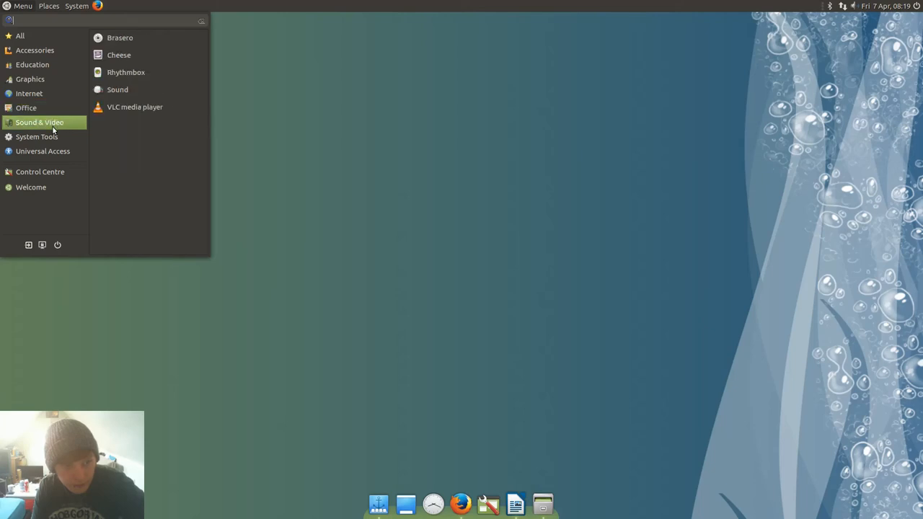
left_click(20, 35)
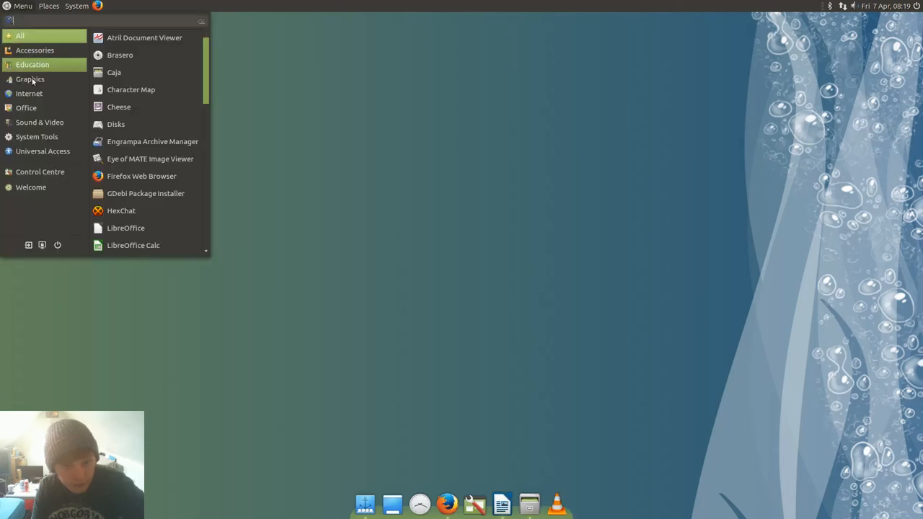
left_click(40, 121)
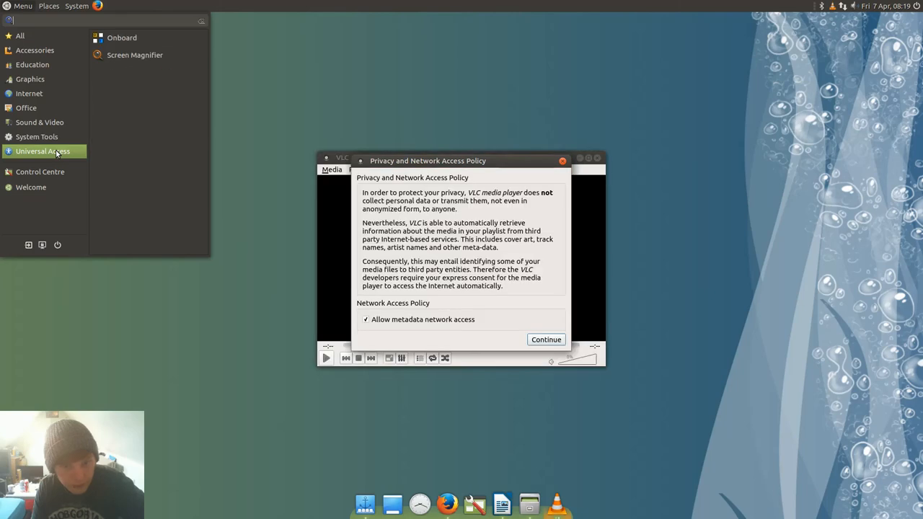
mouse_move(355, 41)
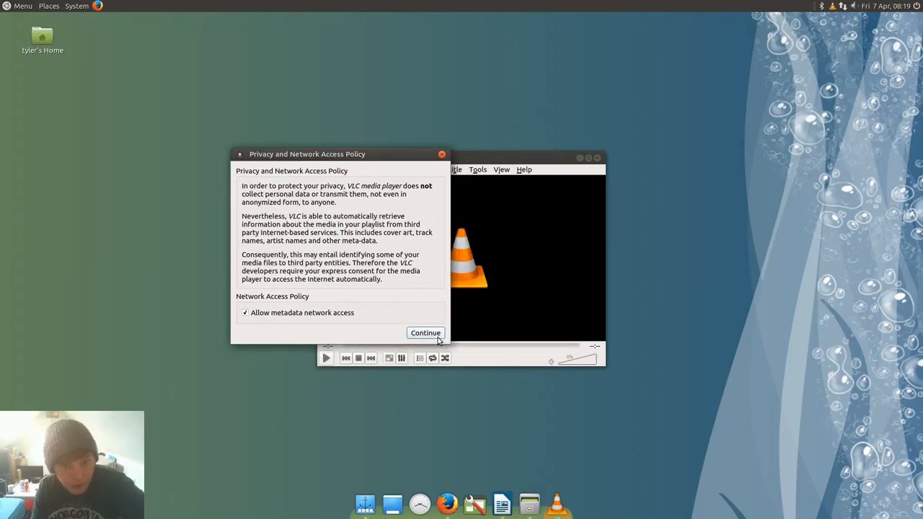
- Accept VLC's privacy and network access policy and close the player
left_click(424, 332)
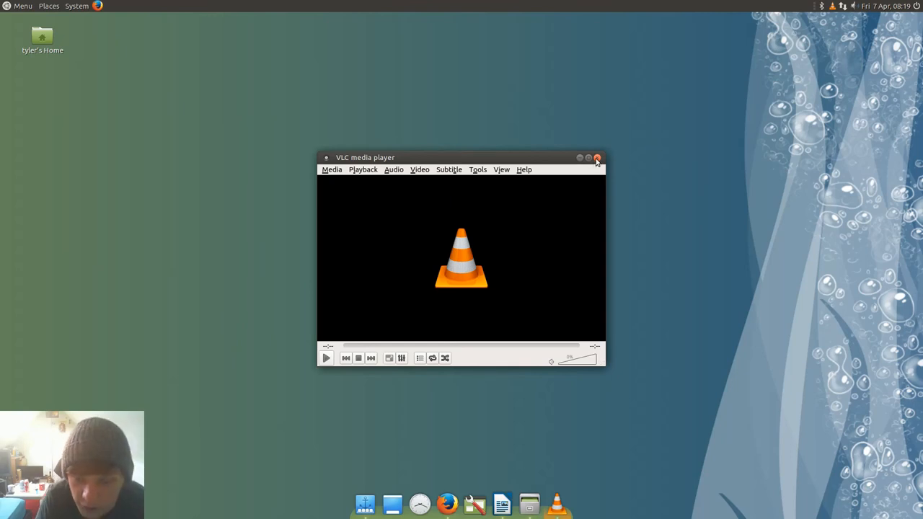
left_click(22, 6)
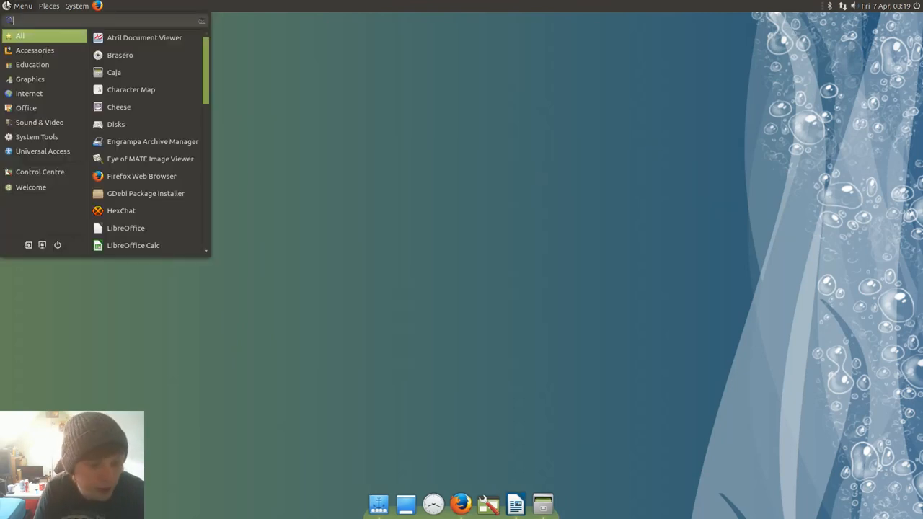
type("soft")
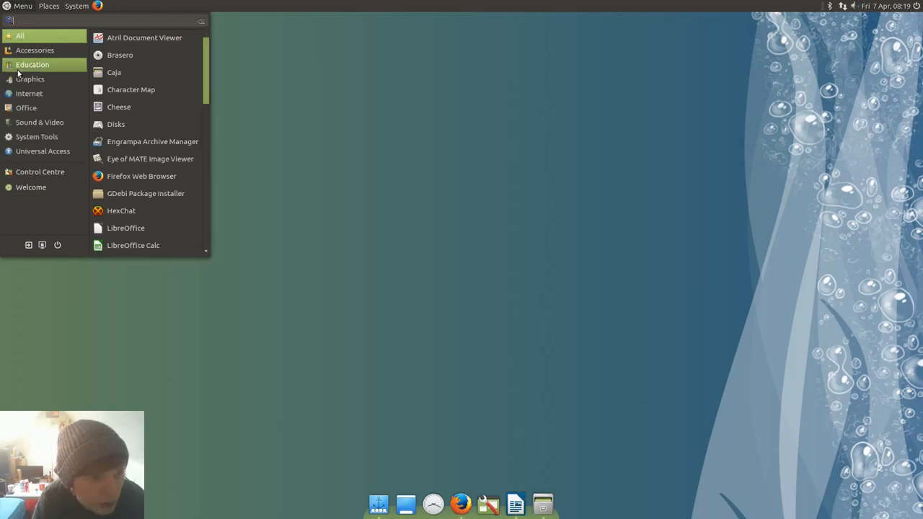
mouse_move(38, 136)
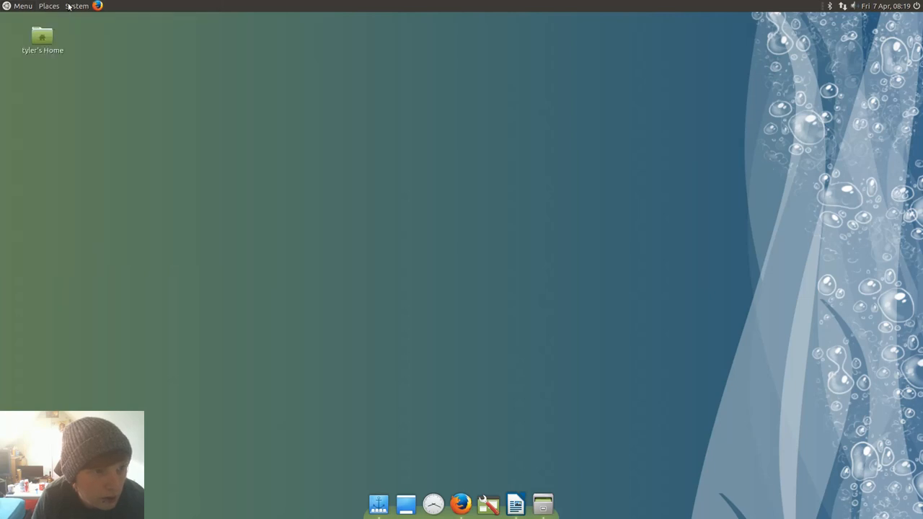
left_click(78, 5)
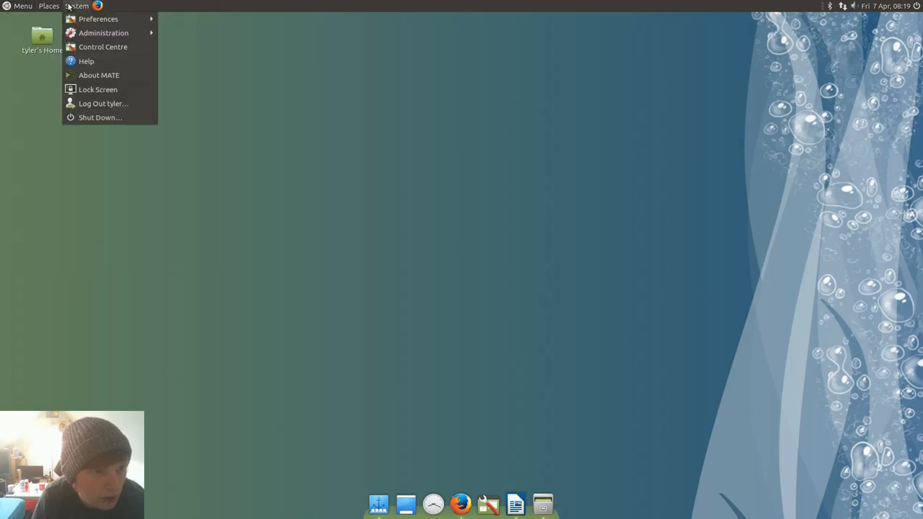
mouse_move(102, 47)
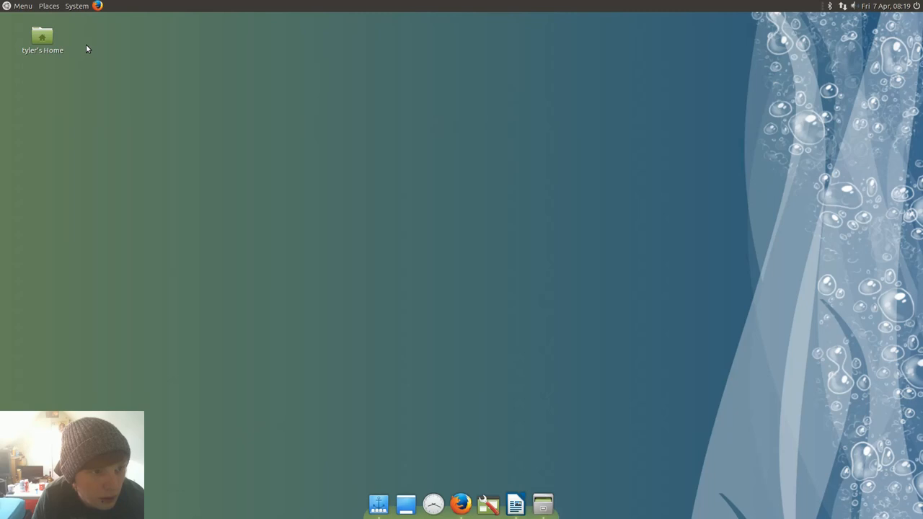
left_click(23, 6)
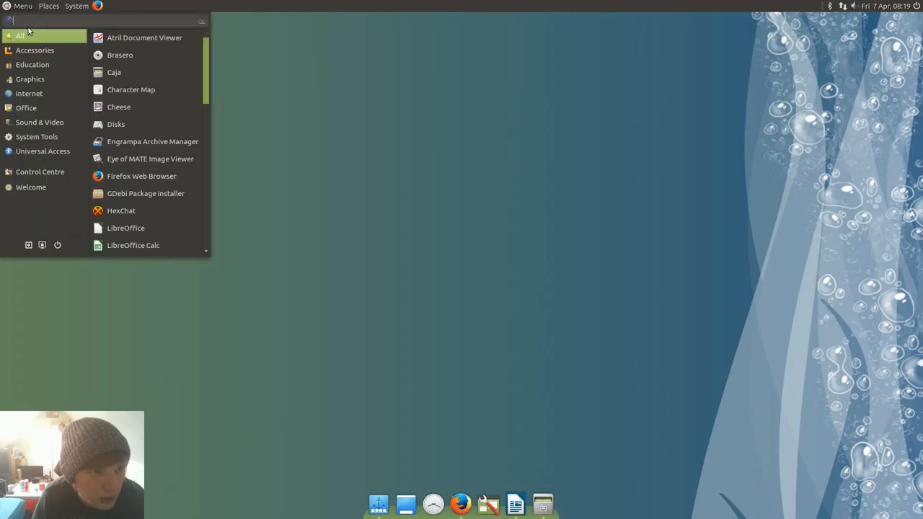
left_click(35, 49)
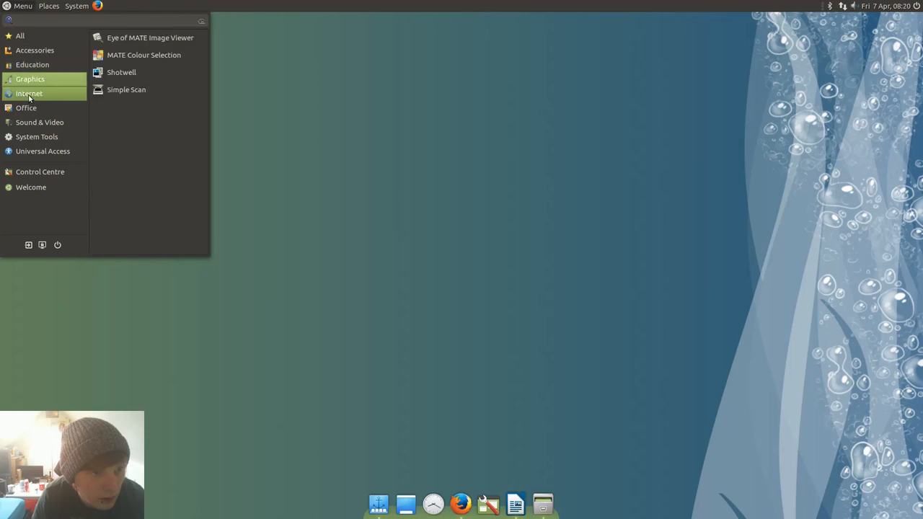
left_click(40, 121)
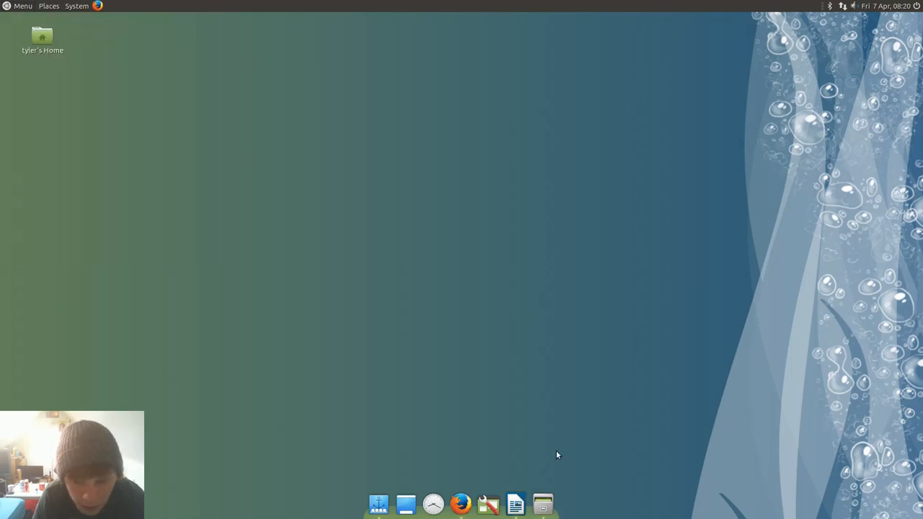
mouse_move(488, 503)
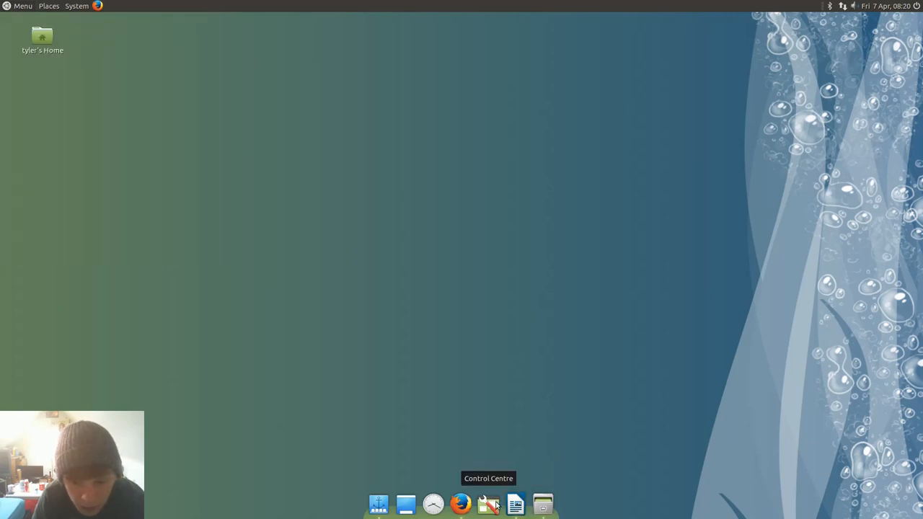
mouse_move(534, 479)
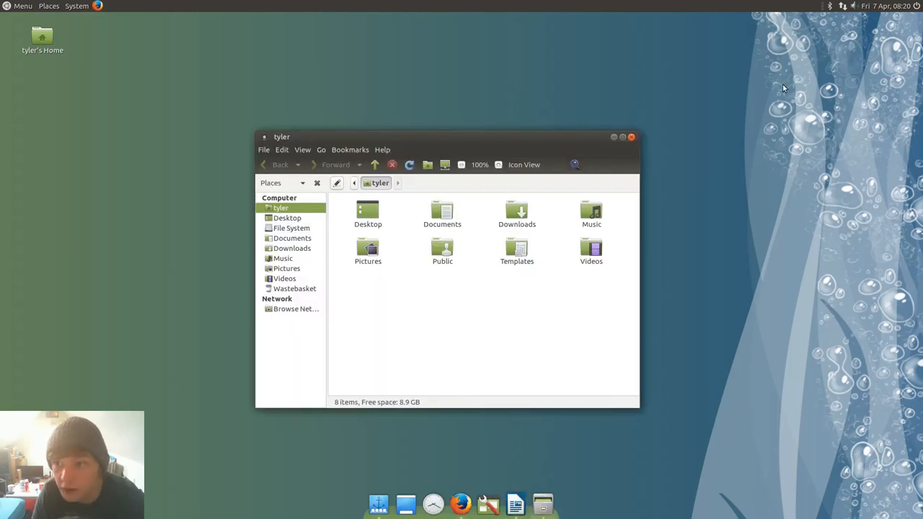
mouse_move(277, 158)
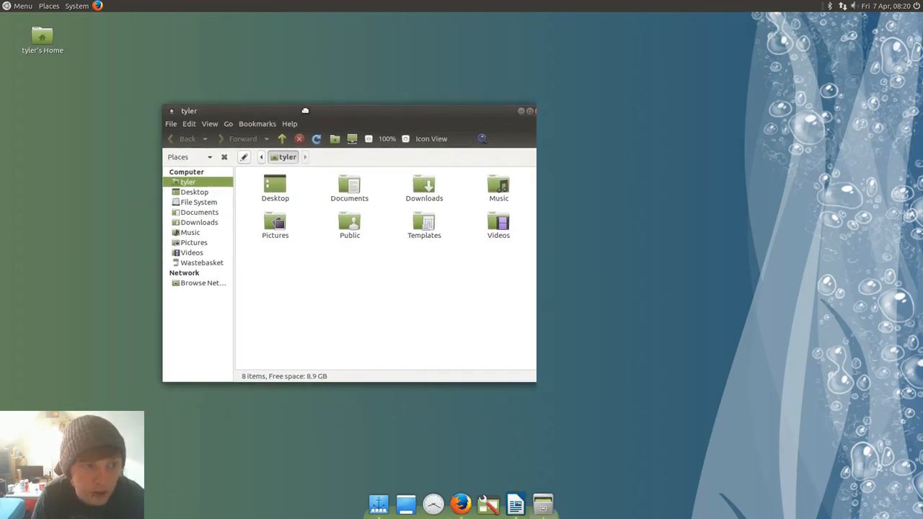
- Open the home folder in Caja and drag its window toward the upper left
left_click(23, 6)
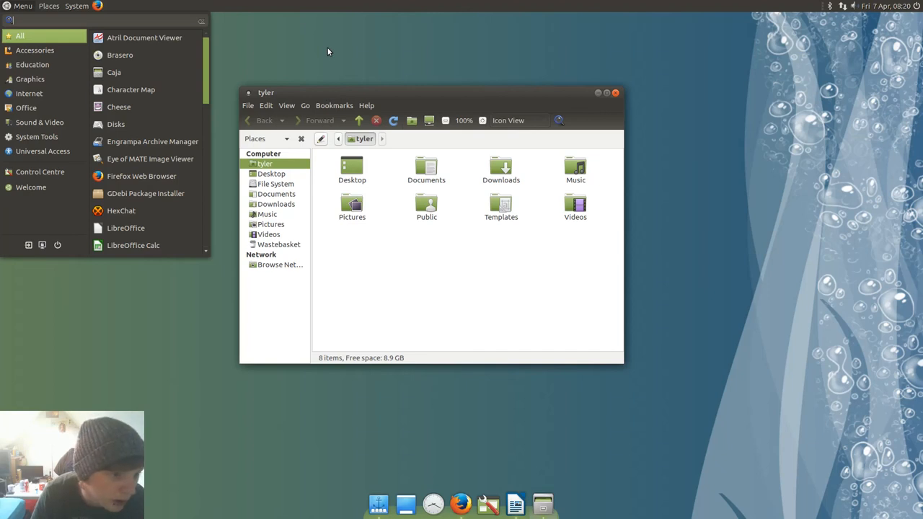
mouse_move(349, 101)
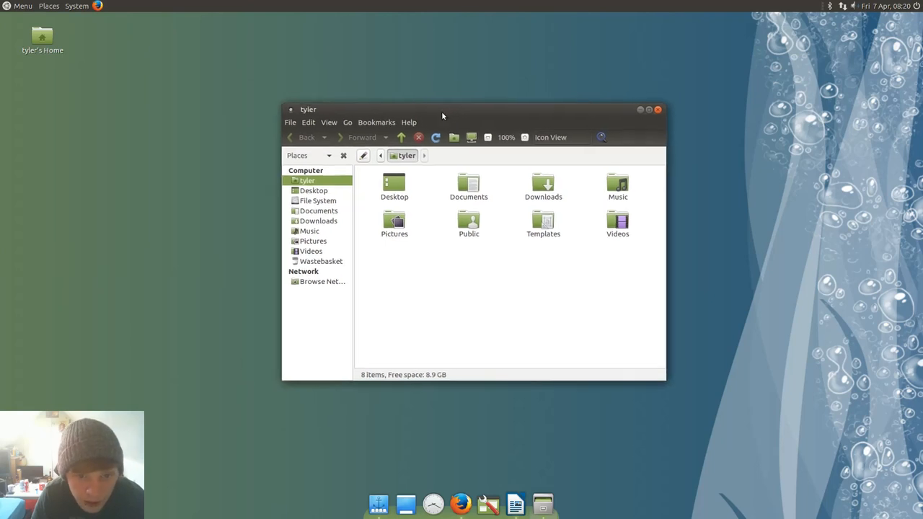
left_click(22, 6)
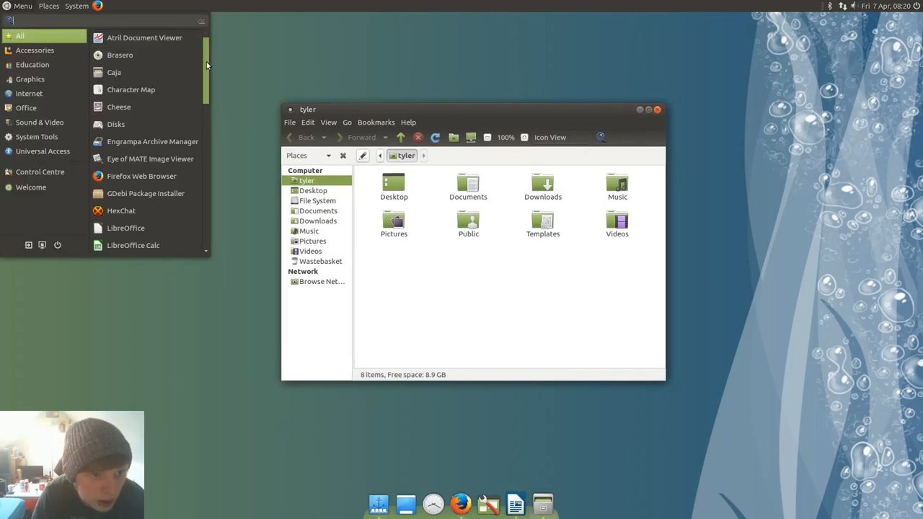
scroll("down", 3)
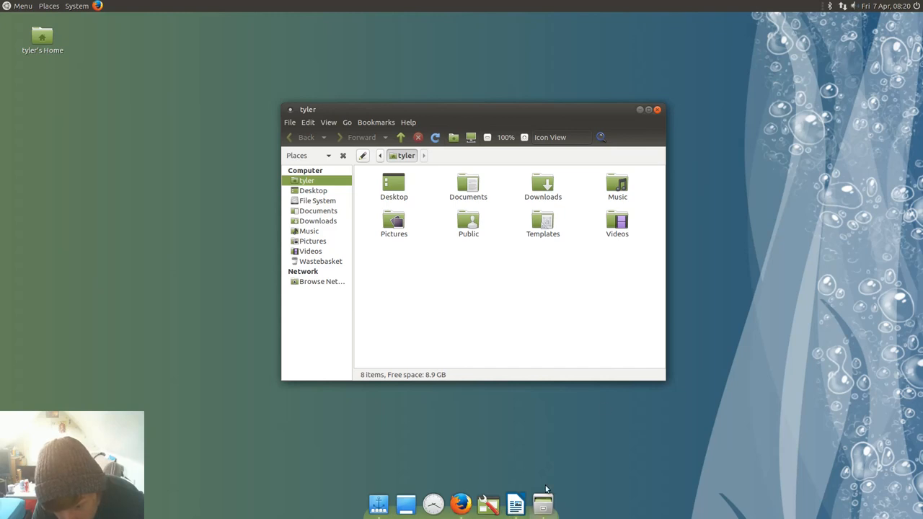
left_click_drag(308, 109, 144, 69)
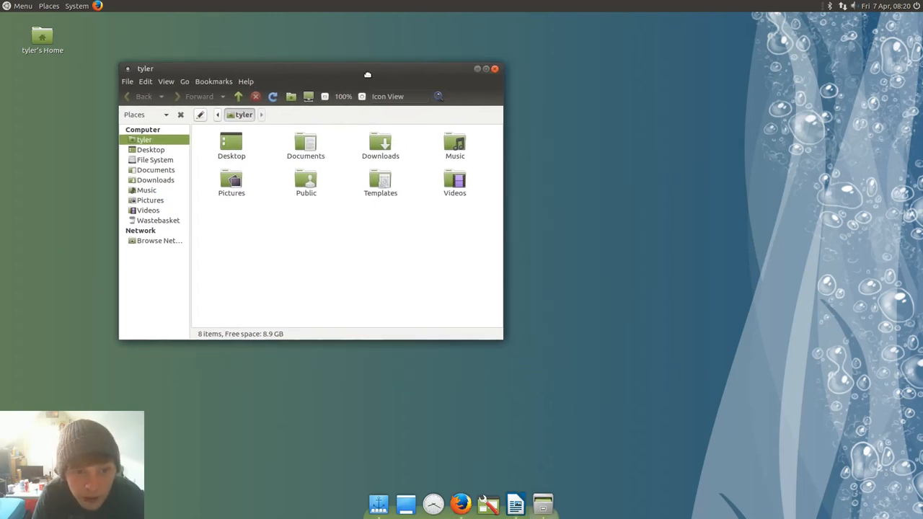